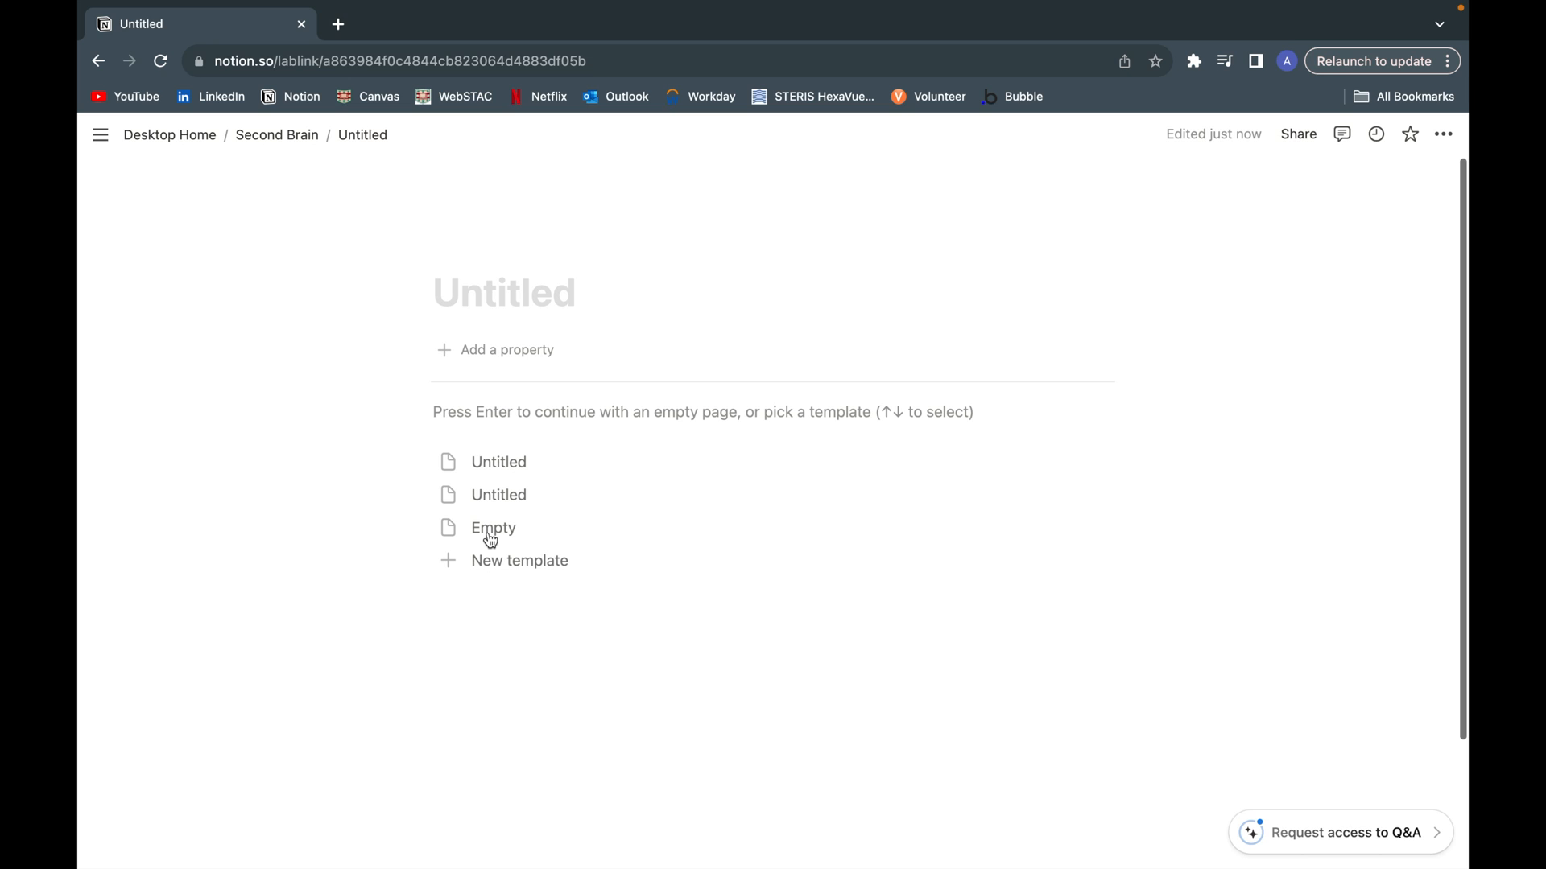
Step: Skip page templates and insert a Board view database block using /board
left_click(504, 293)
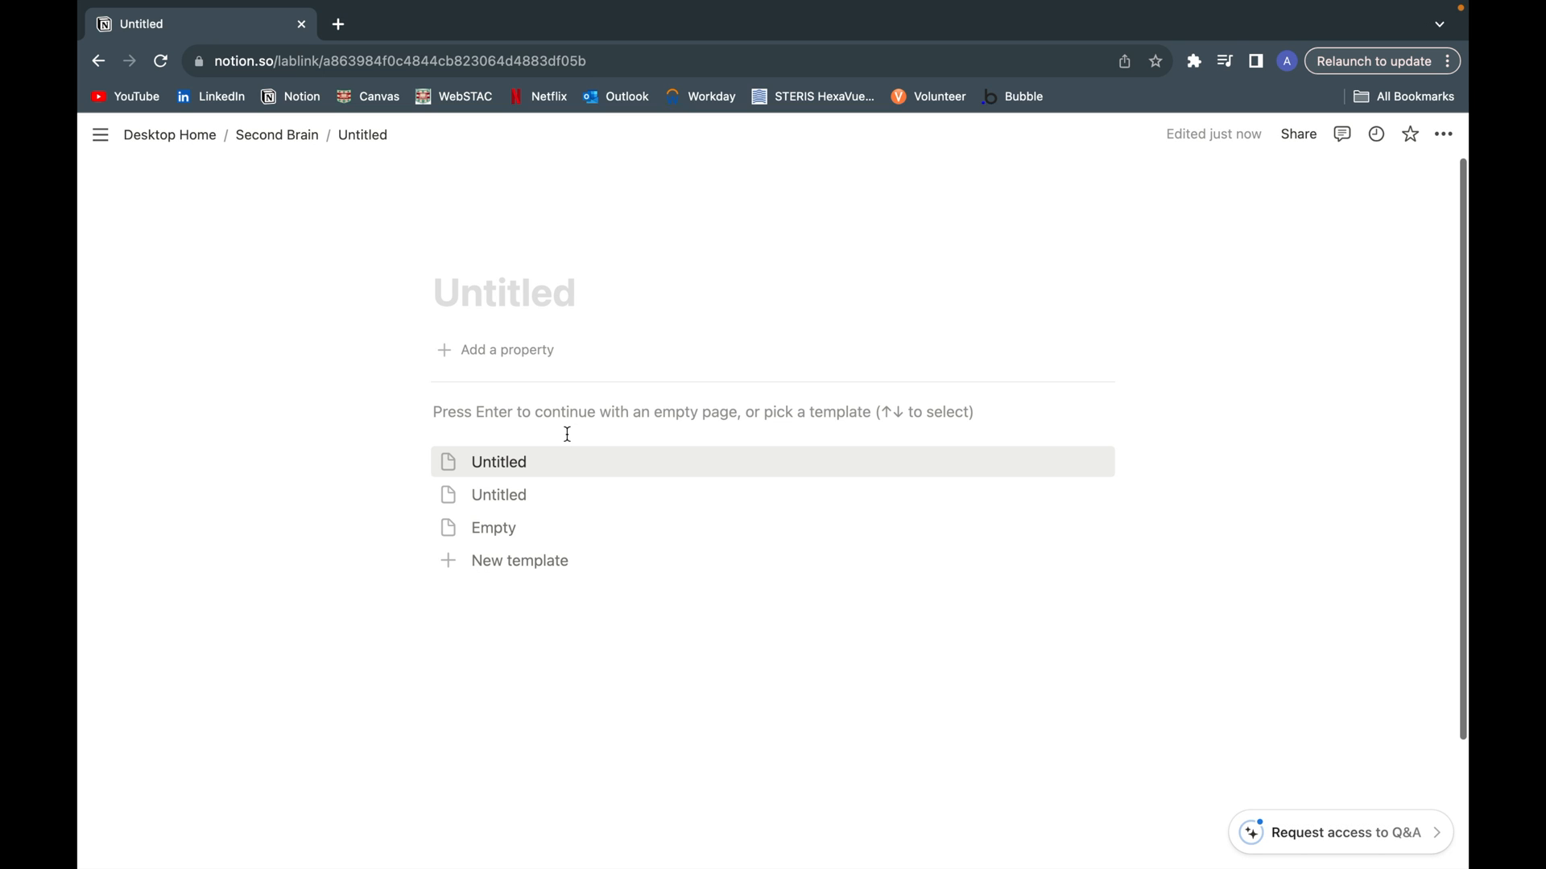
key("enter")
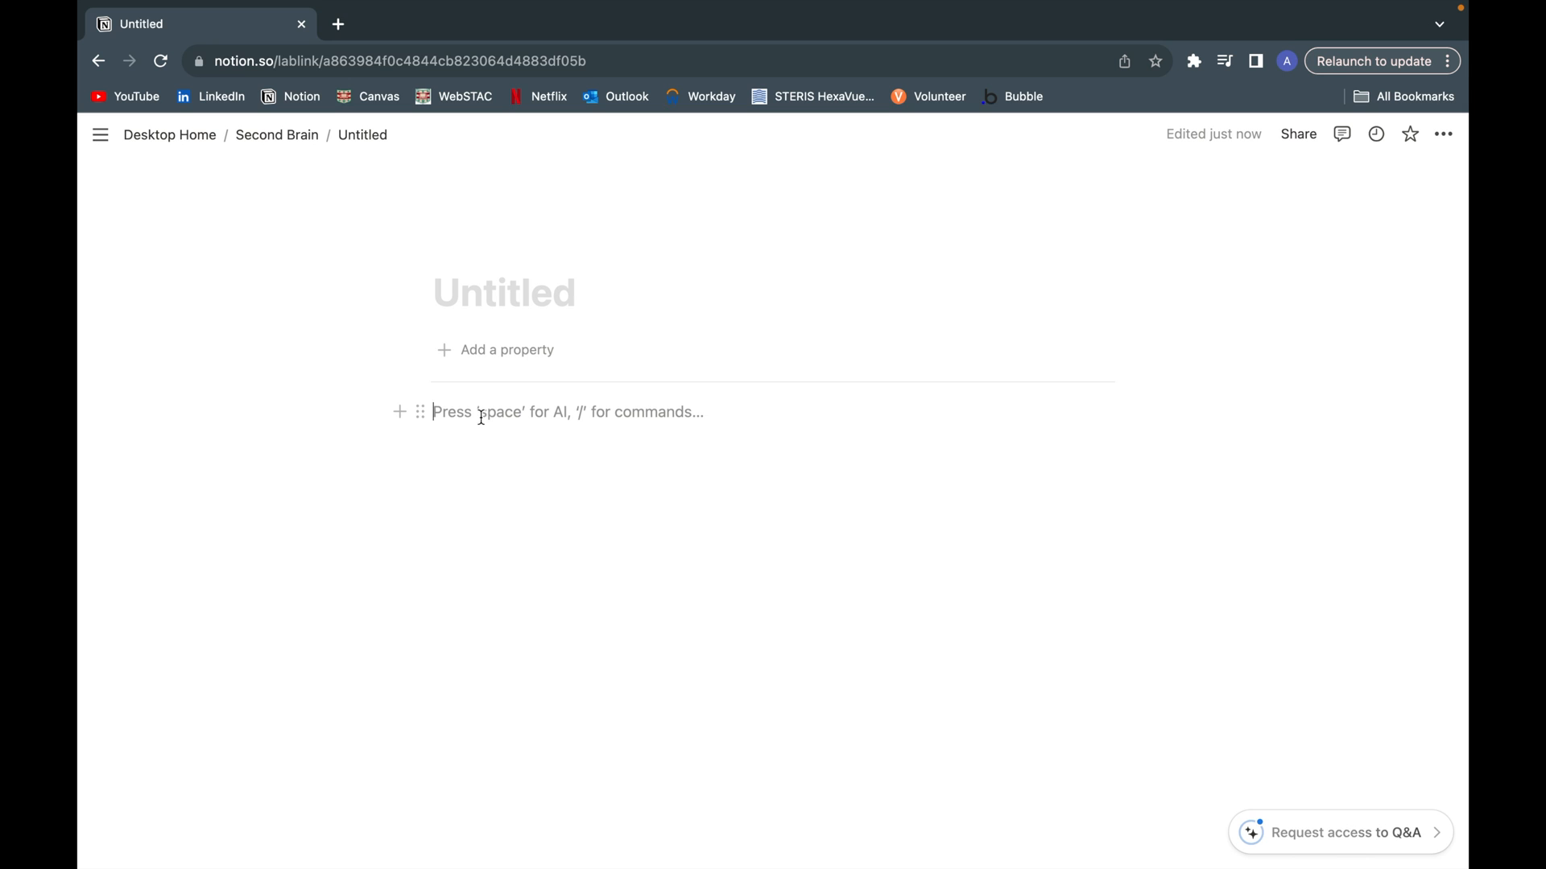
type("/")
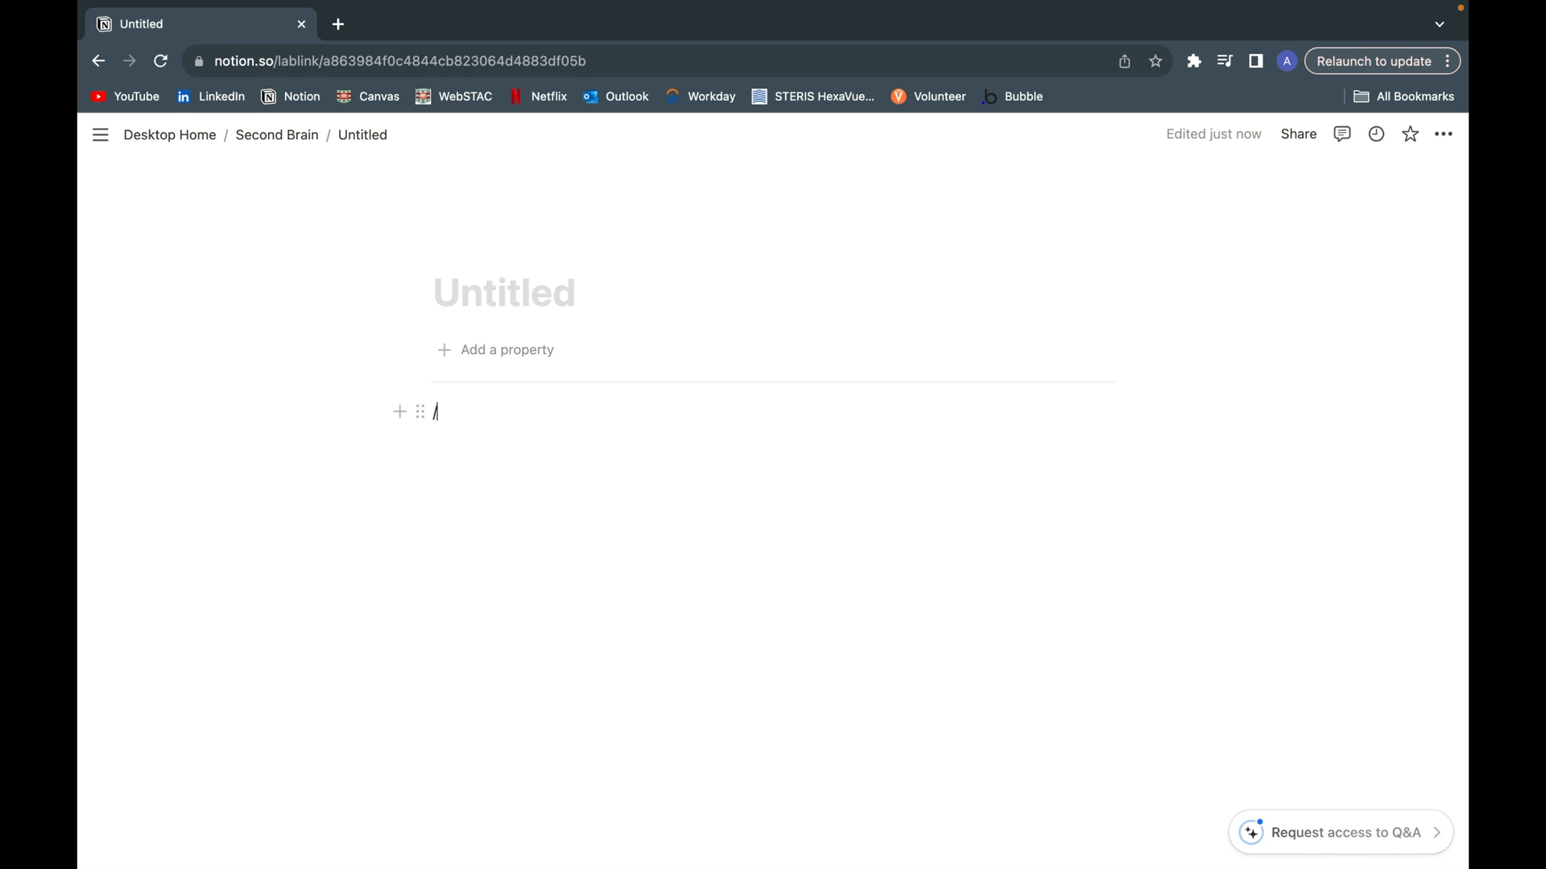
type("boar")
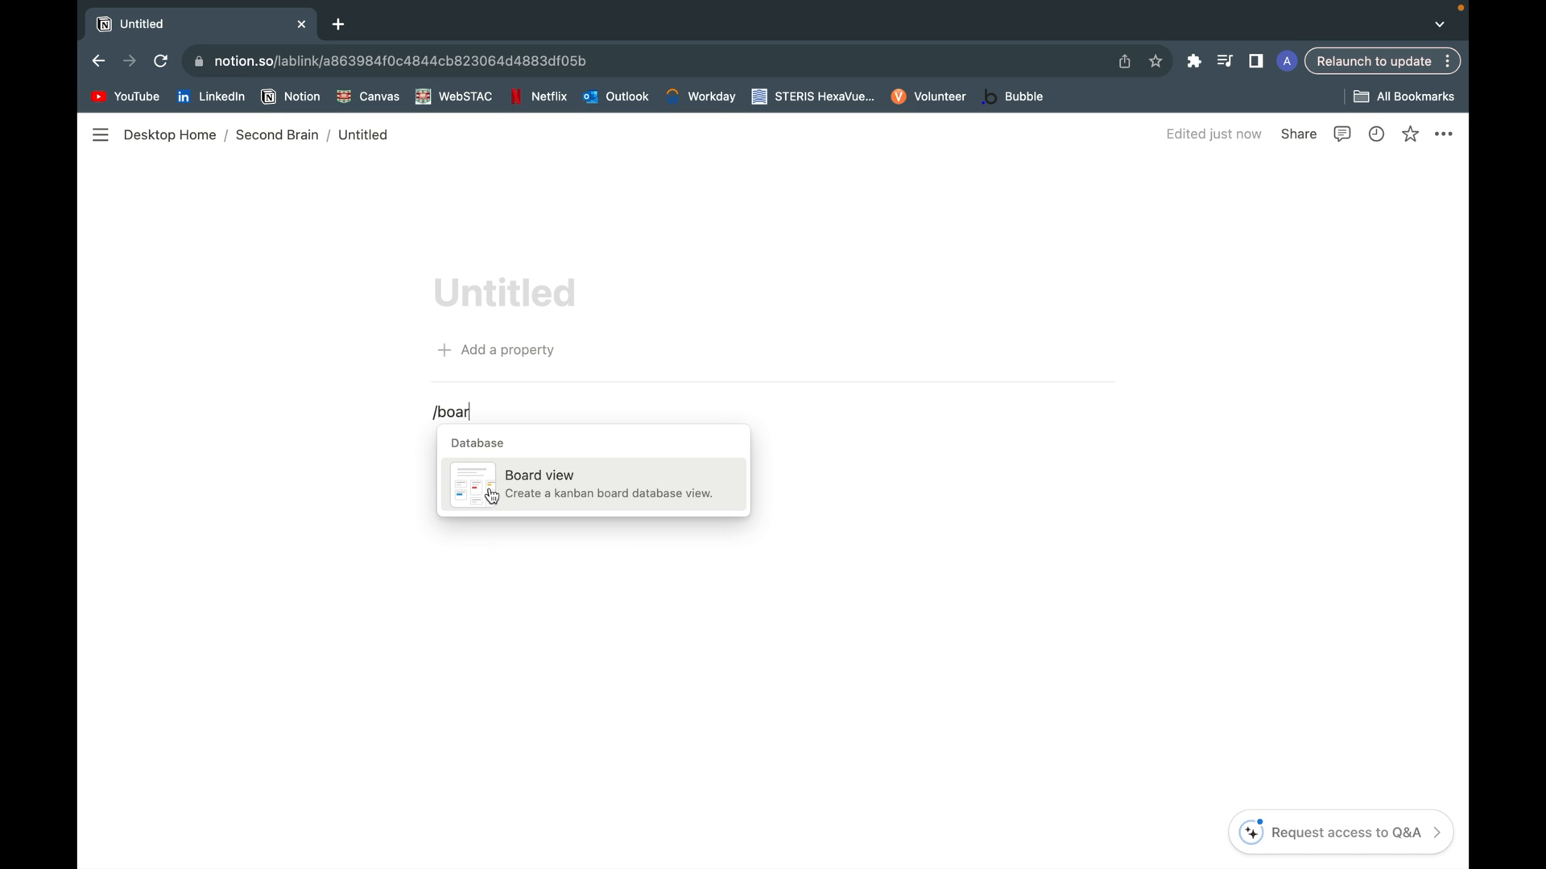
left_click(539, 483)
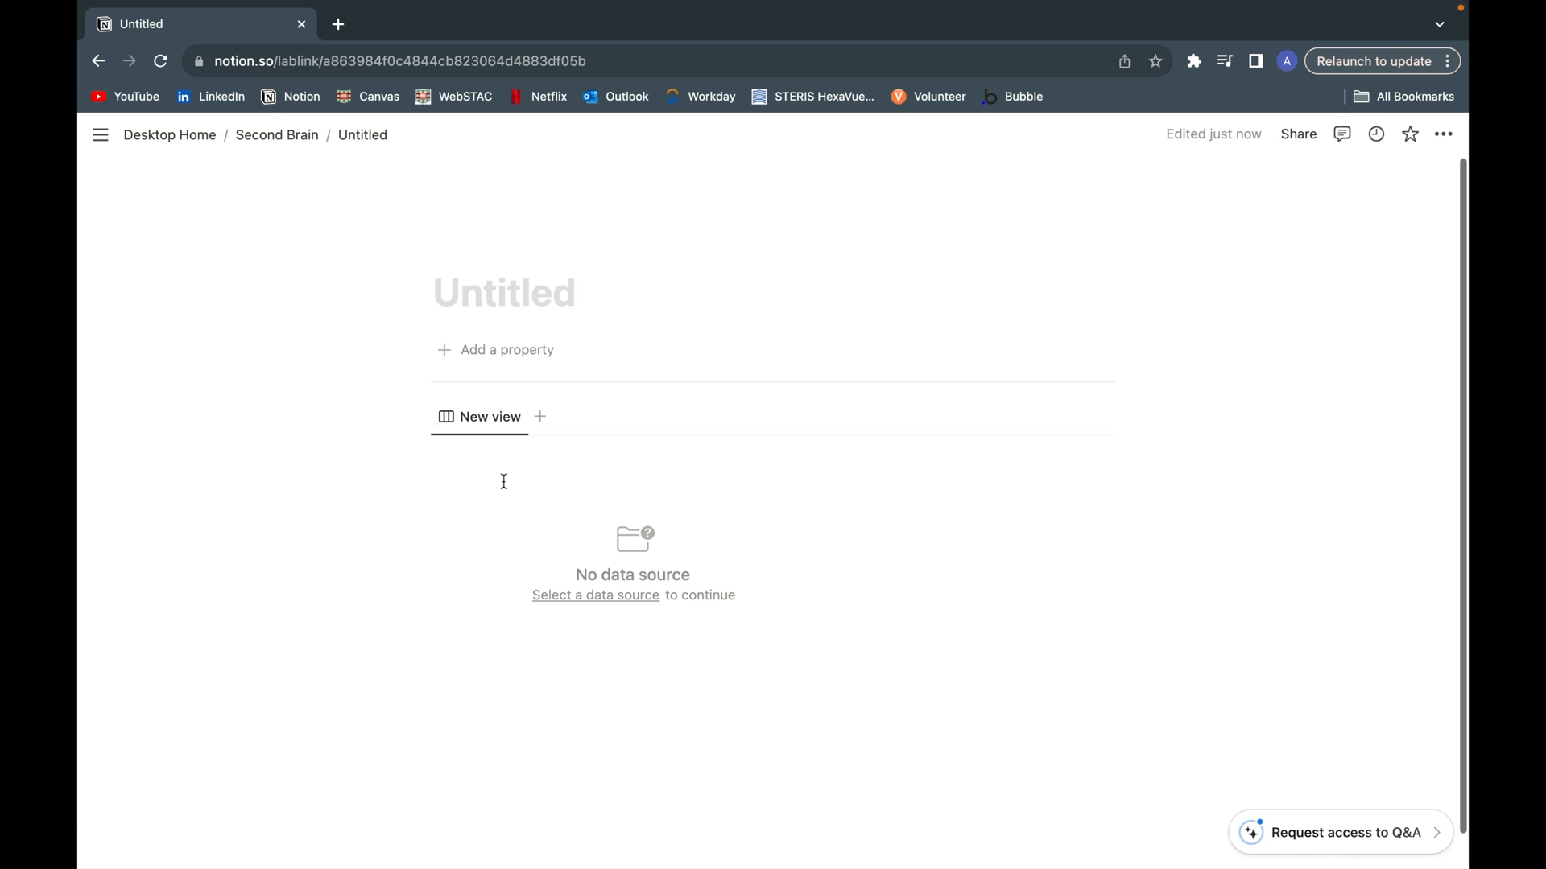
Step: Open the board's 'Select a data source' picker
left_click(596, 594)
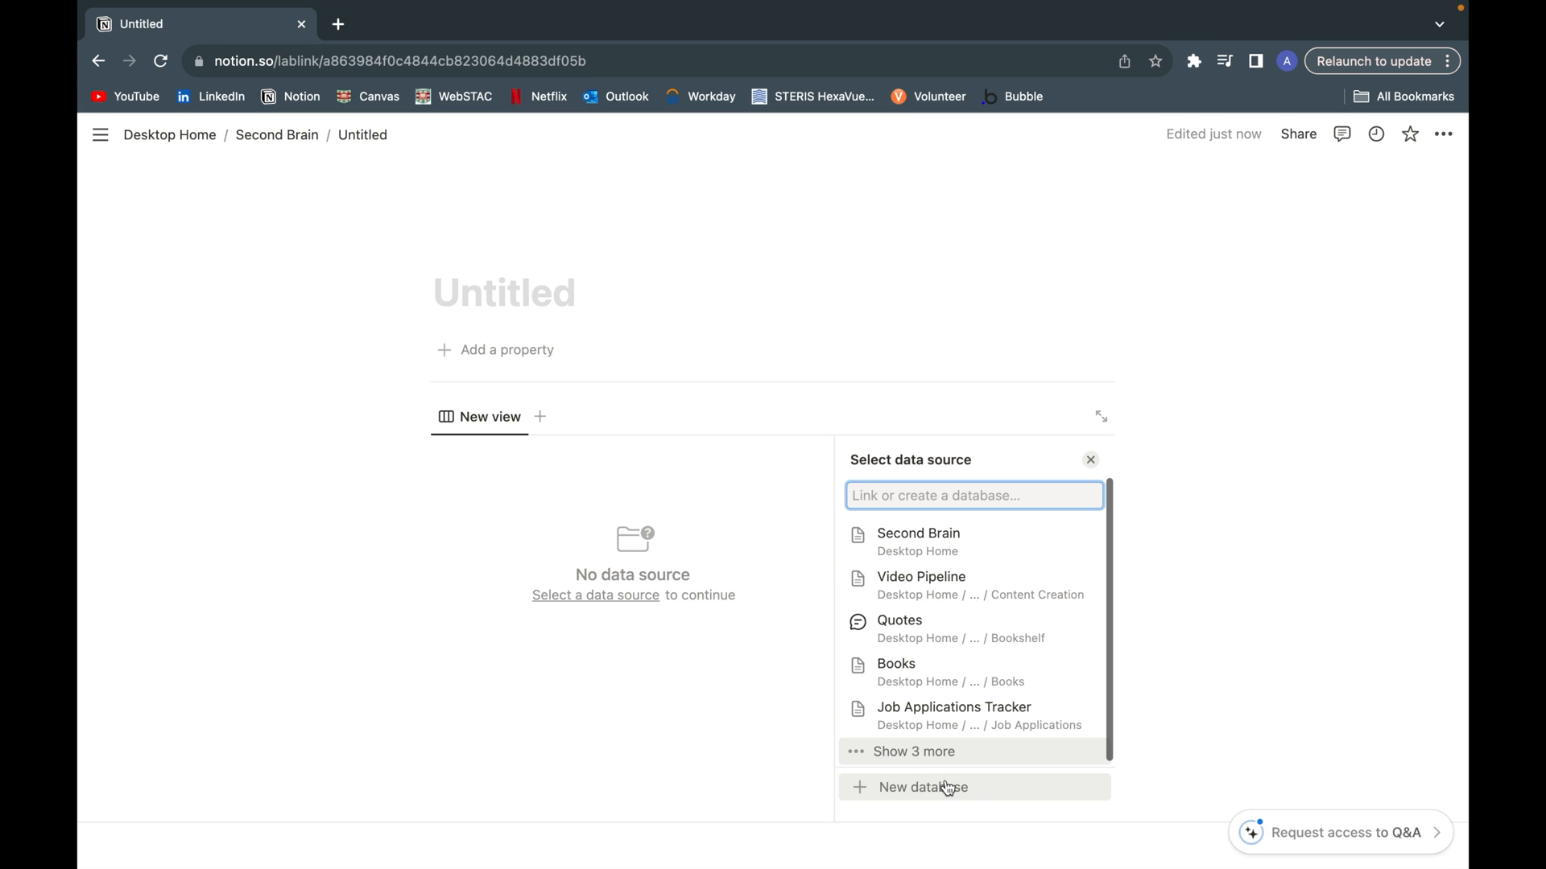
mouse_move(971, 791)
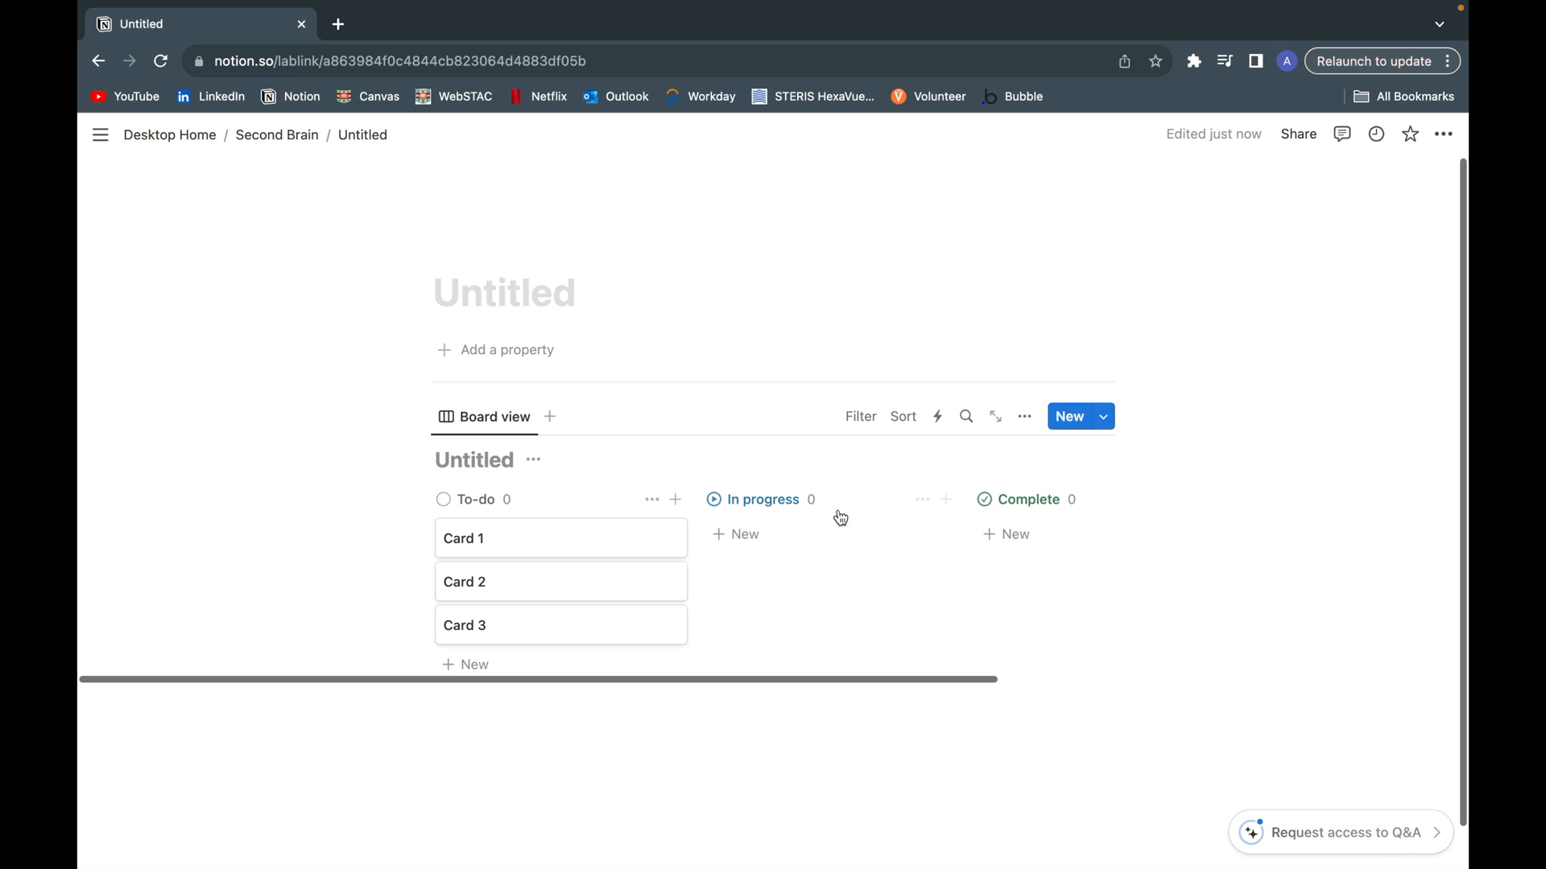
mouse_move(1022, 505)
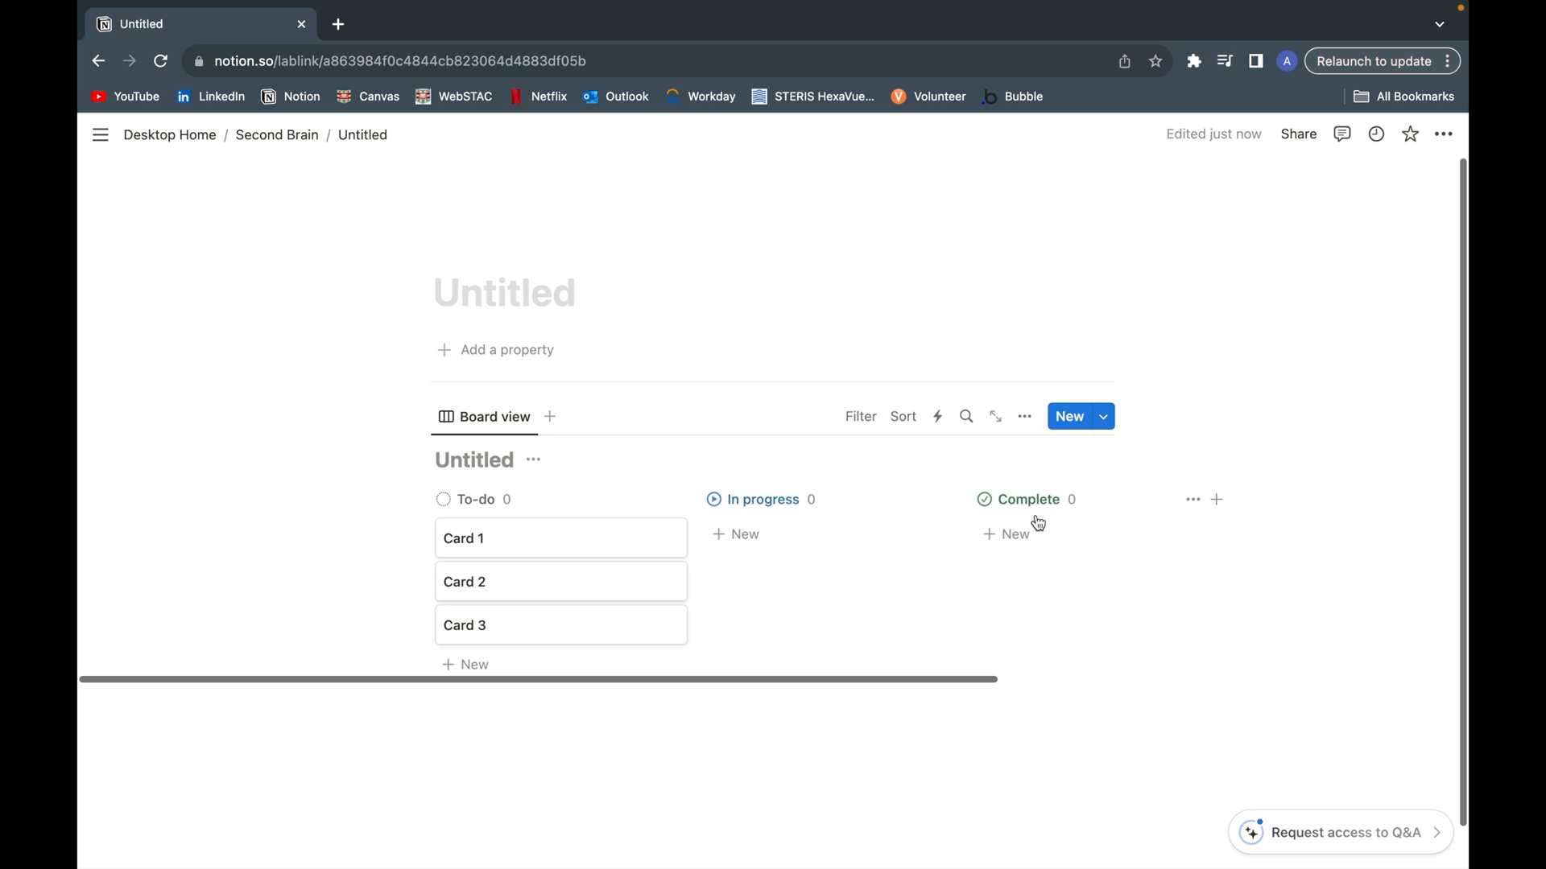
Step: Title the page 'Content Creation' and the board database 'Video Pipeline'
type("c")
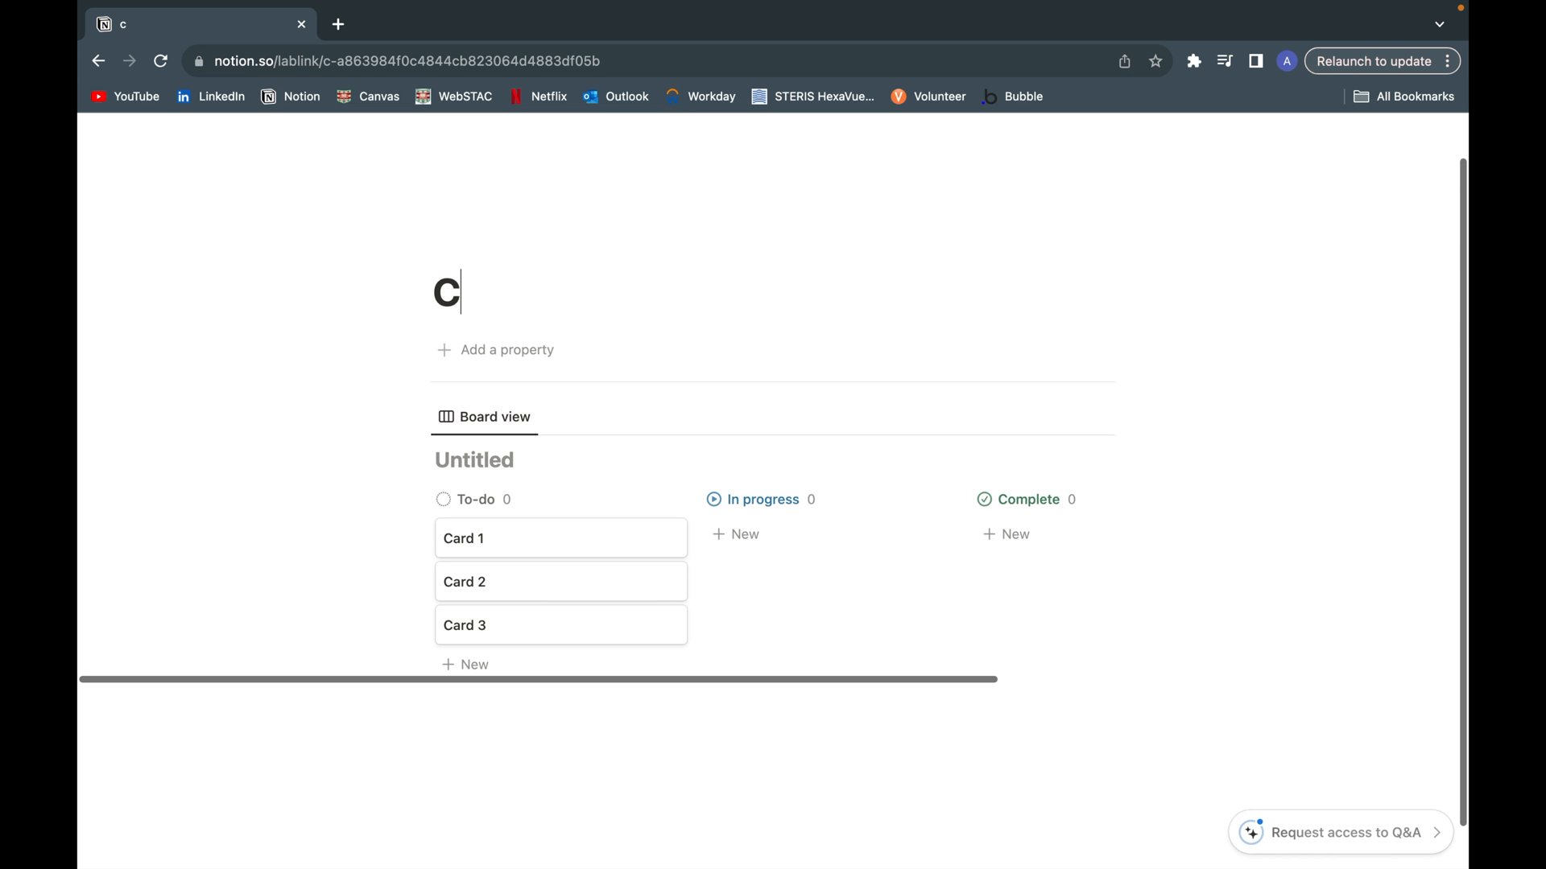
type("ontent Crea")
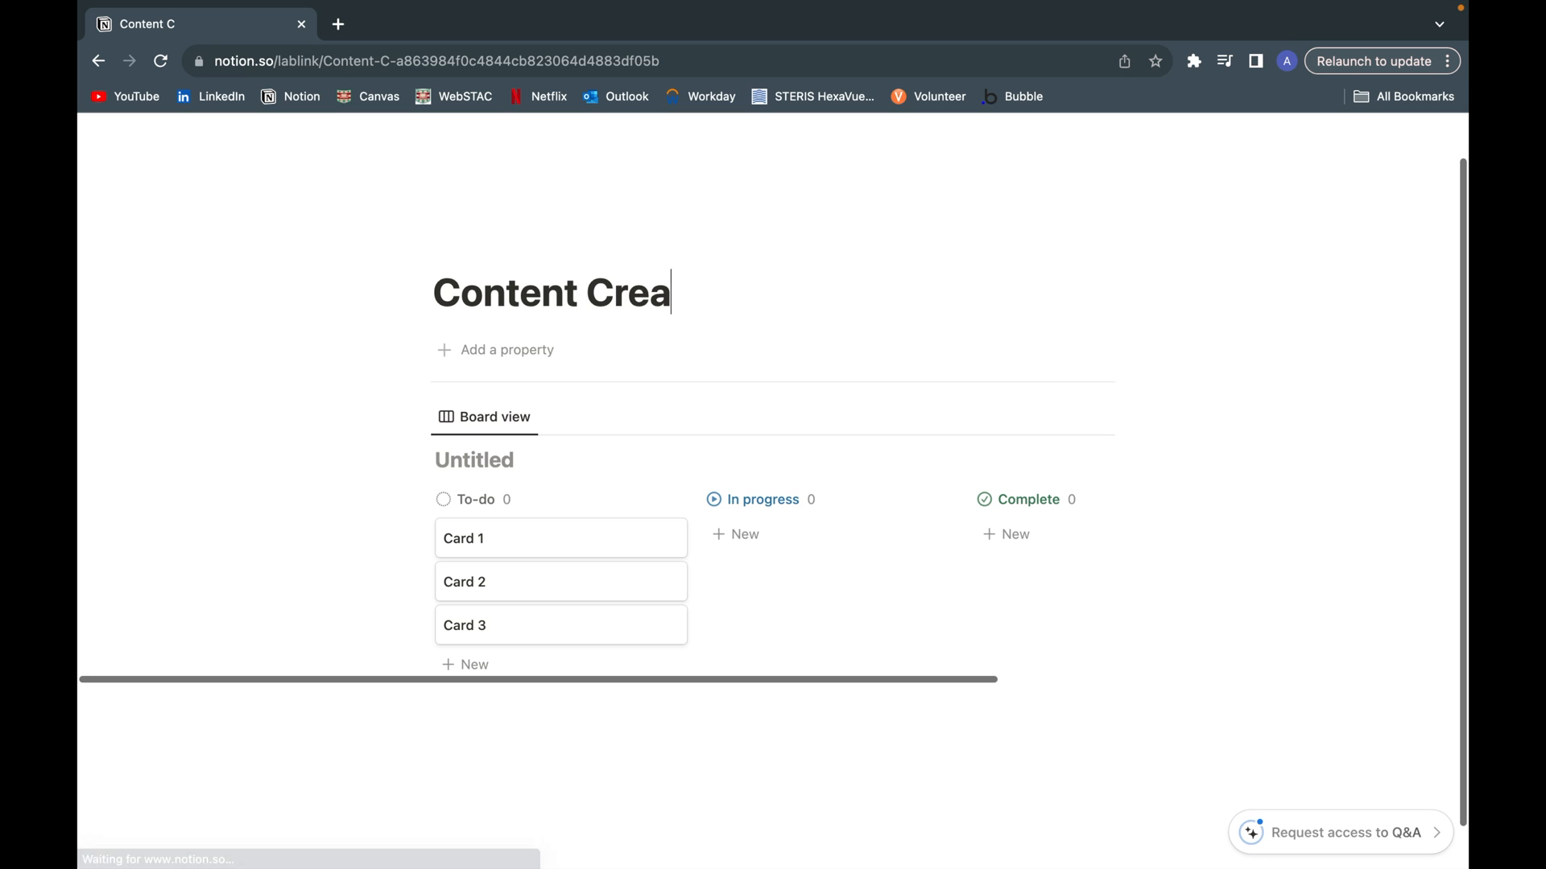
type("tion")
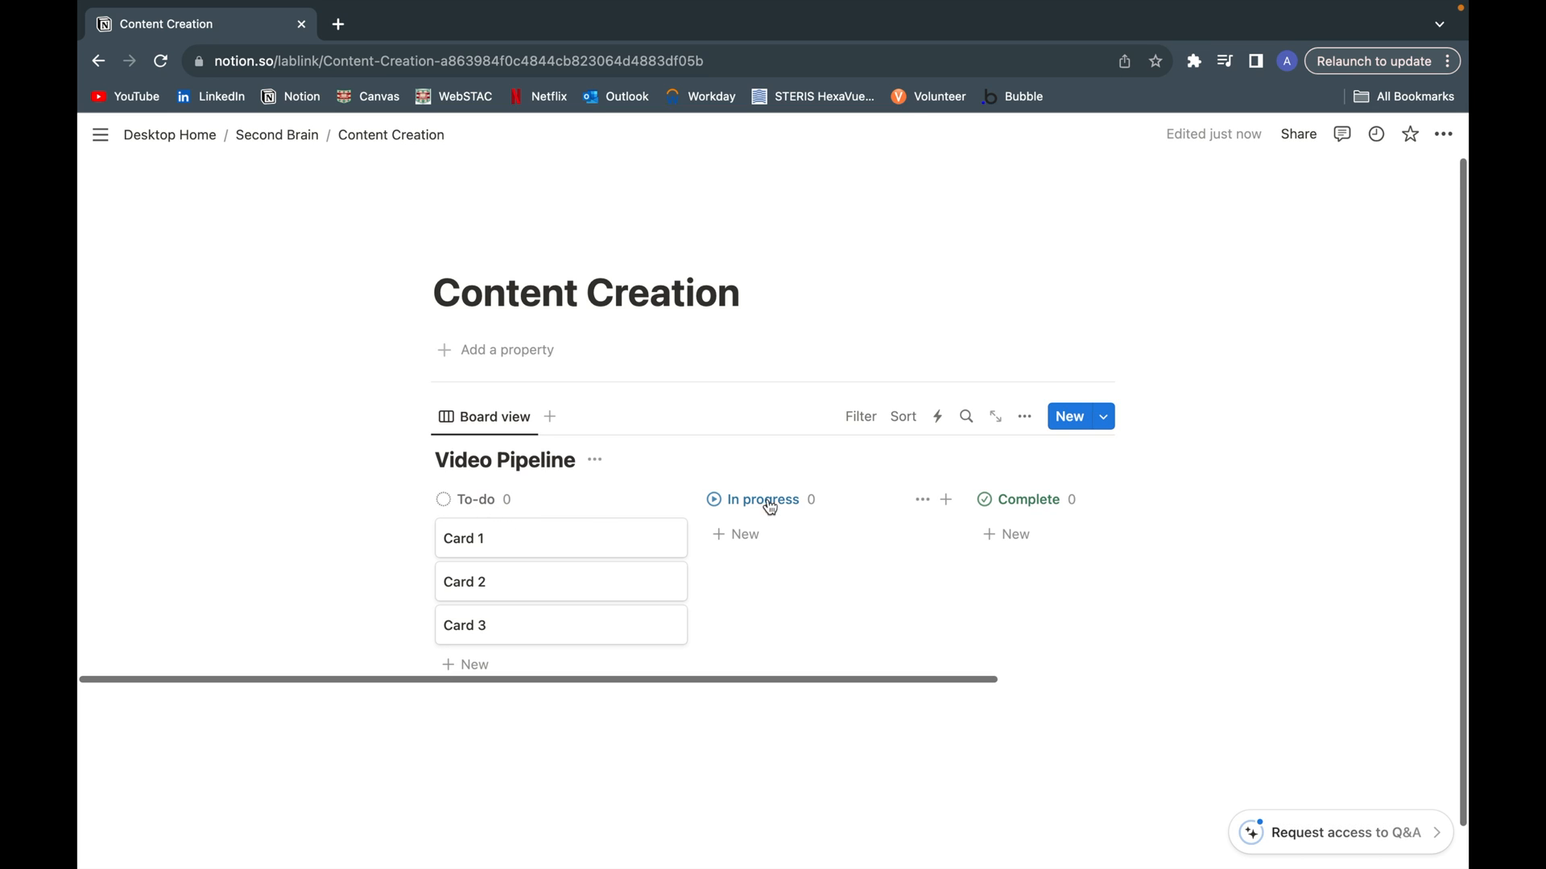
mouse_move(1019, 510)
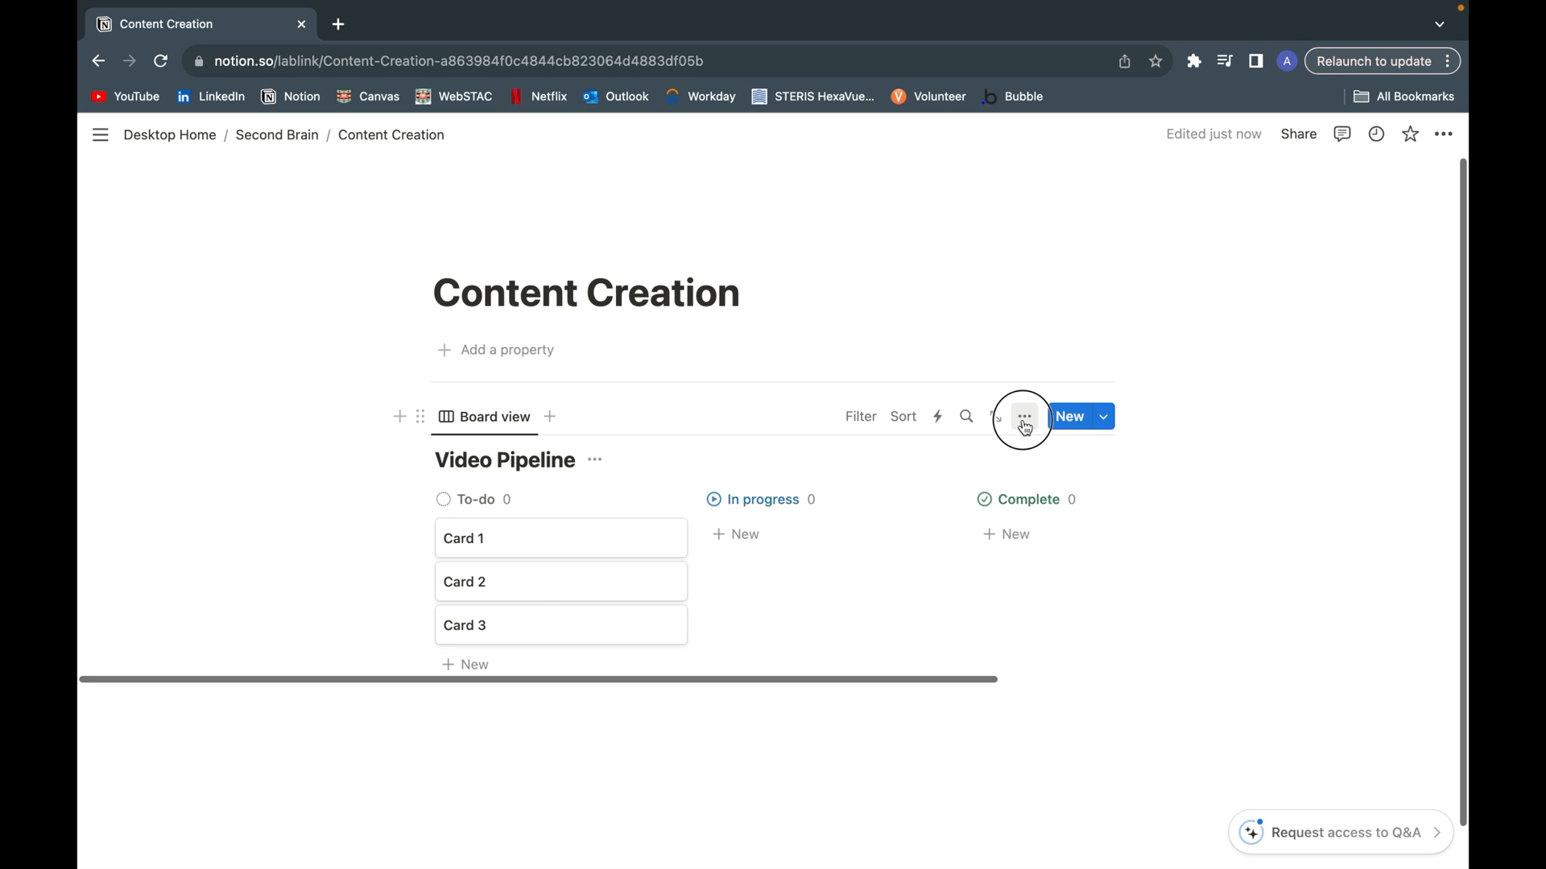
Step: Delete the Assign and Status properties, confirming Status removal for everyone
left_click(1023, 416)
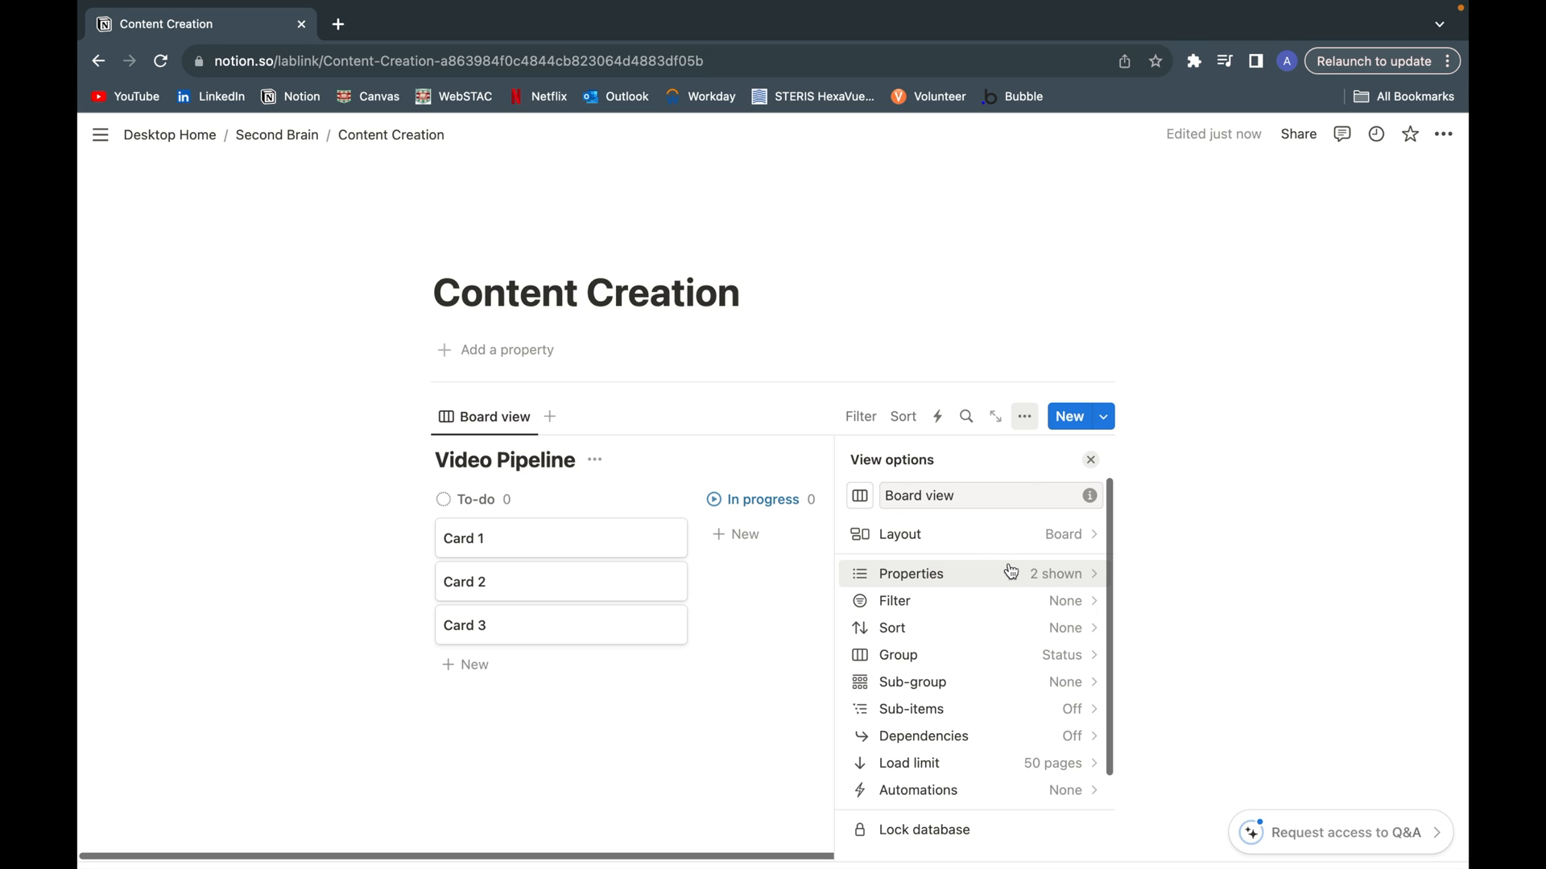
left_click(910, 574)
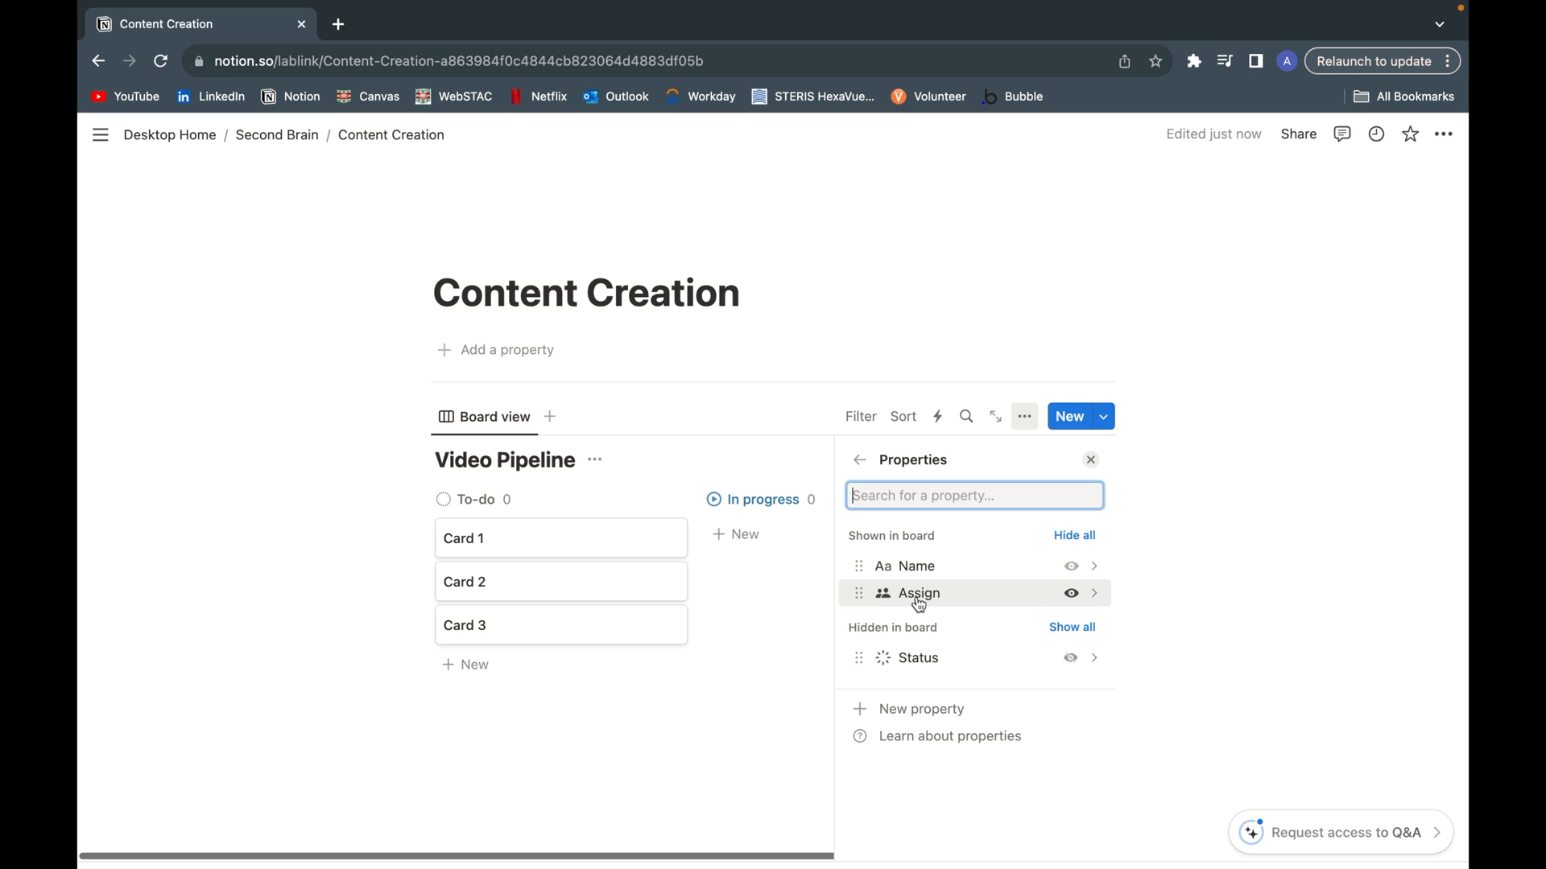
mouse_move(905, 602)
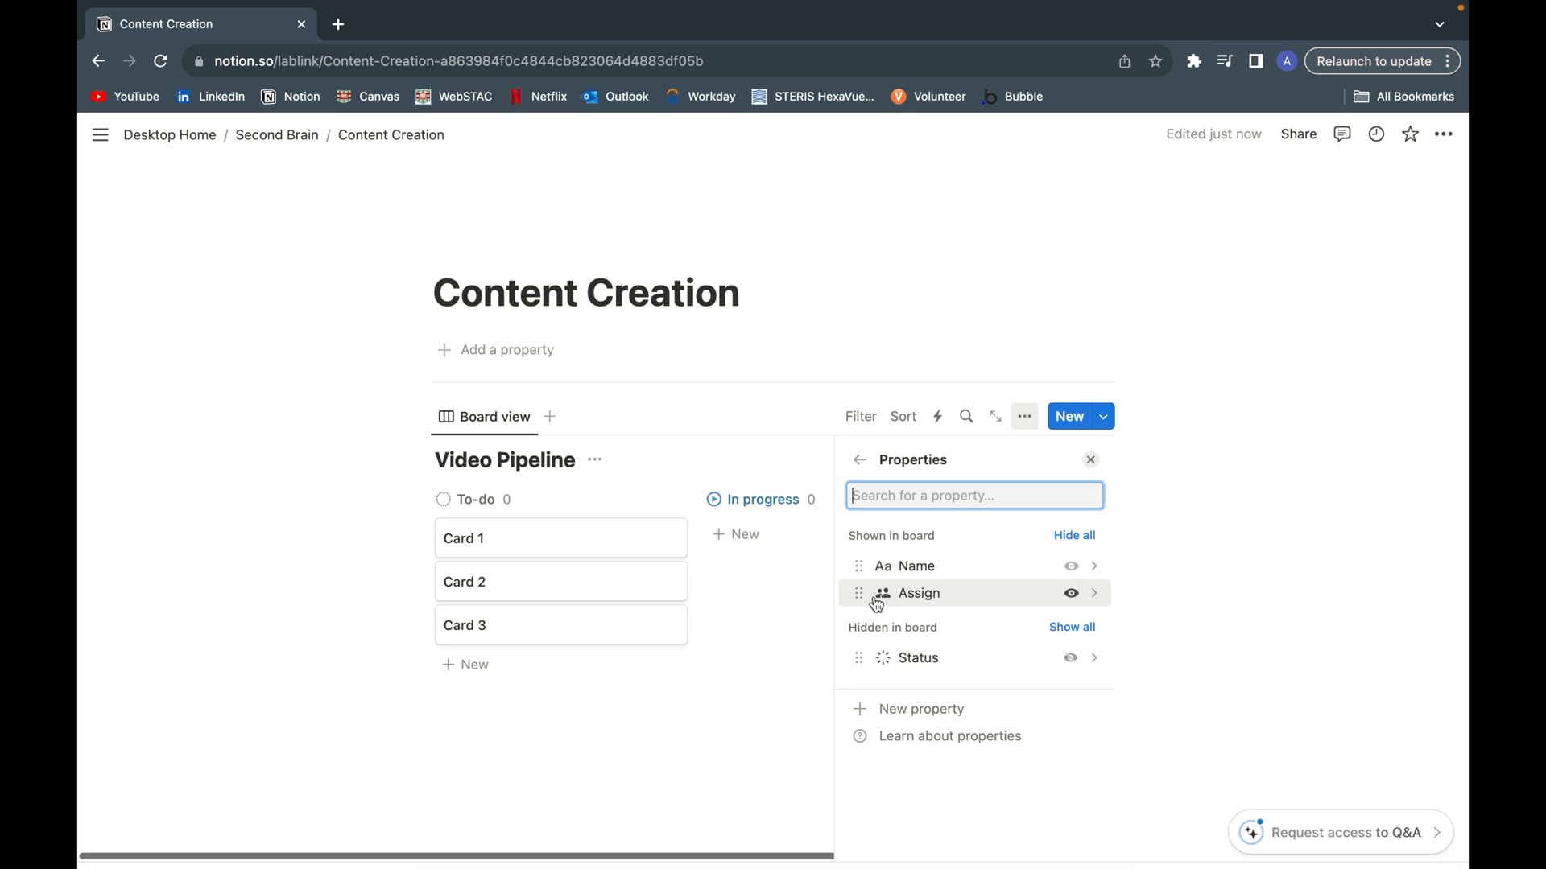
left_click(917, 592)
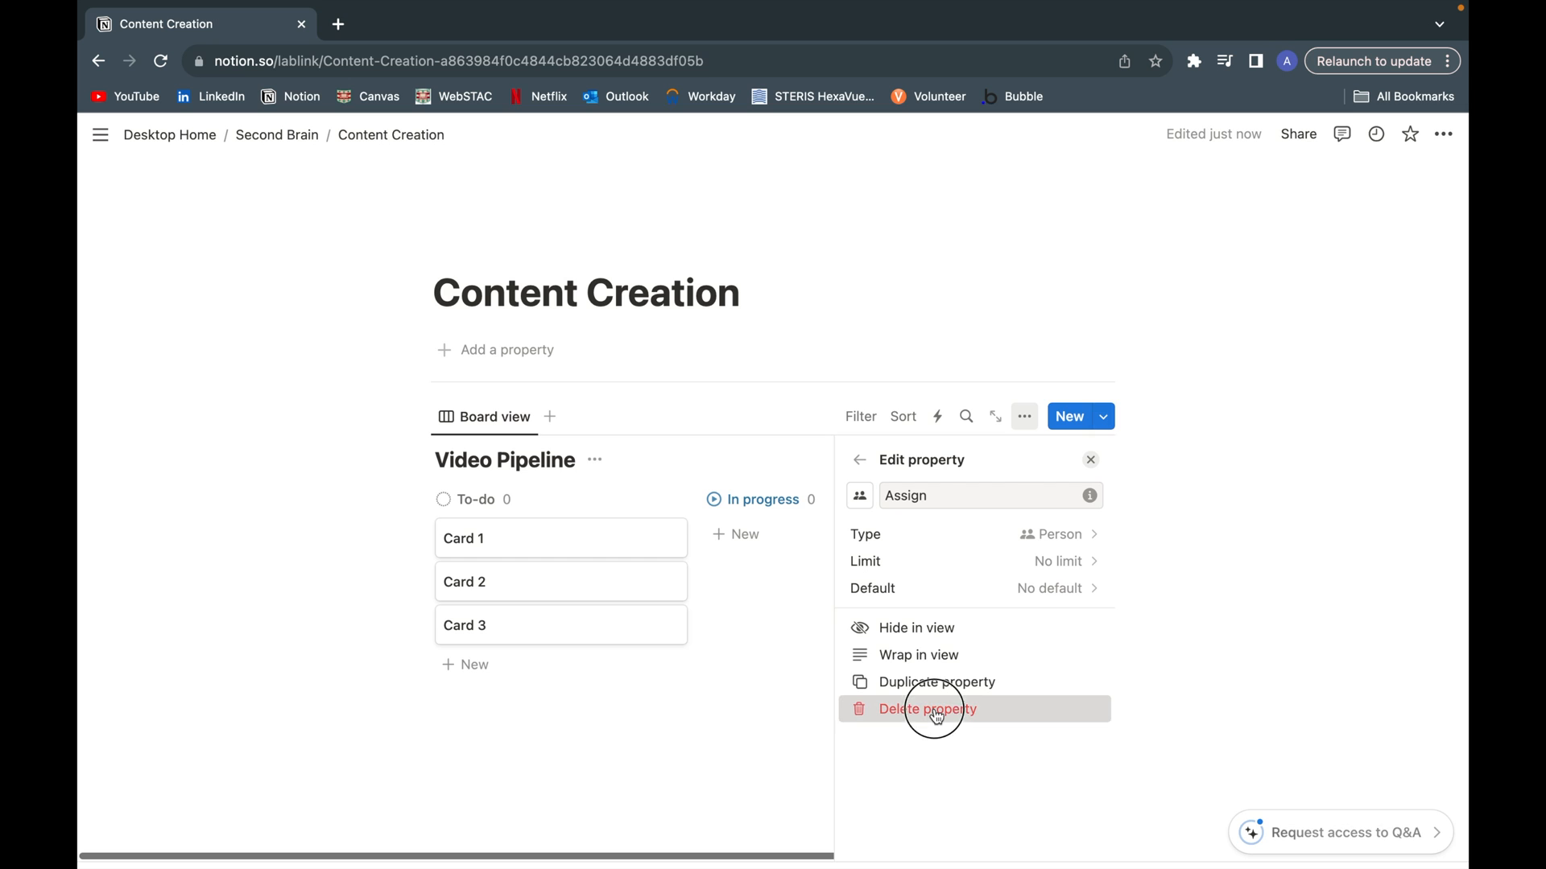
left_click(860, 460)
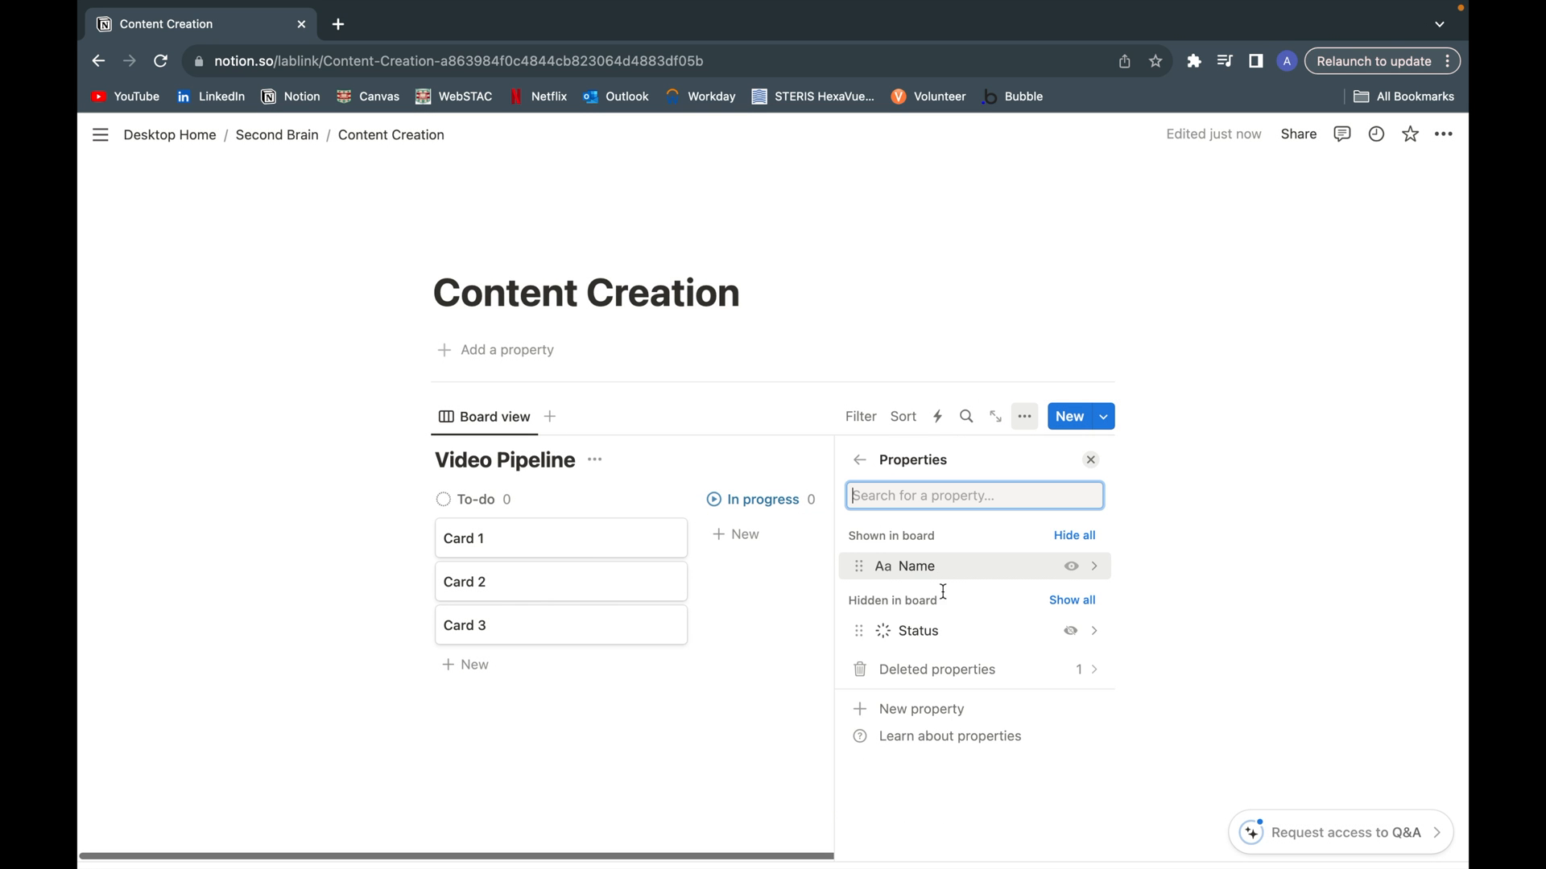
left_click(916, 631)
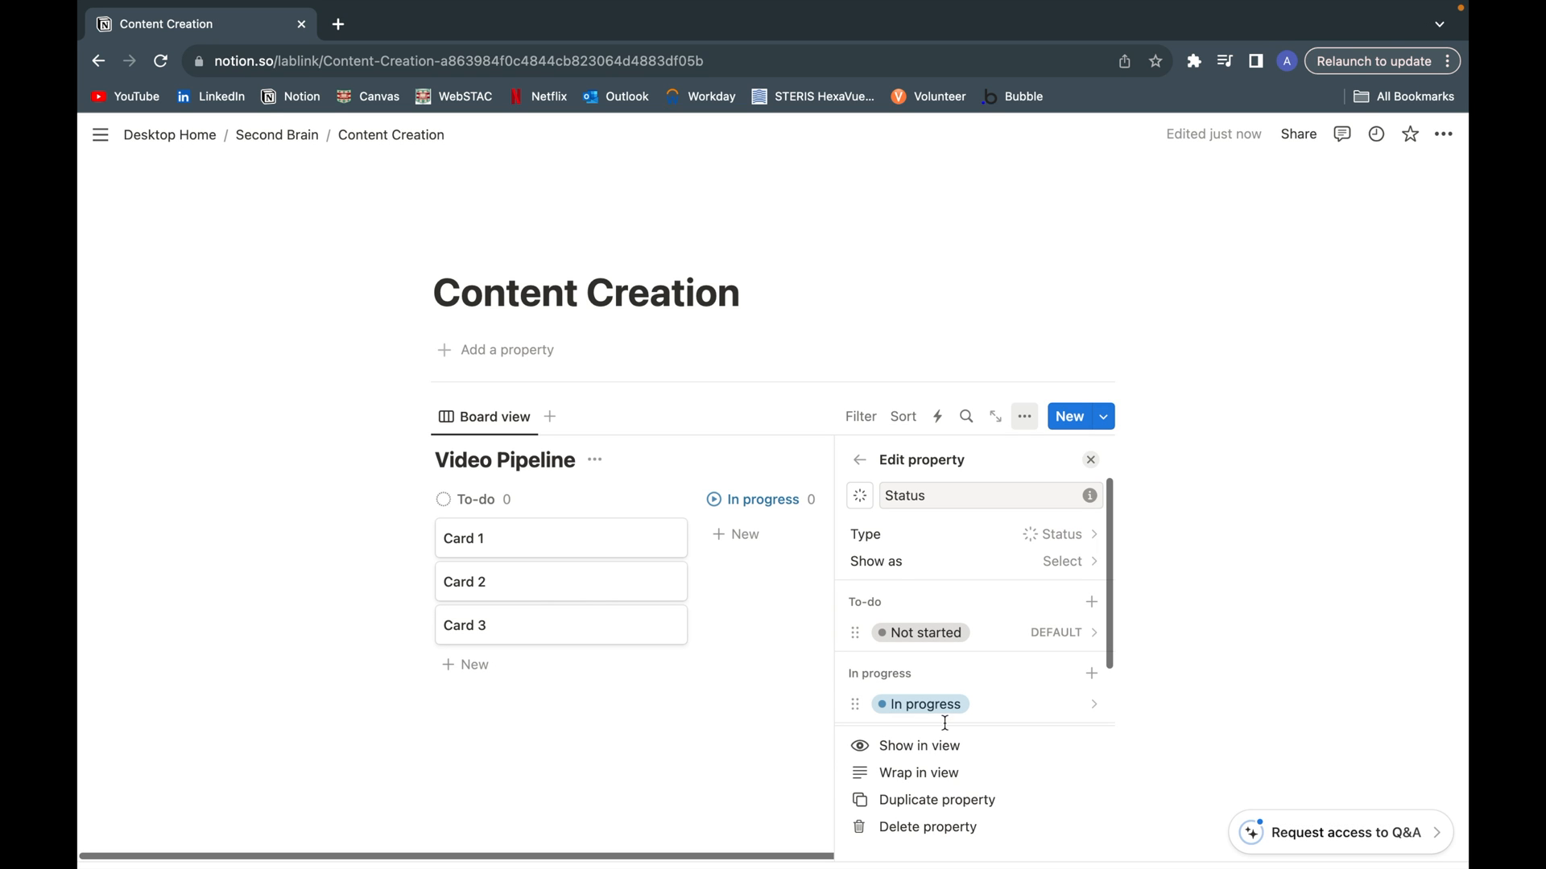
left_click(926, 826)
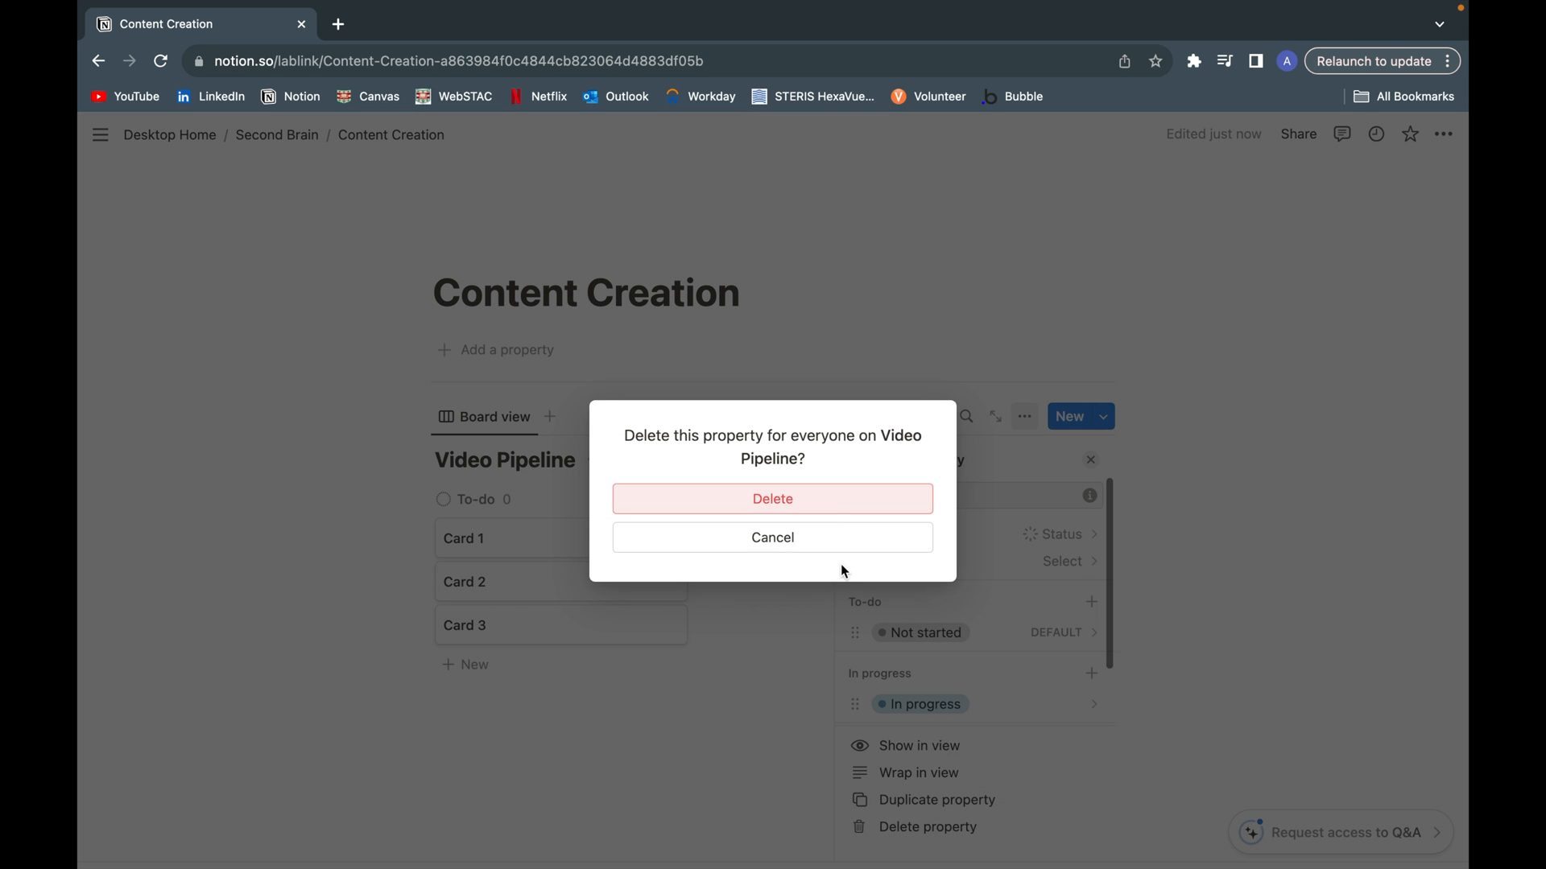
left_click(772, 497)
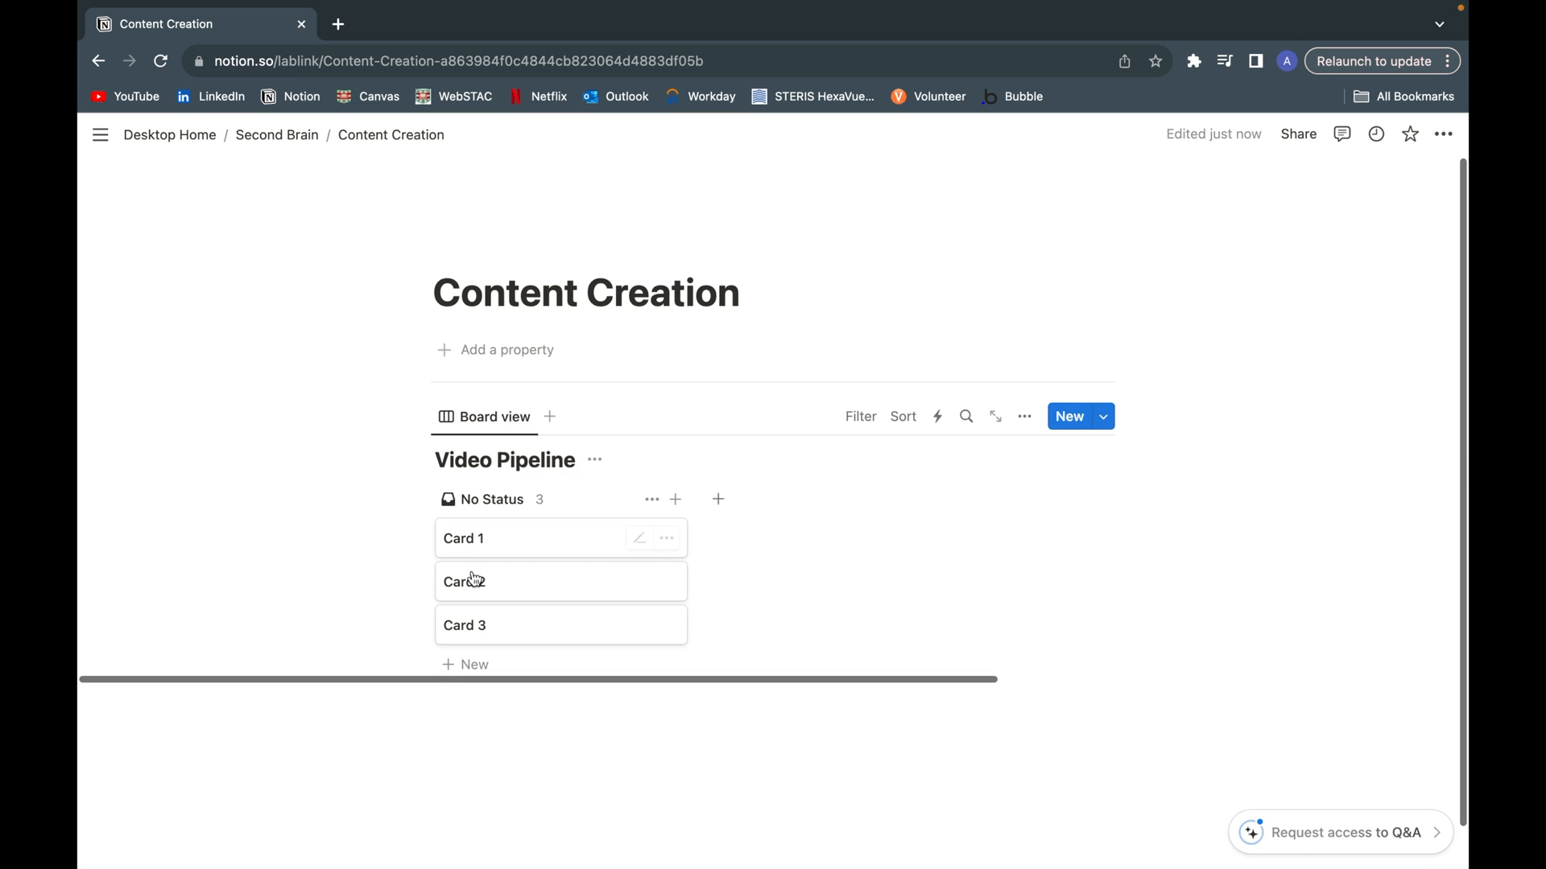
mouse_move(899, 489)
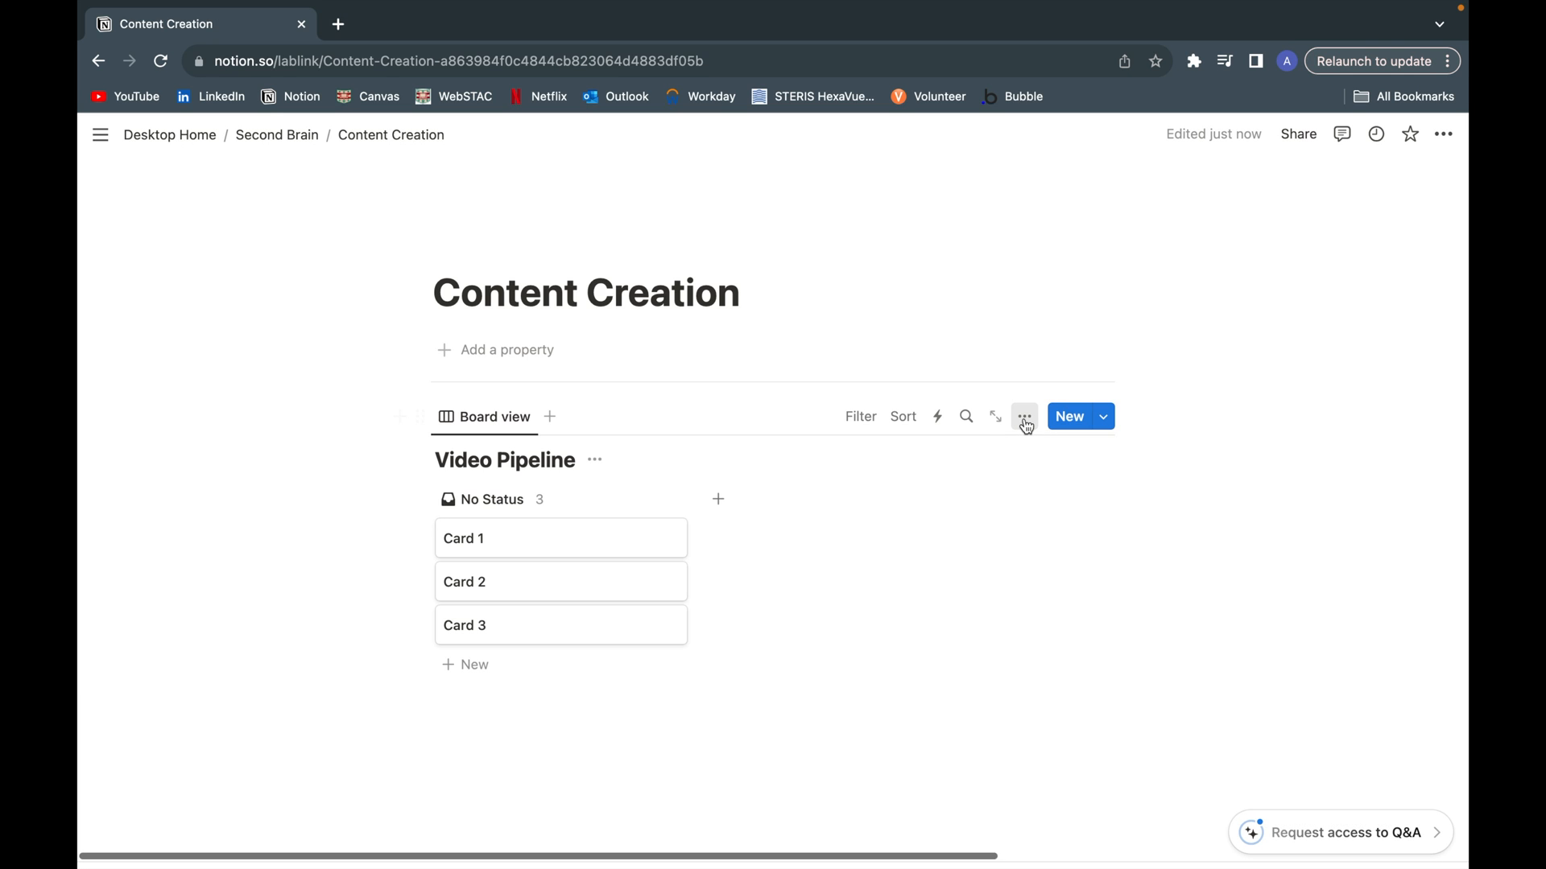
Step: Add the options Idea, Developing and Published to the Status property
left_click(1024, 416)
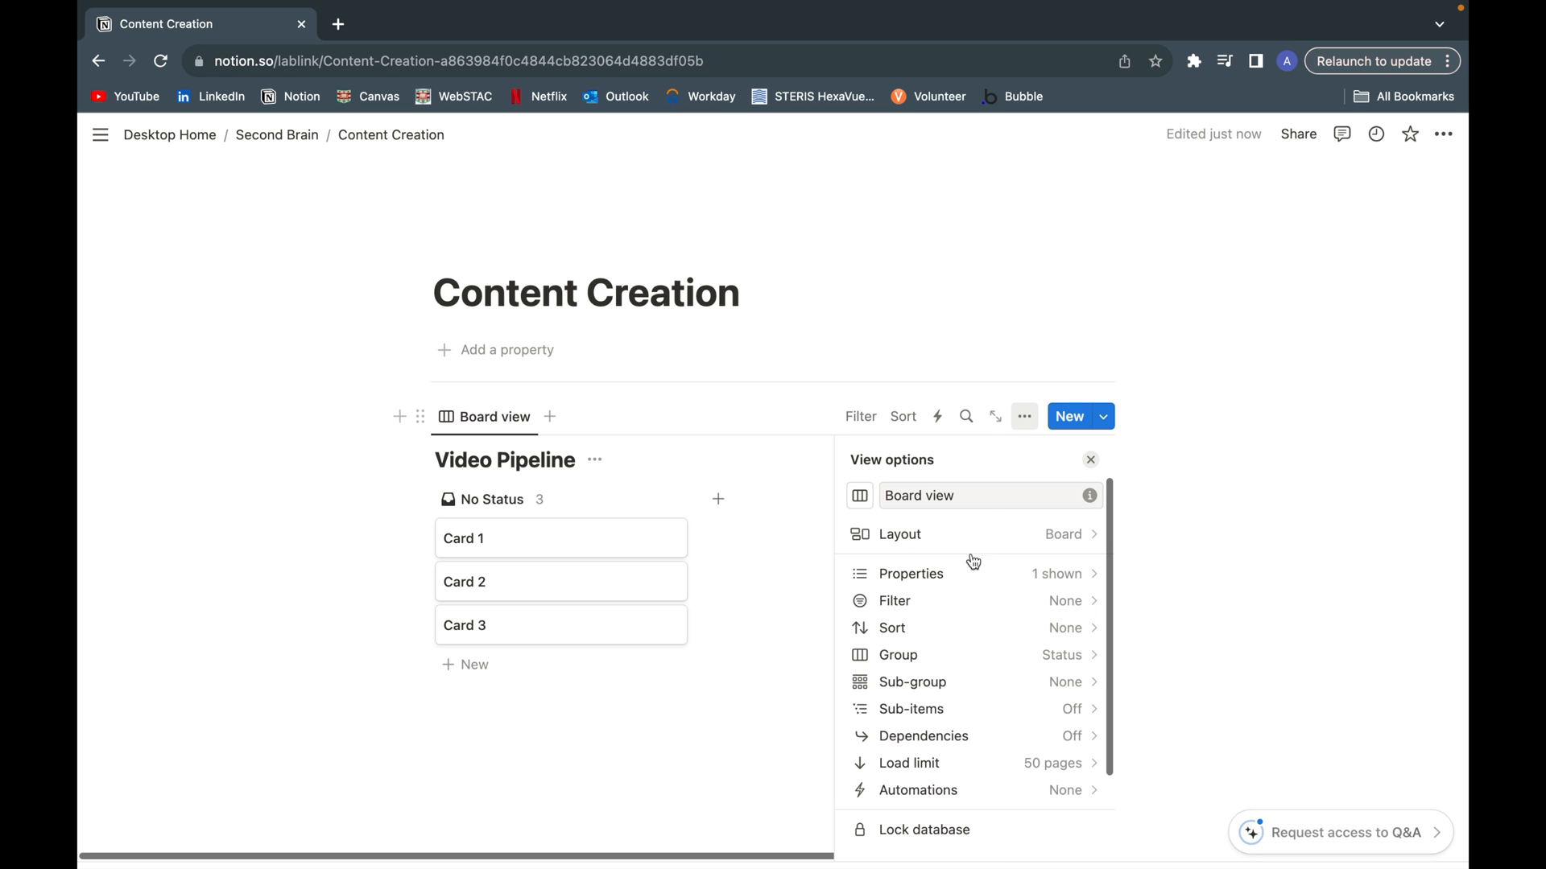
left_click(910, 574)
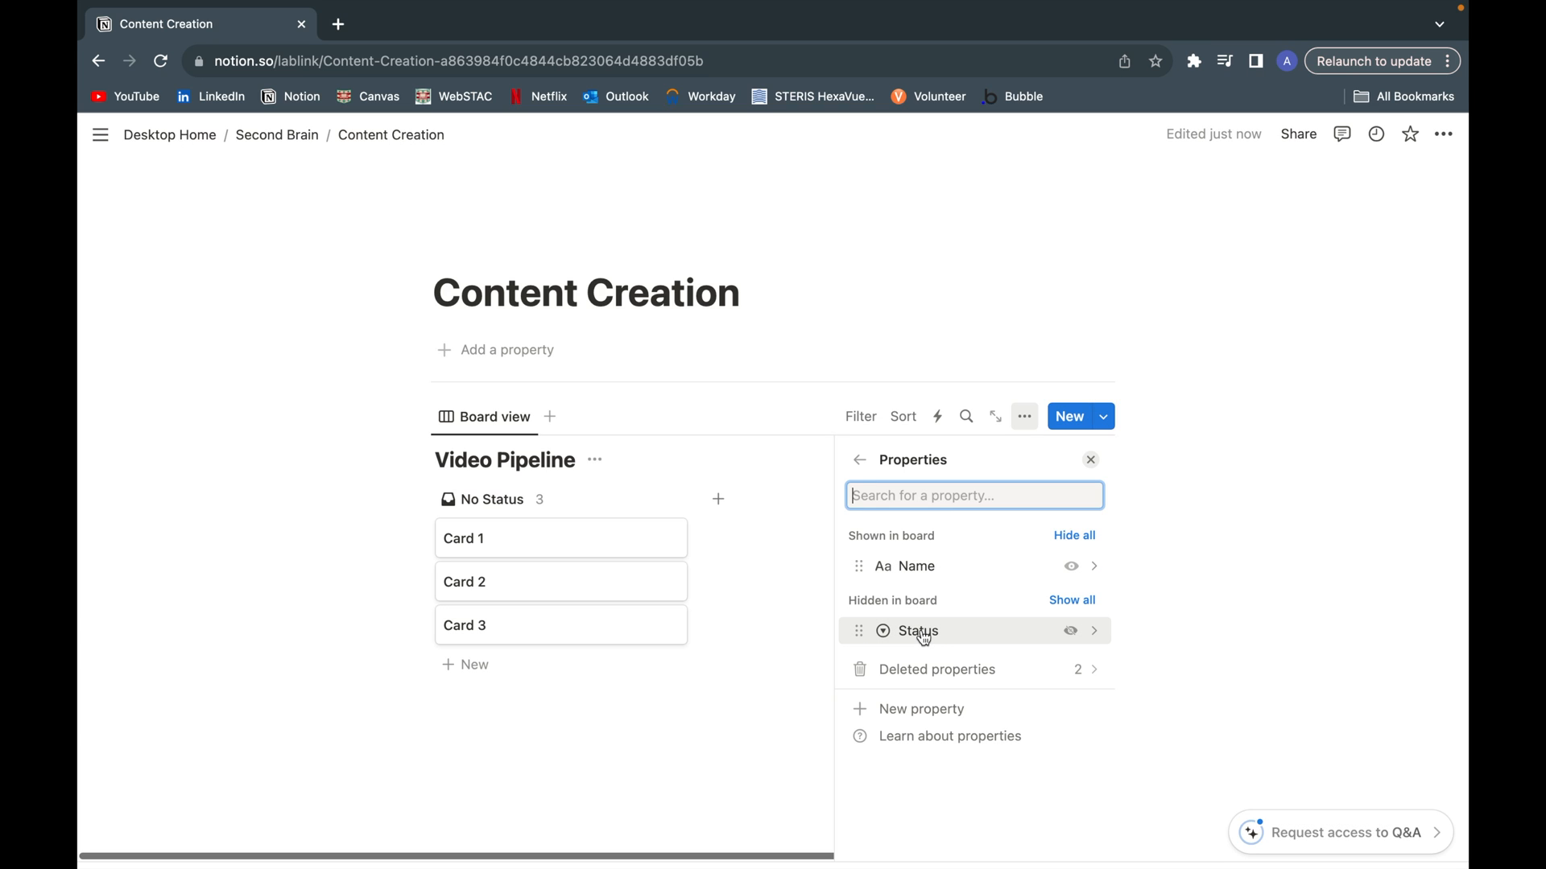
left_click(916, 632)
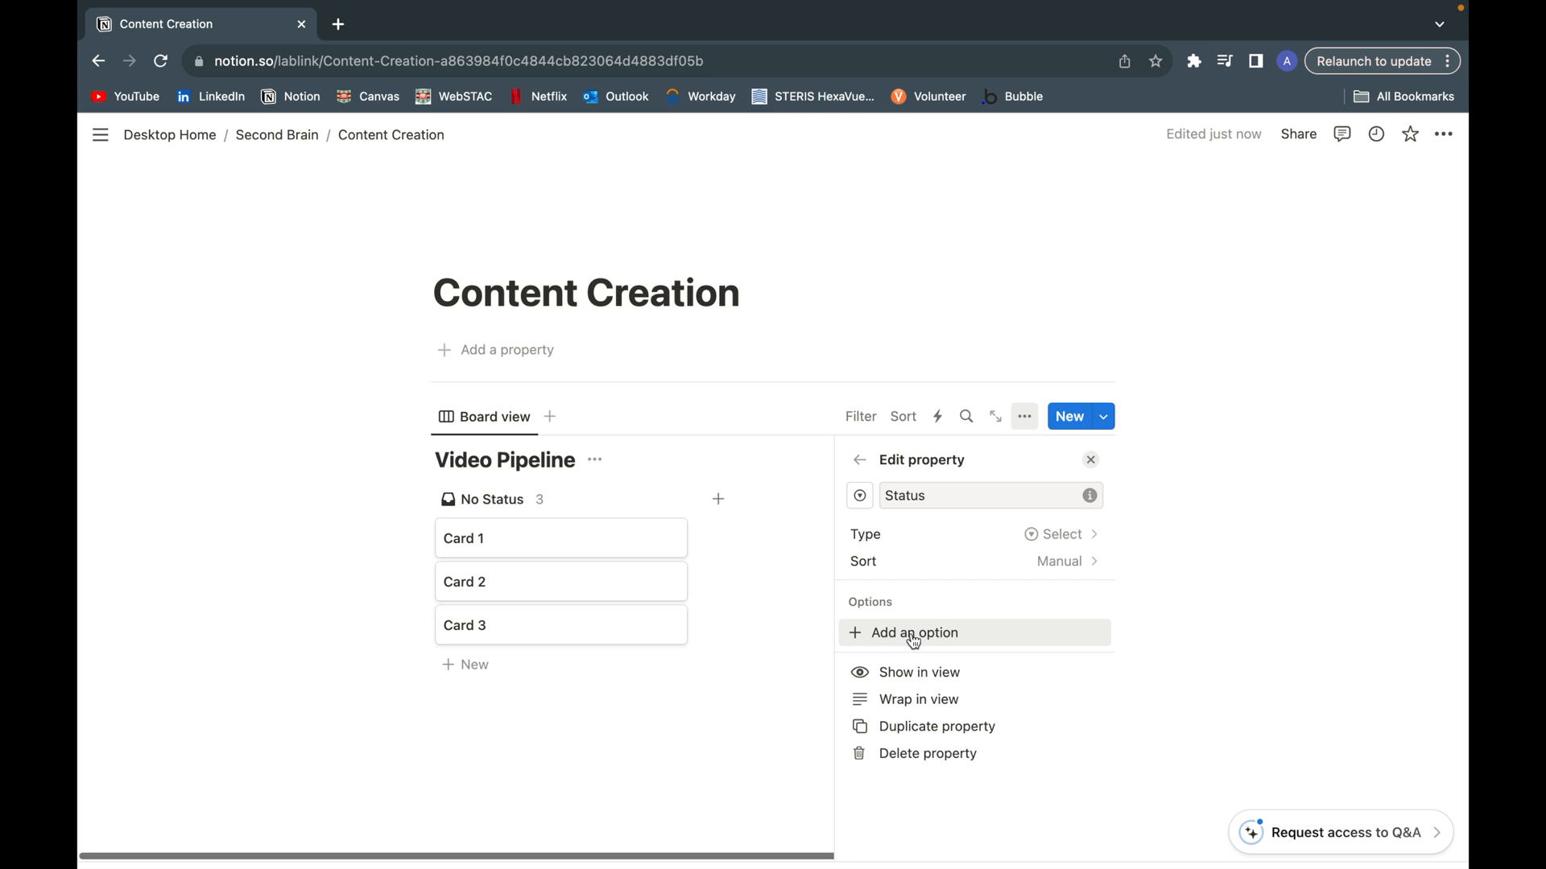
left_click(903, 633)
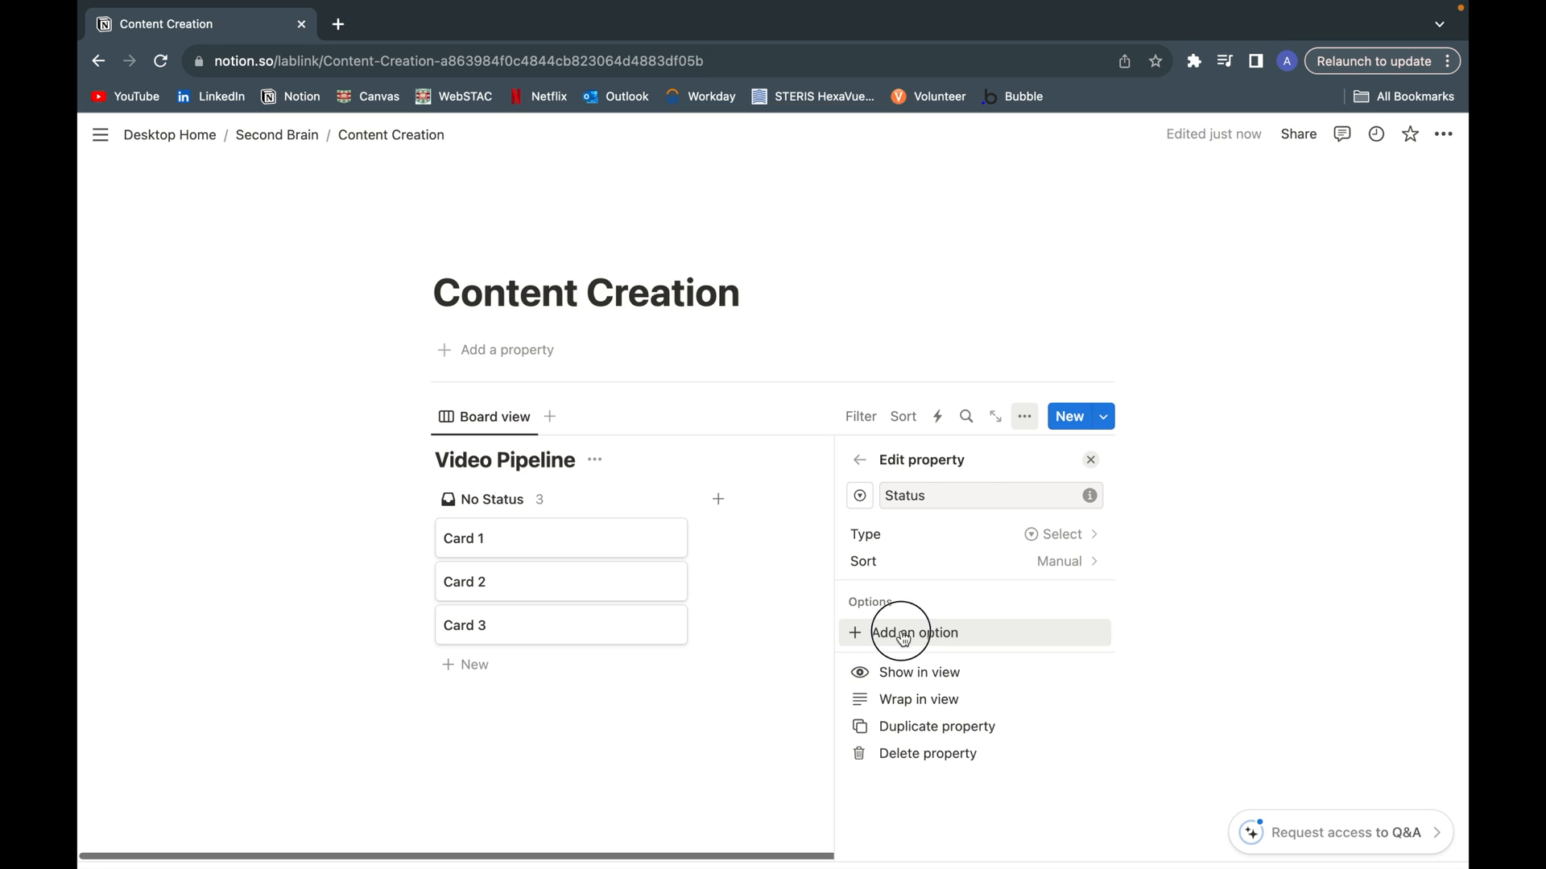
left_click(904, 632)
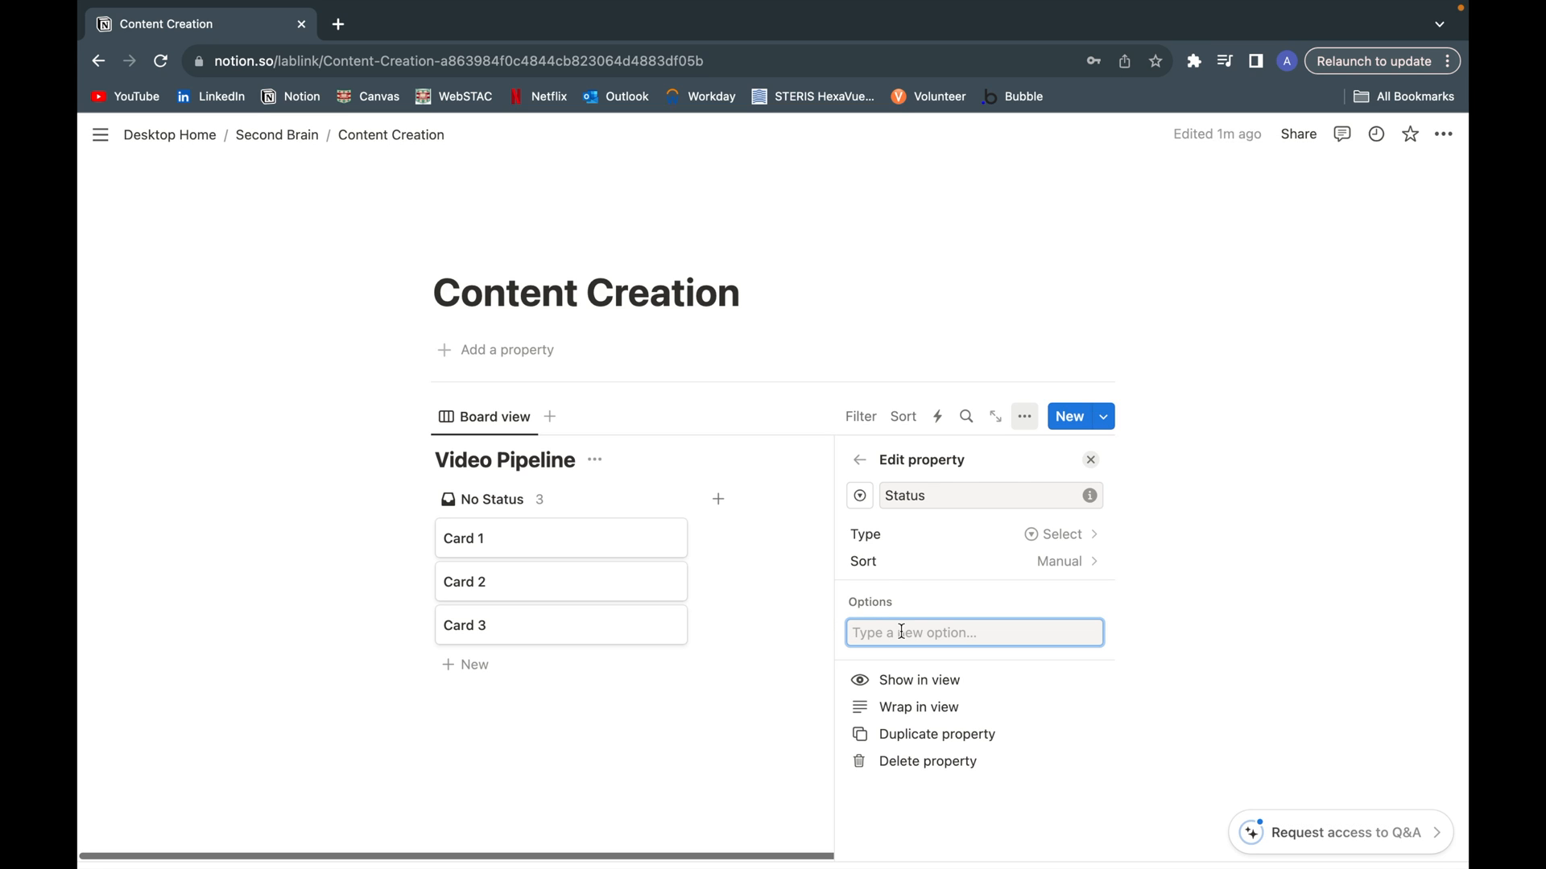
type("Idea")
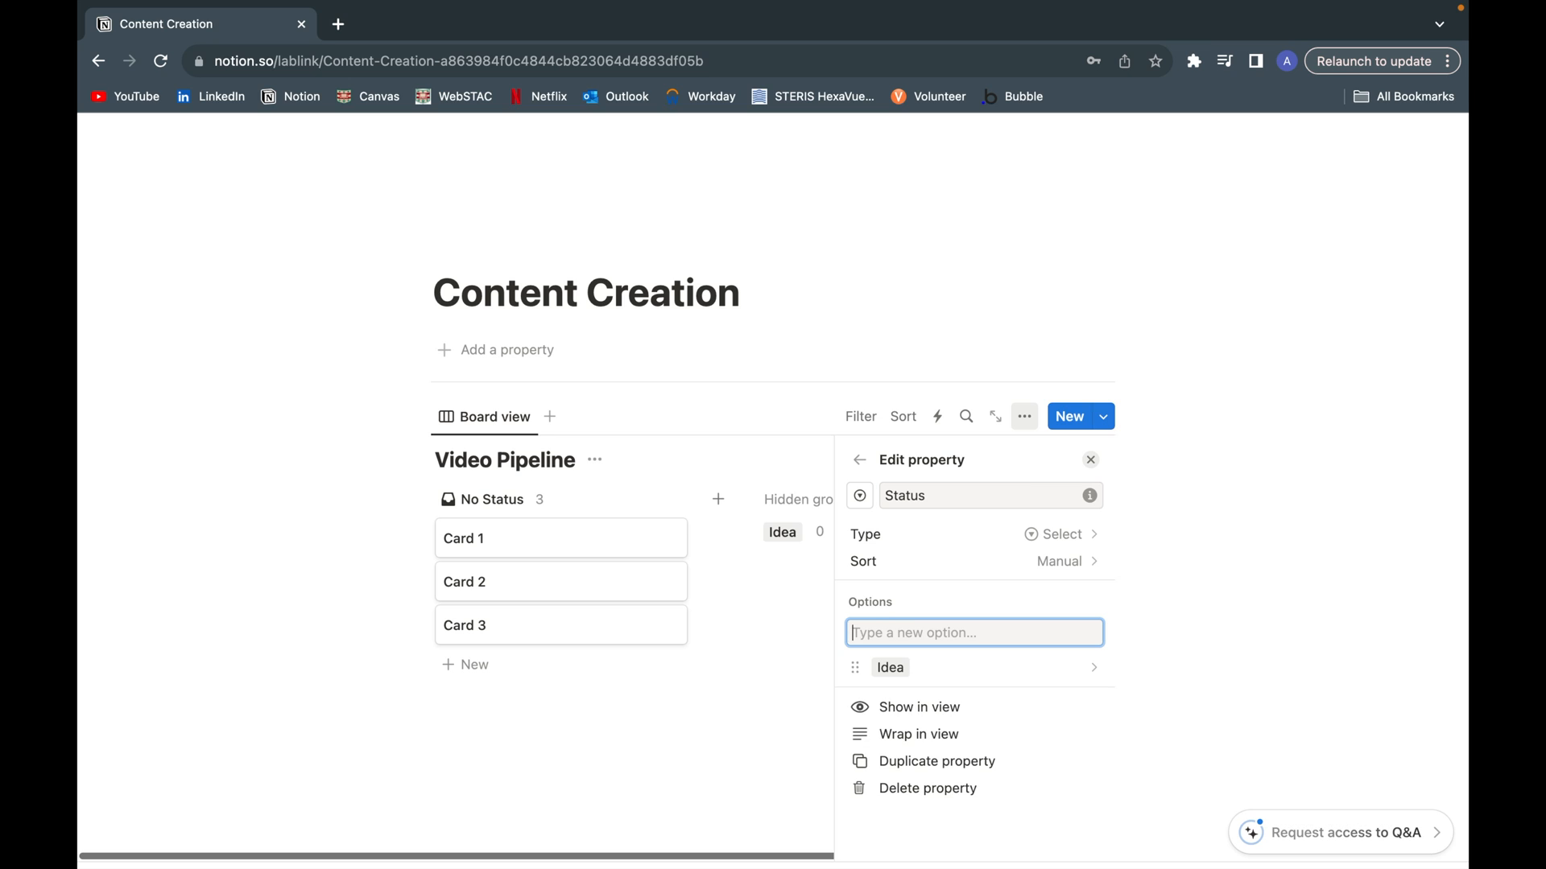
type("dev")
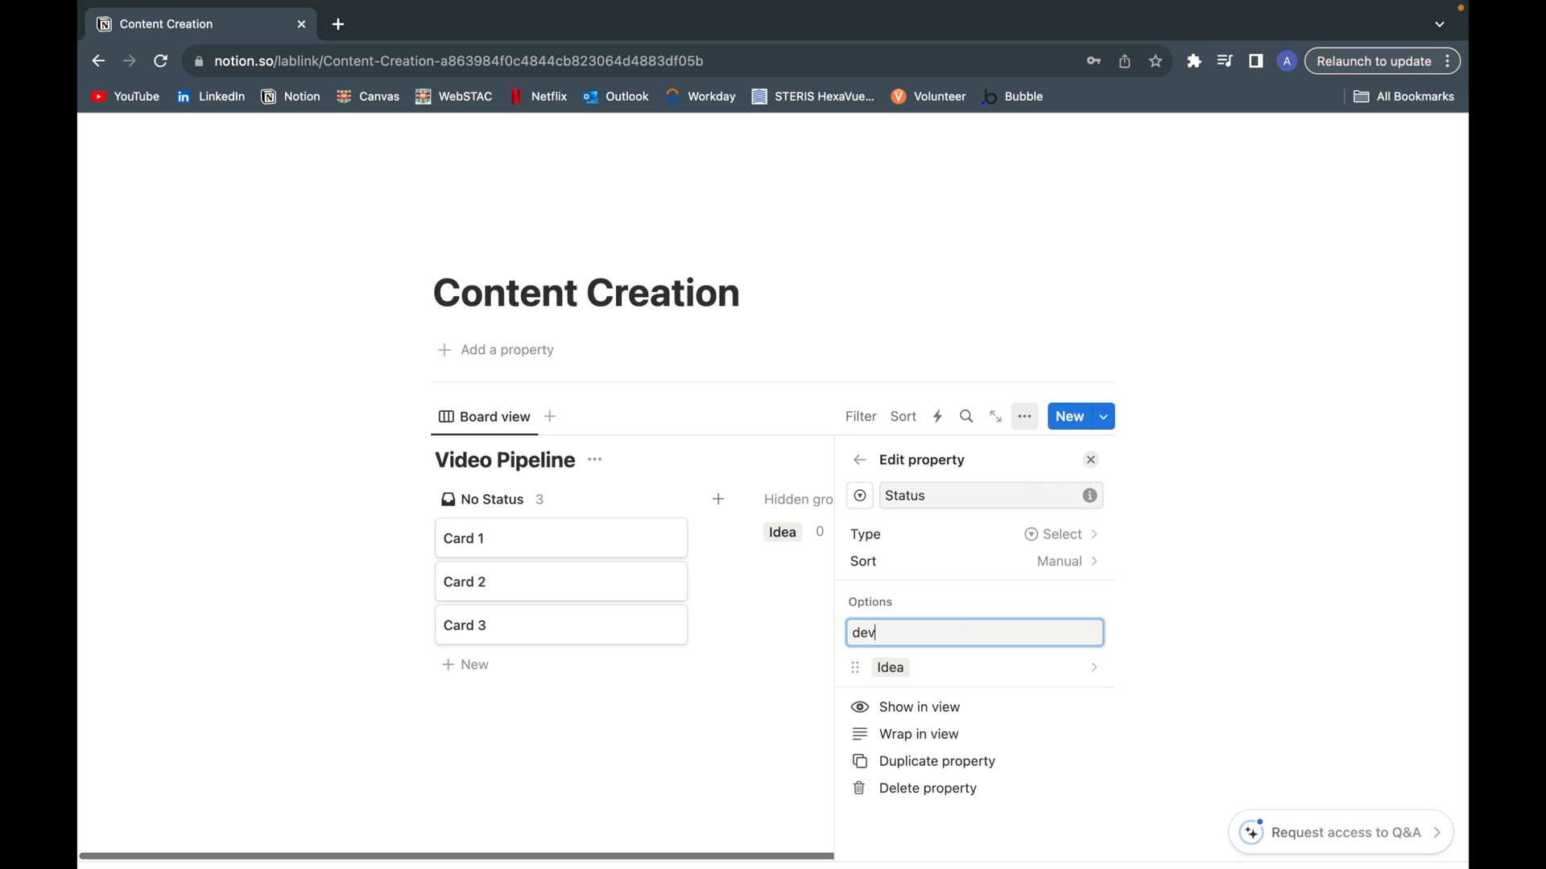
type("Devel")
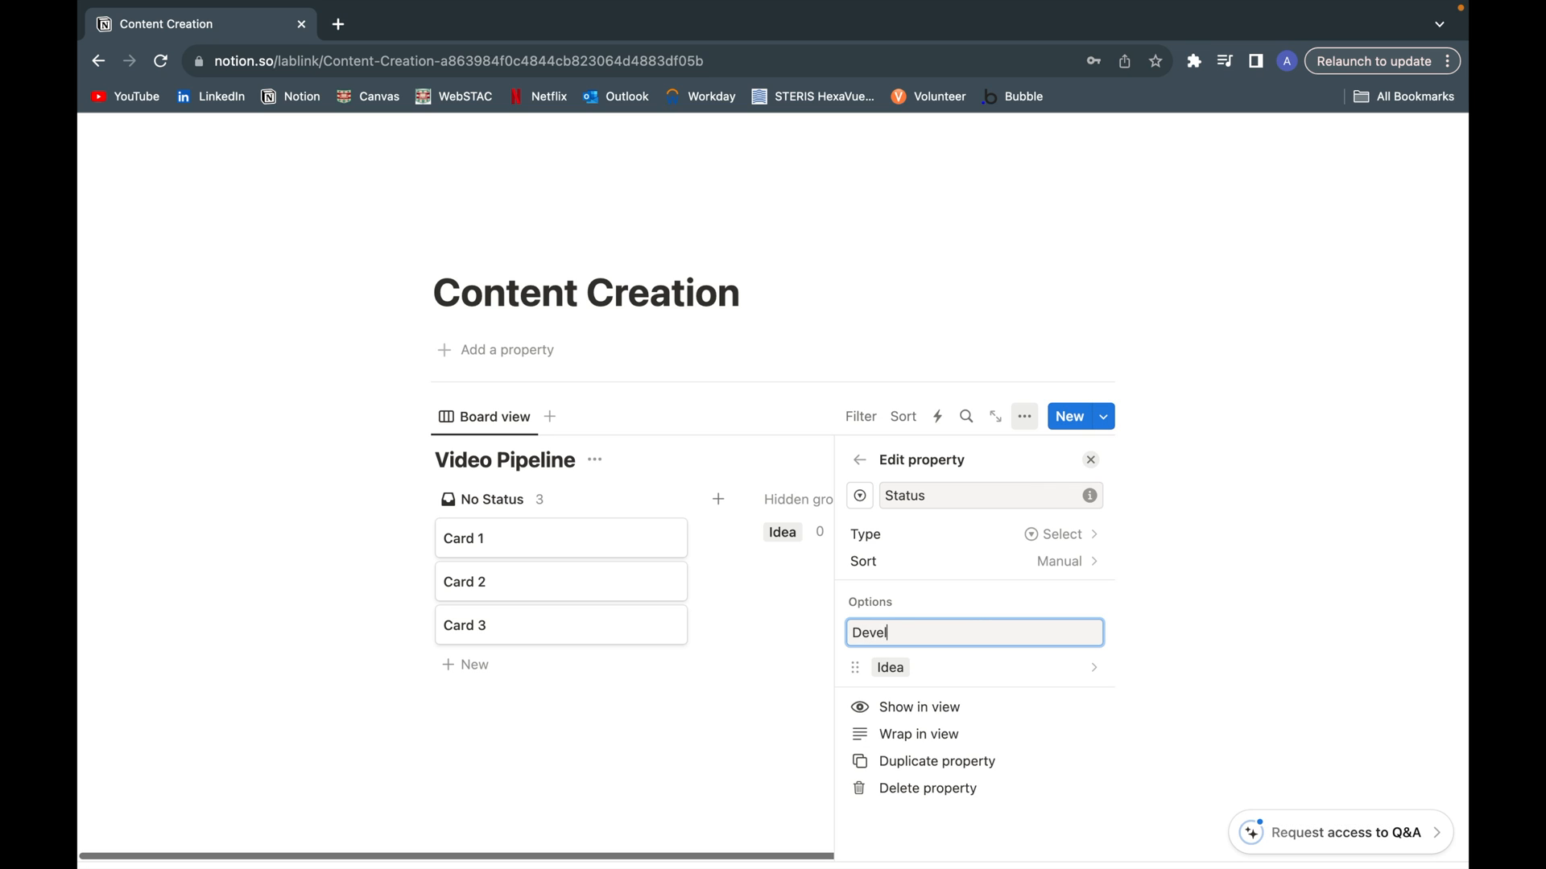
key("Enter")
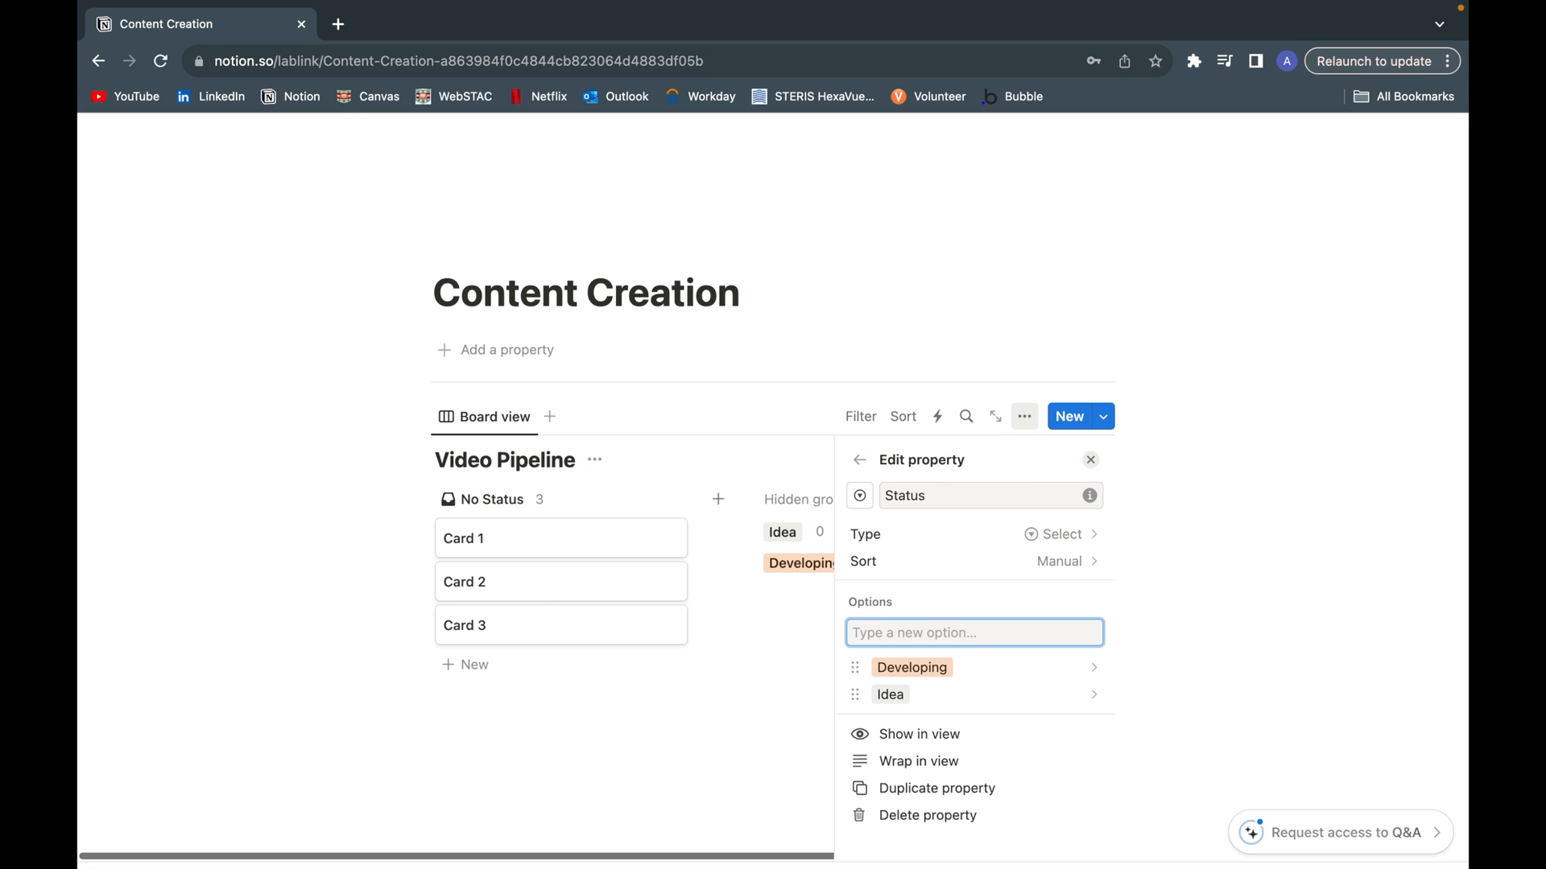
type("Published")
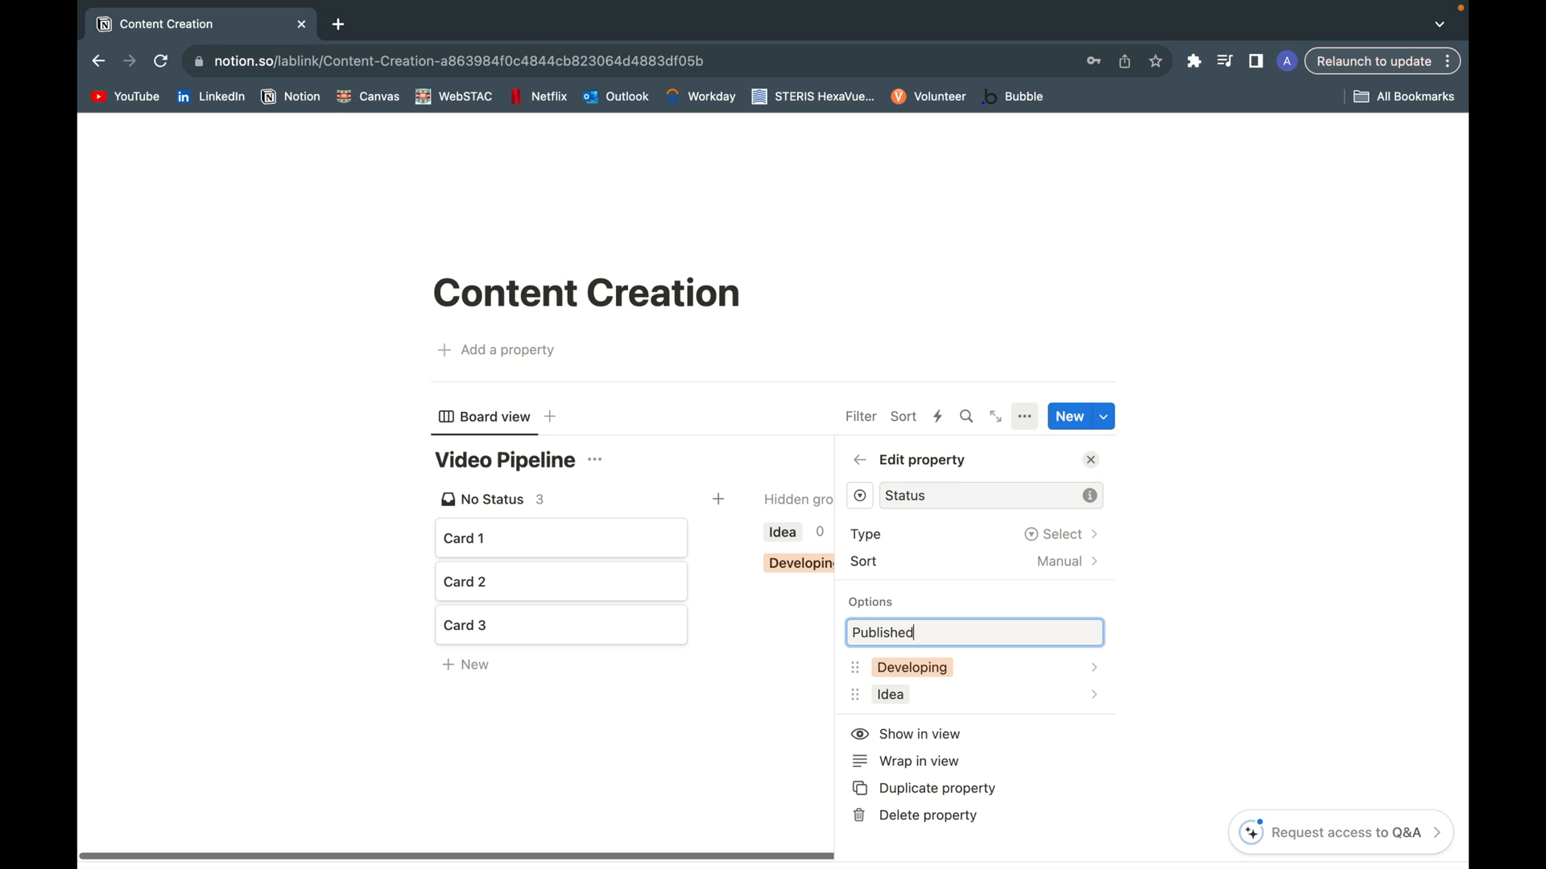
key("Enter")
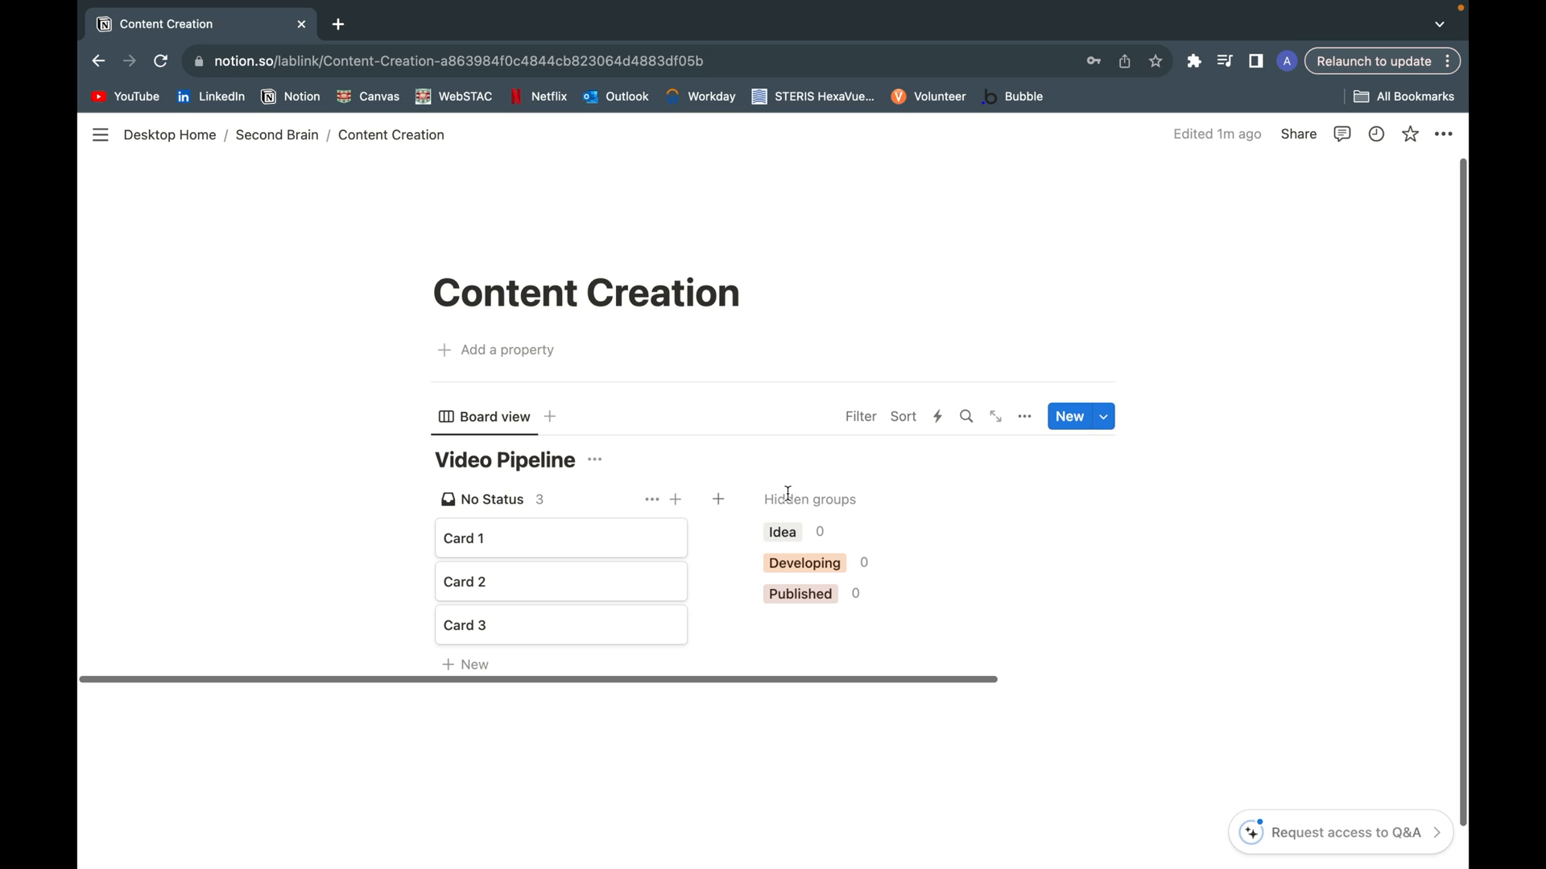
mouse_move(922, 464)
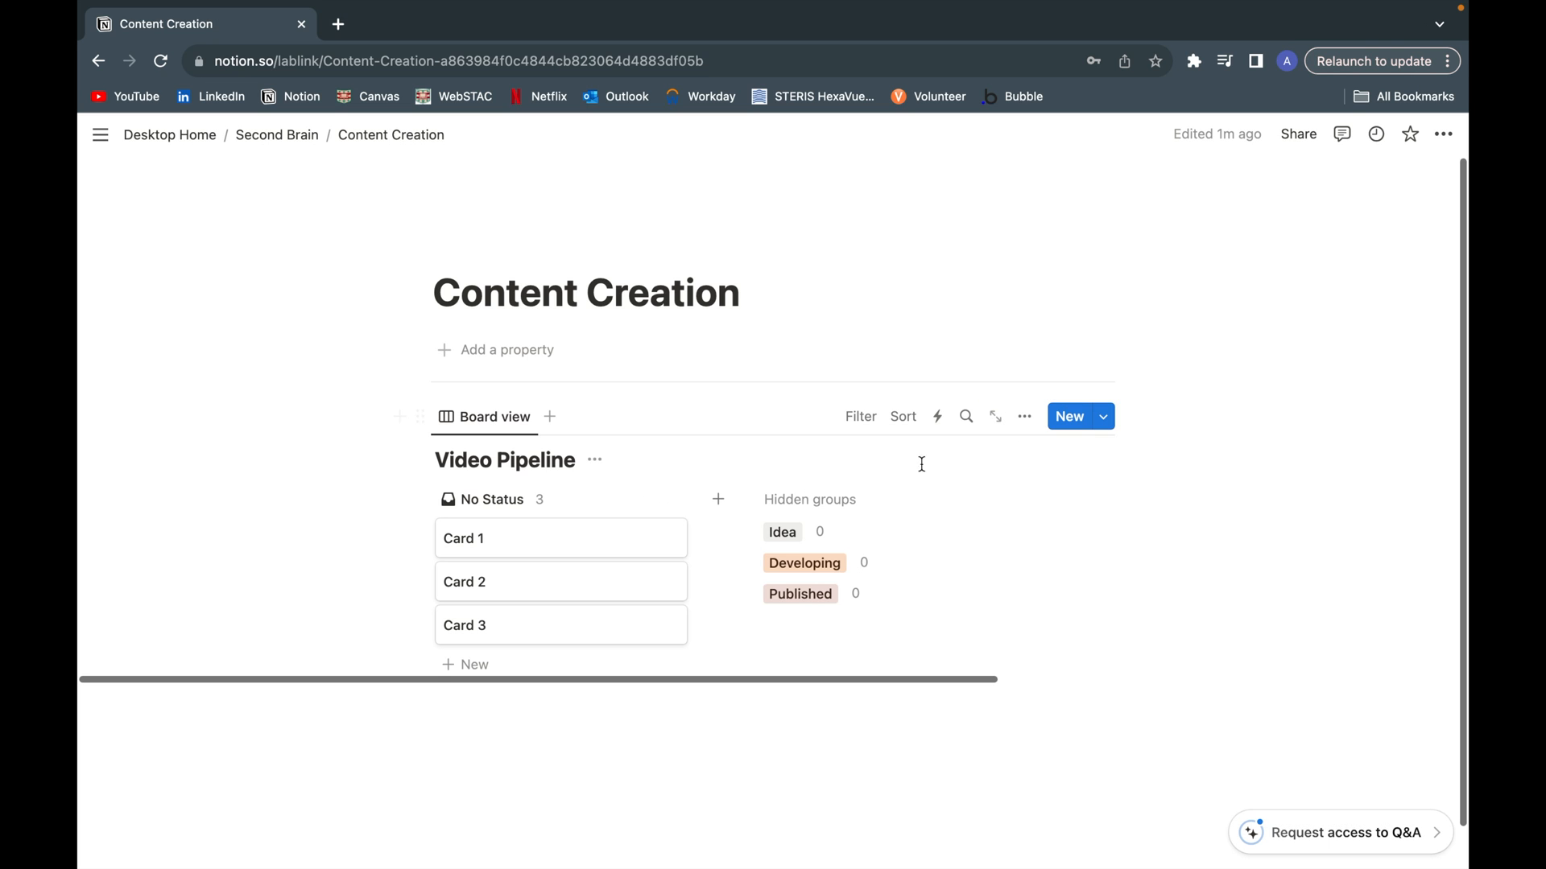
Step: Show all hidden status groups, drag cards into columns, and hide the No Status column
left_click(1024, 416)
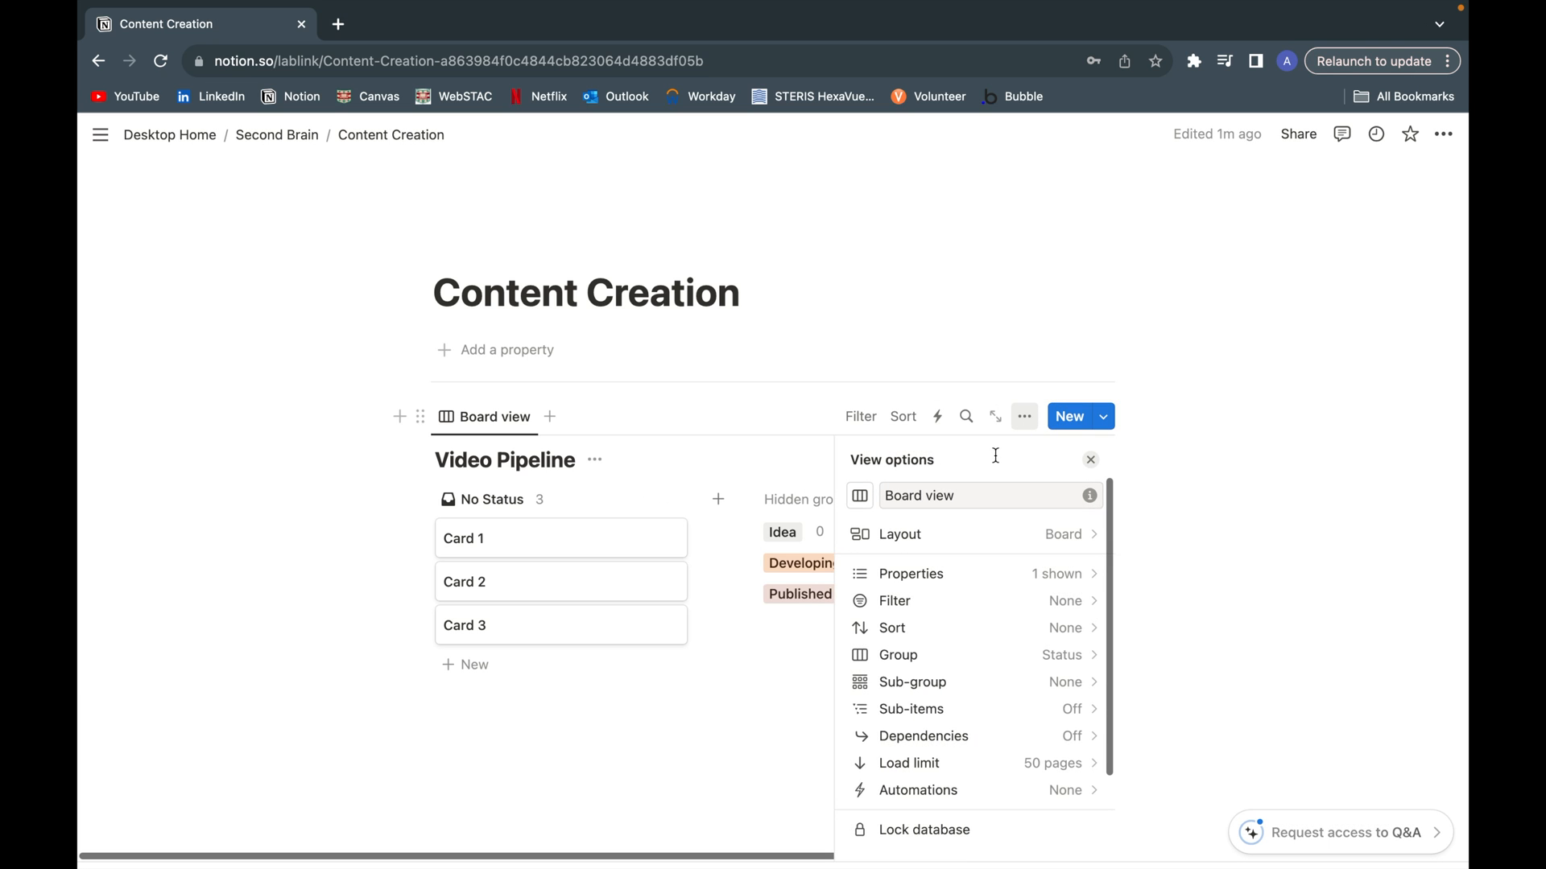
left_click(897, 533)
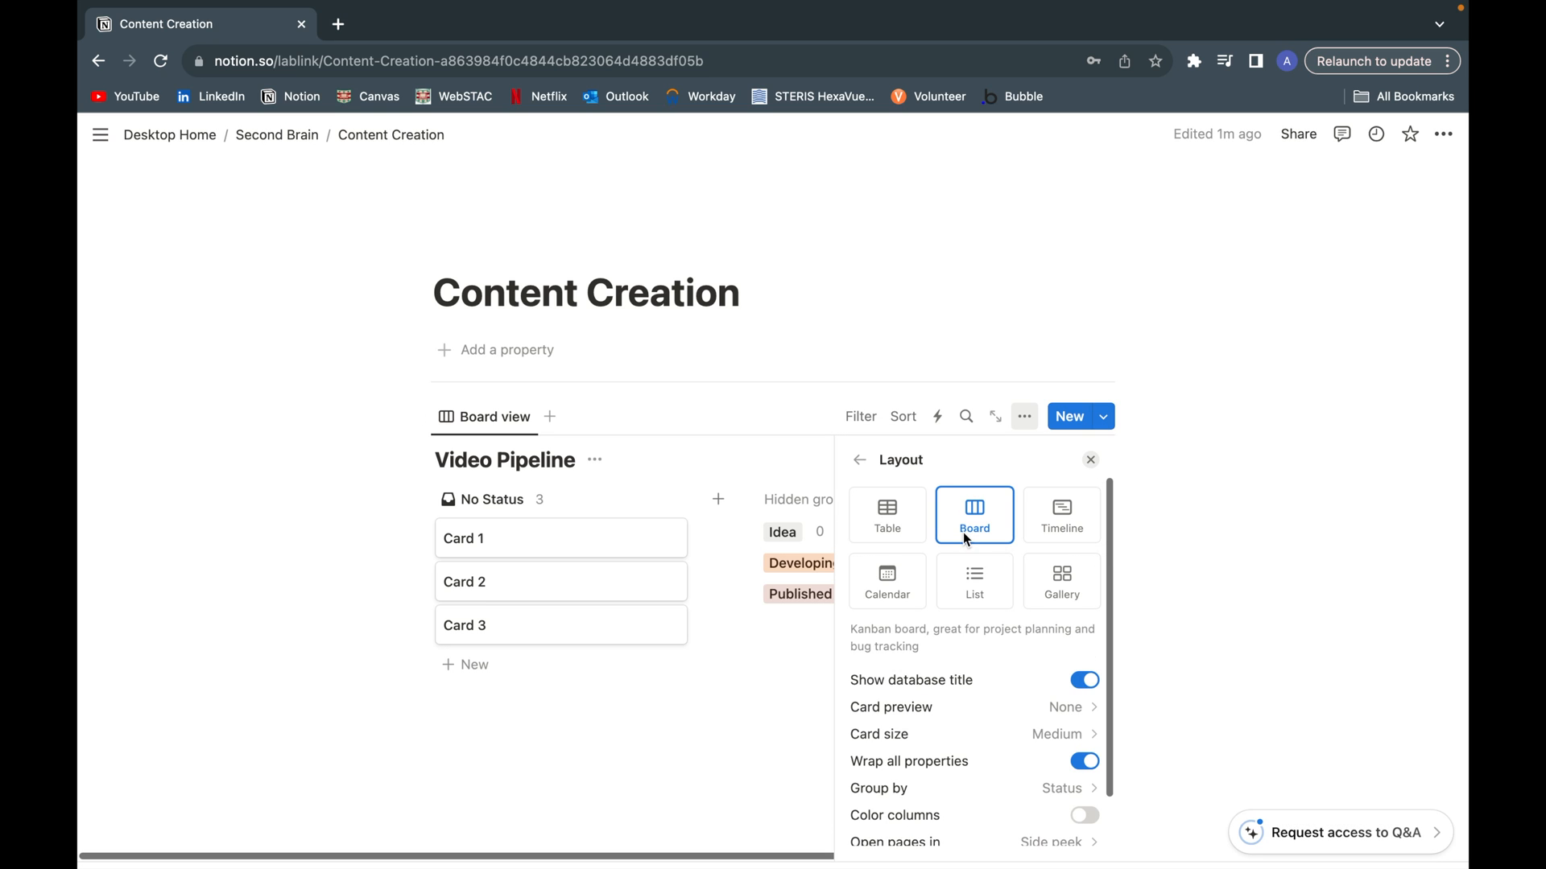
scroll("down", 3)
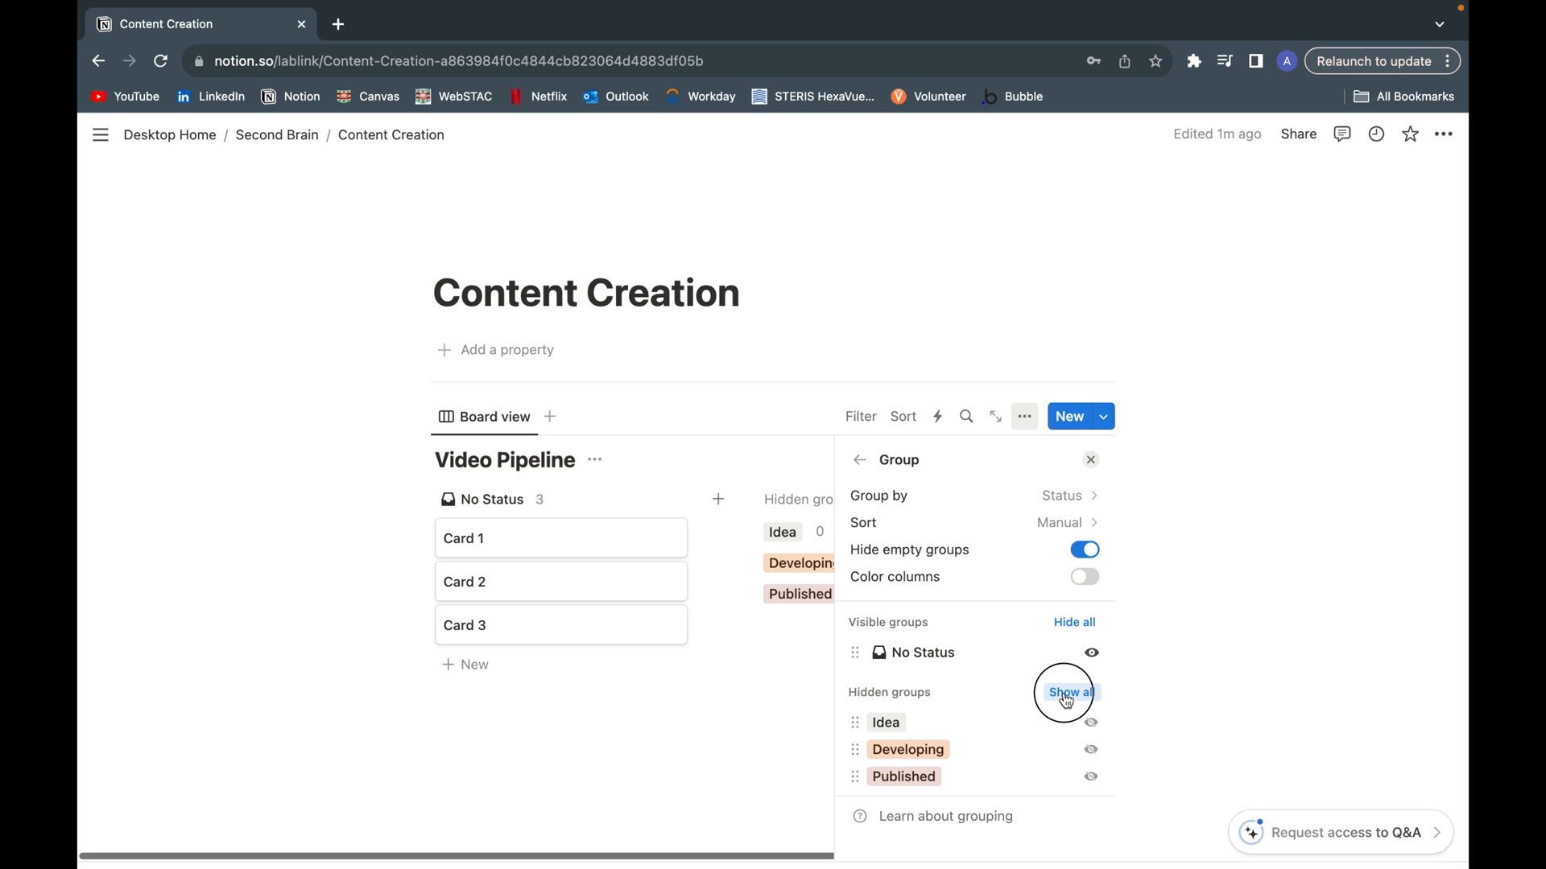
left_click(1067, 693)
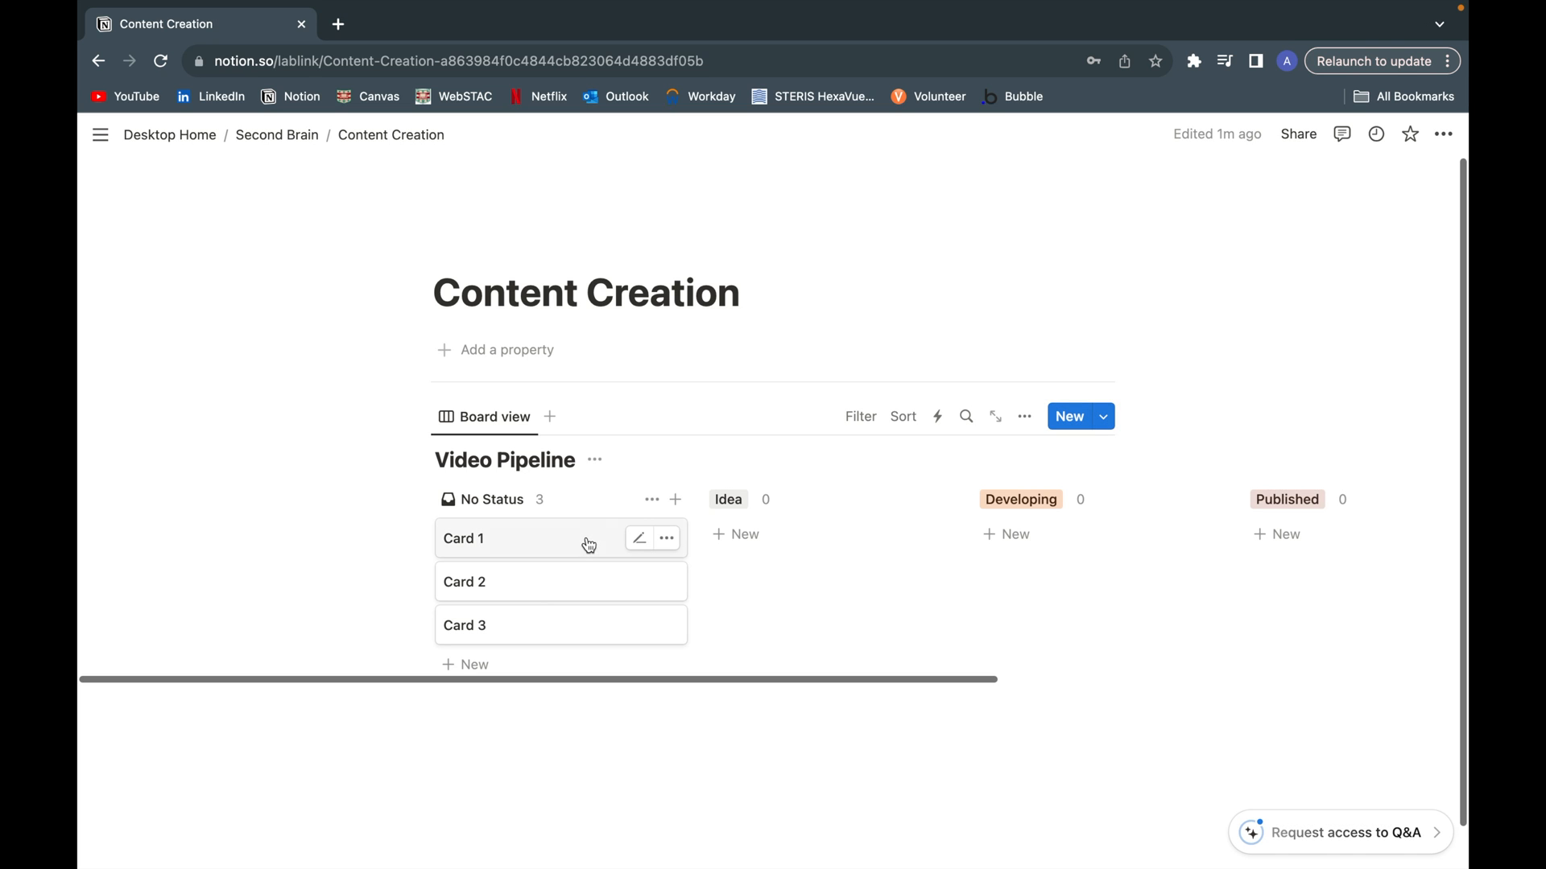
left_click_drag(463, 538, 733, 539)
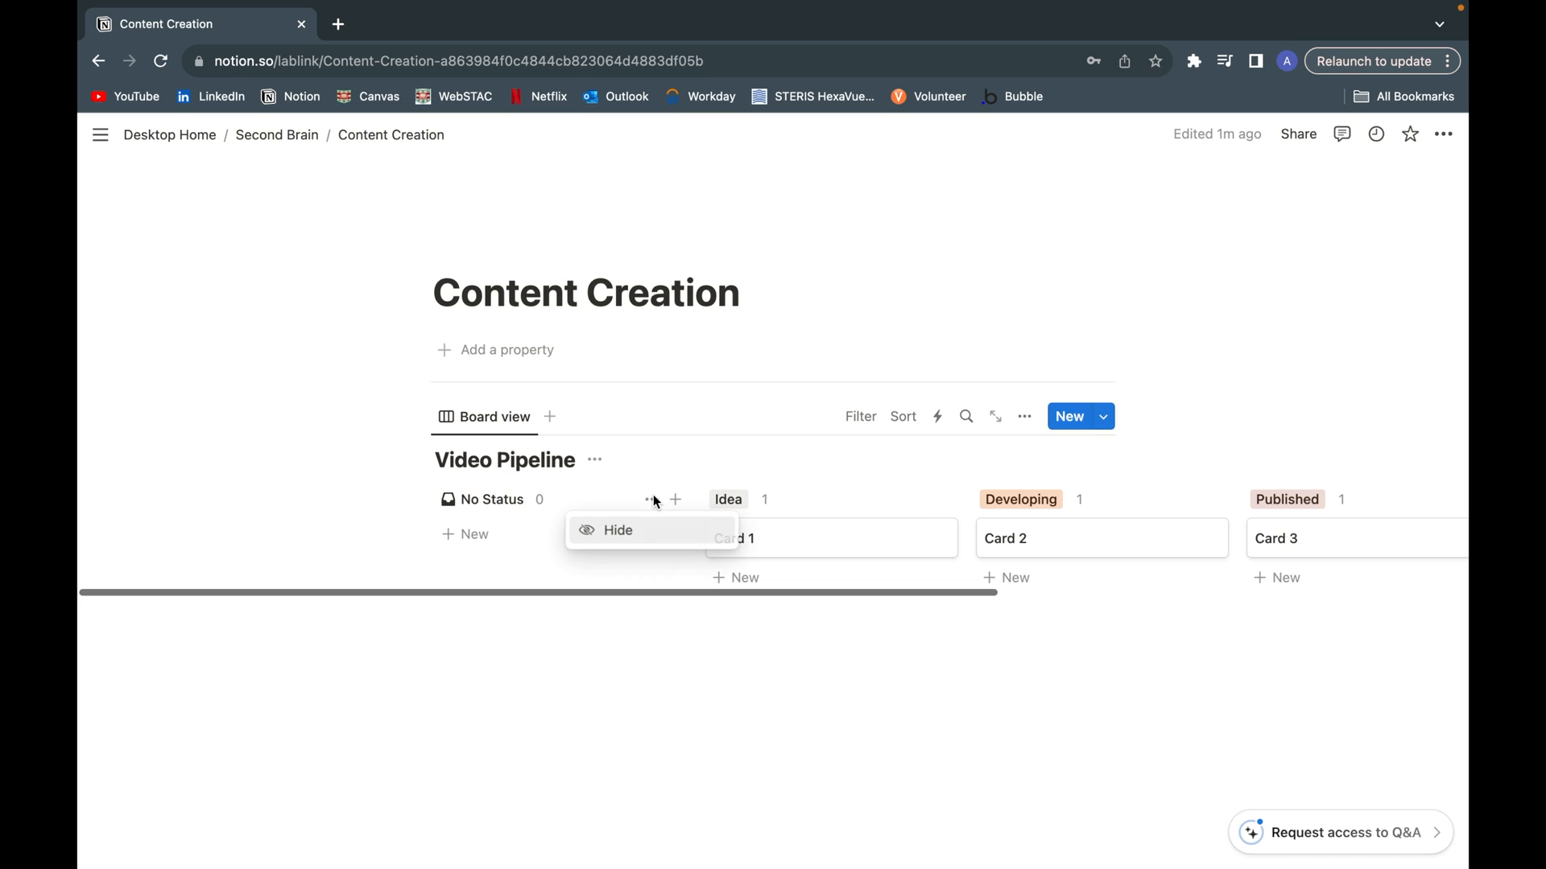
left_click(618, 531)
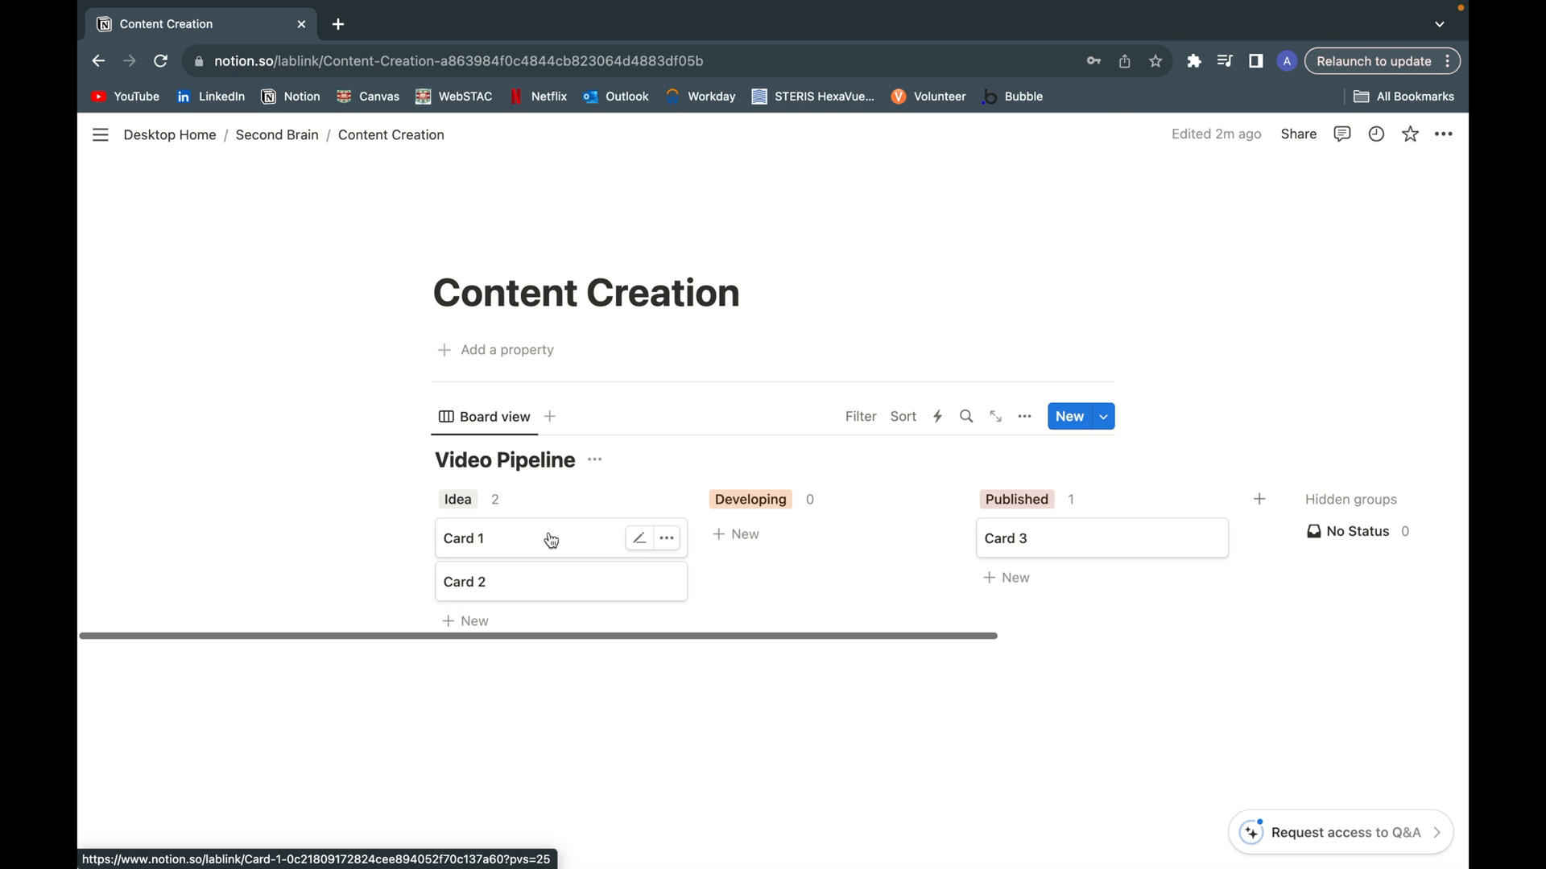
Step: Open Video Pipeline as a full page via Card 1's breadcrumb
left_click(463, 539)
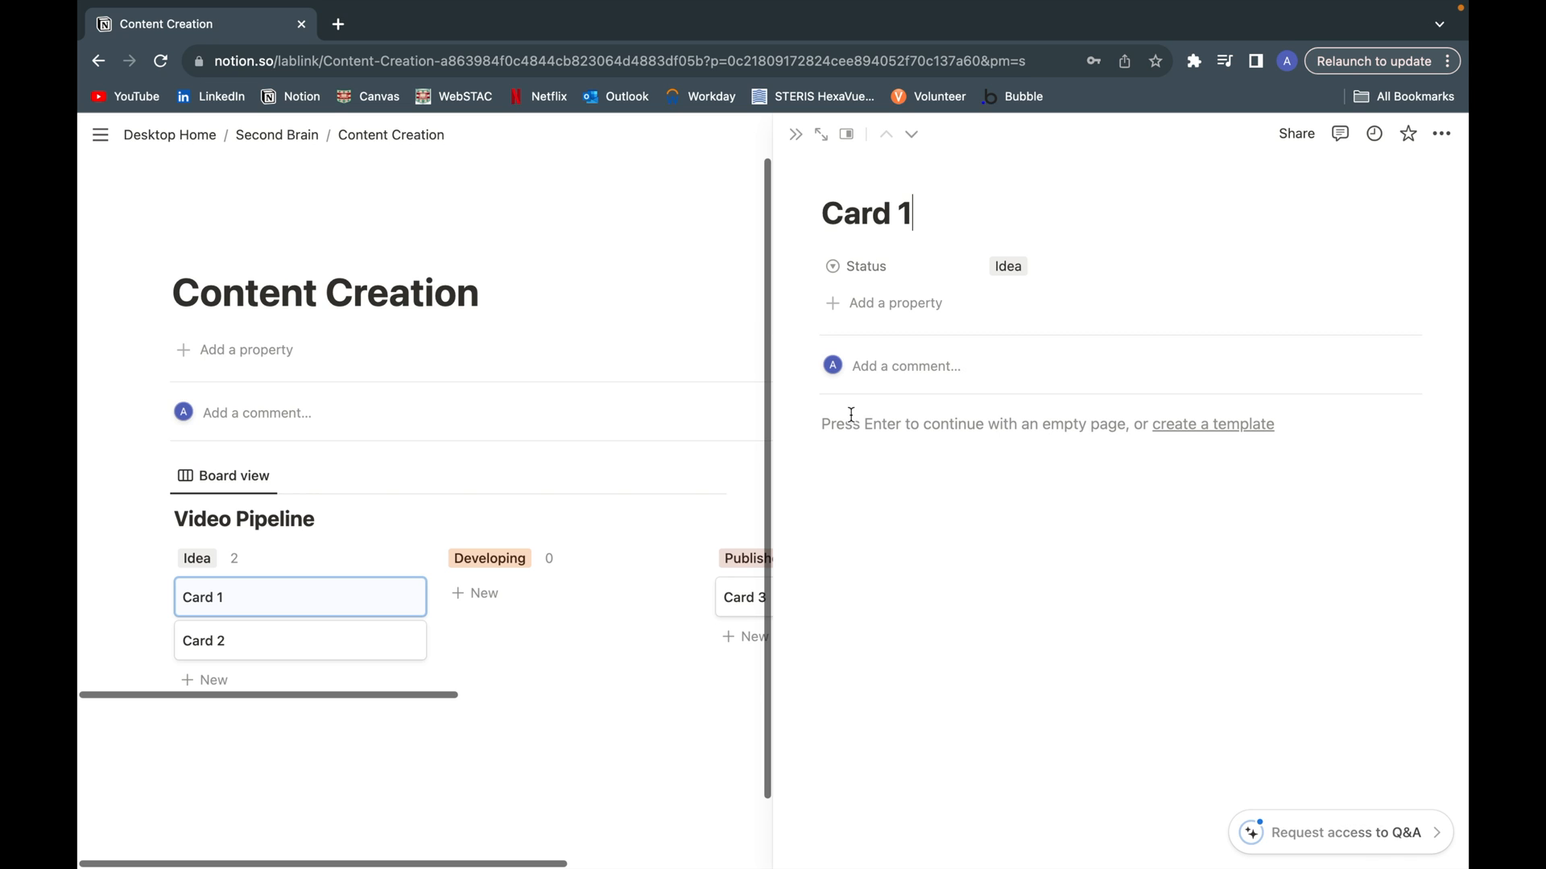
left_click(820, 134)
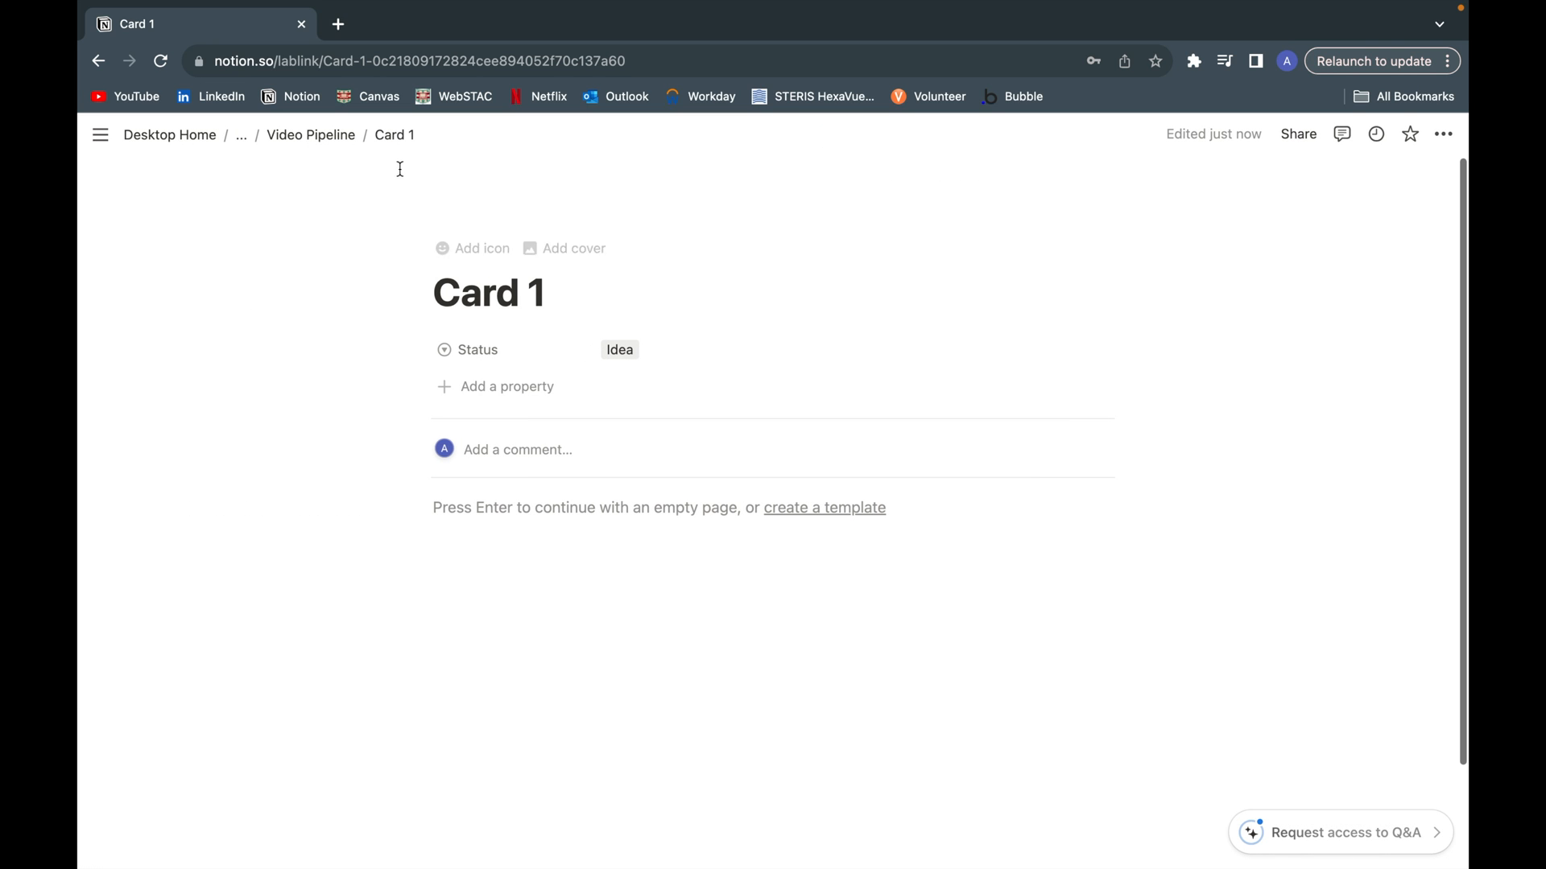
left_click(309, 134)
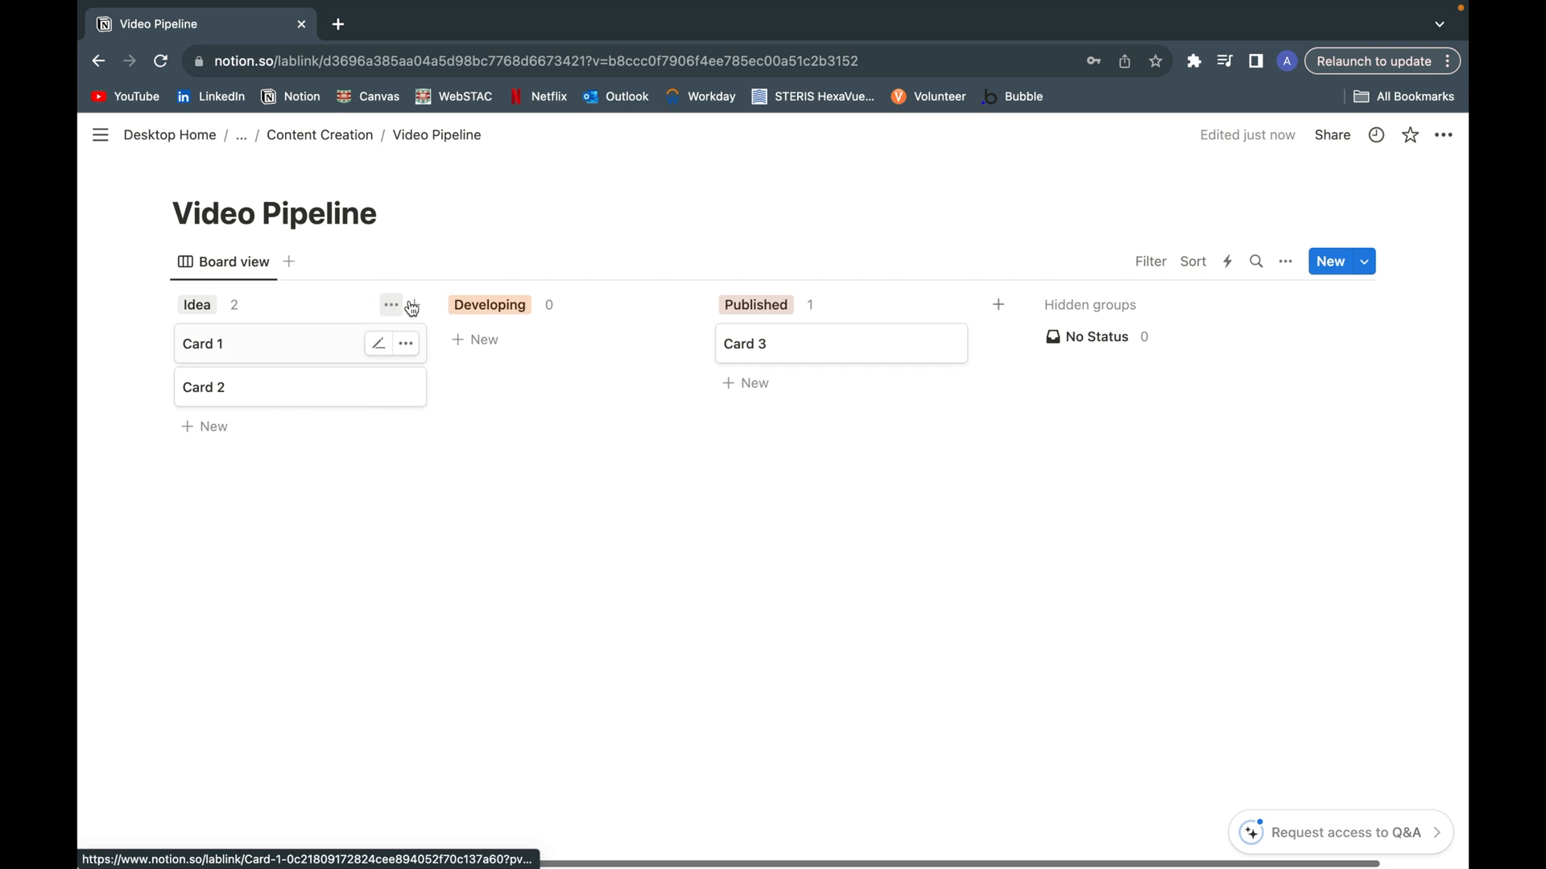
Step: Add a new card named 'asdf' under the Idea column
left_click(213, 426)
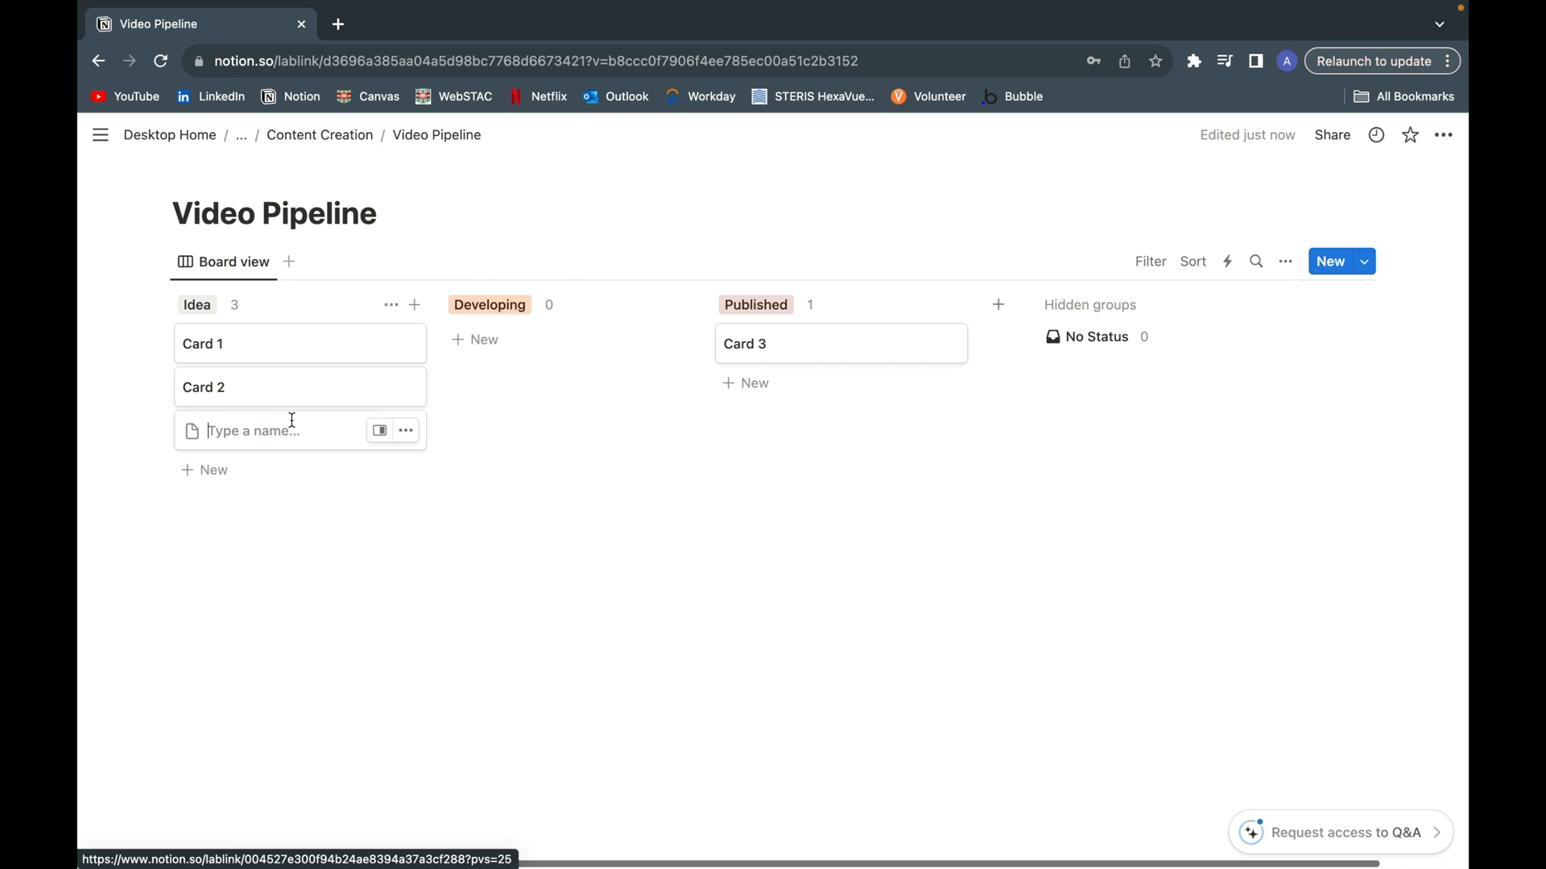
type("asdf")
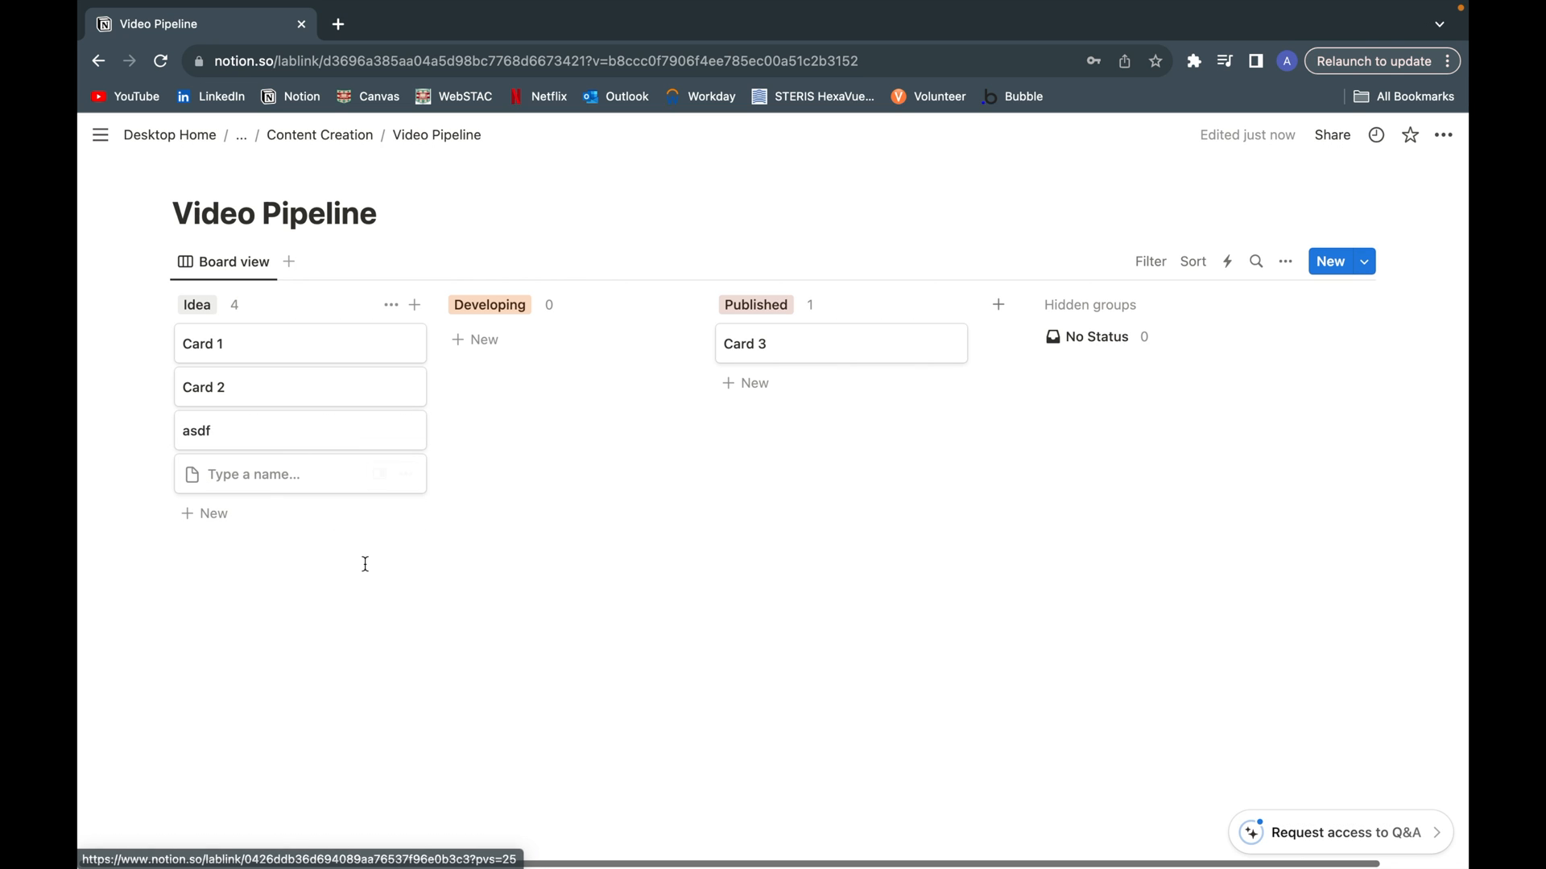
left_click(203, 343)
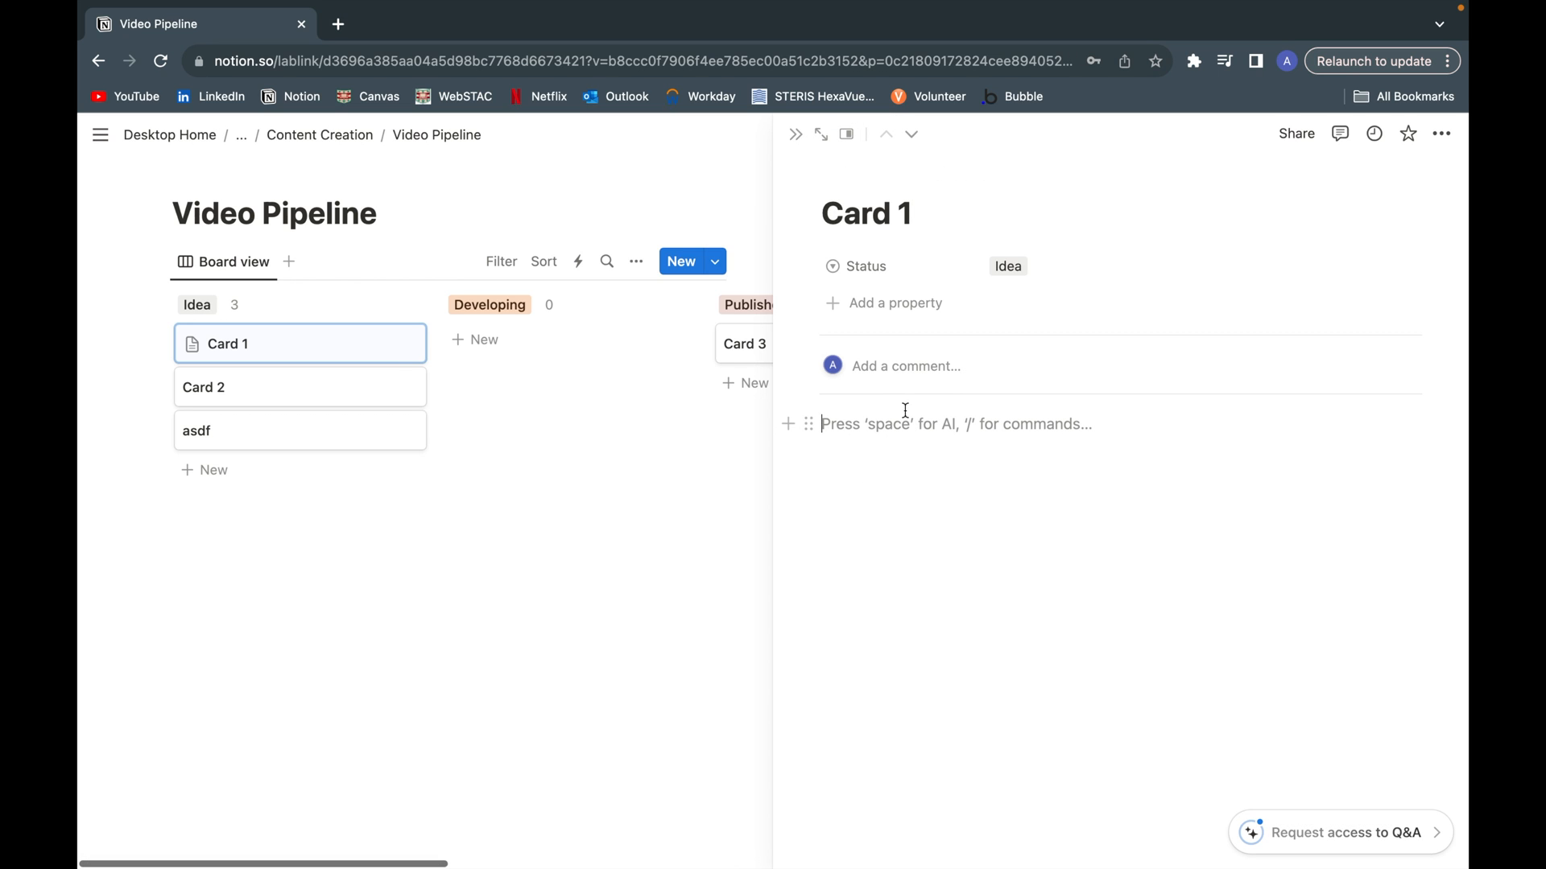
type("ti")
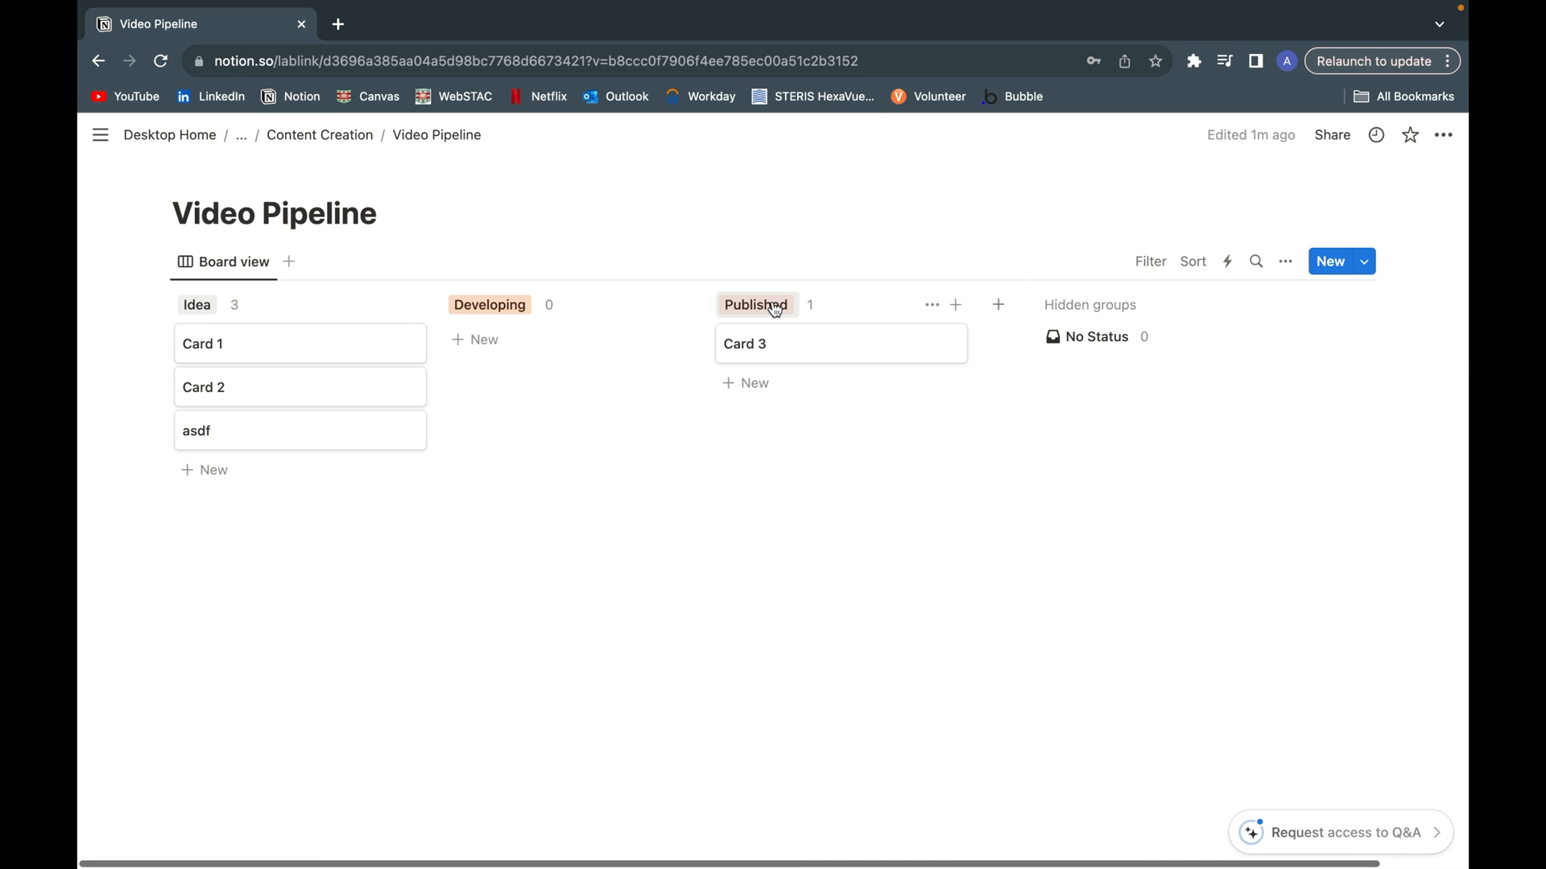
mouse_move(227, 478)
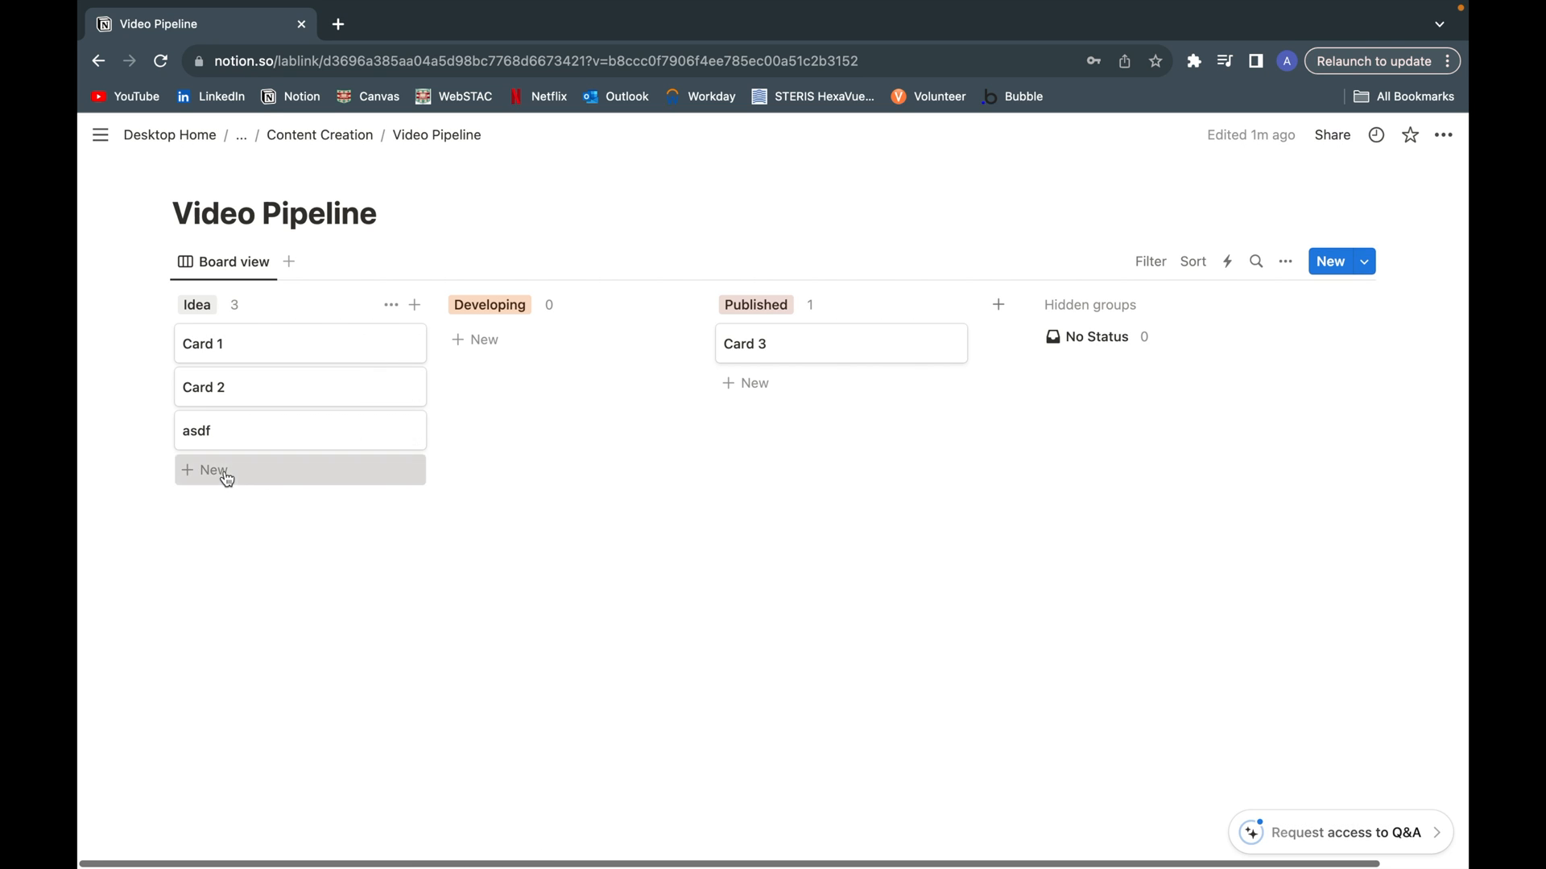
Step: Add another untitled Idea card and open the template editor from its peek
left_click(208, 470)
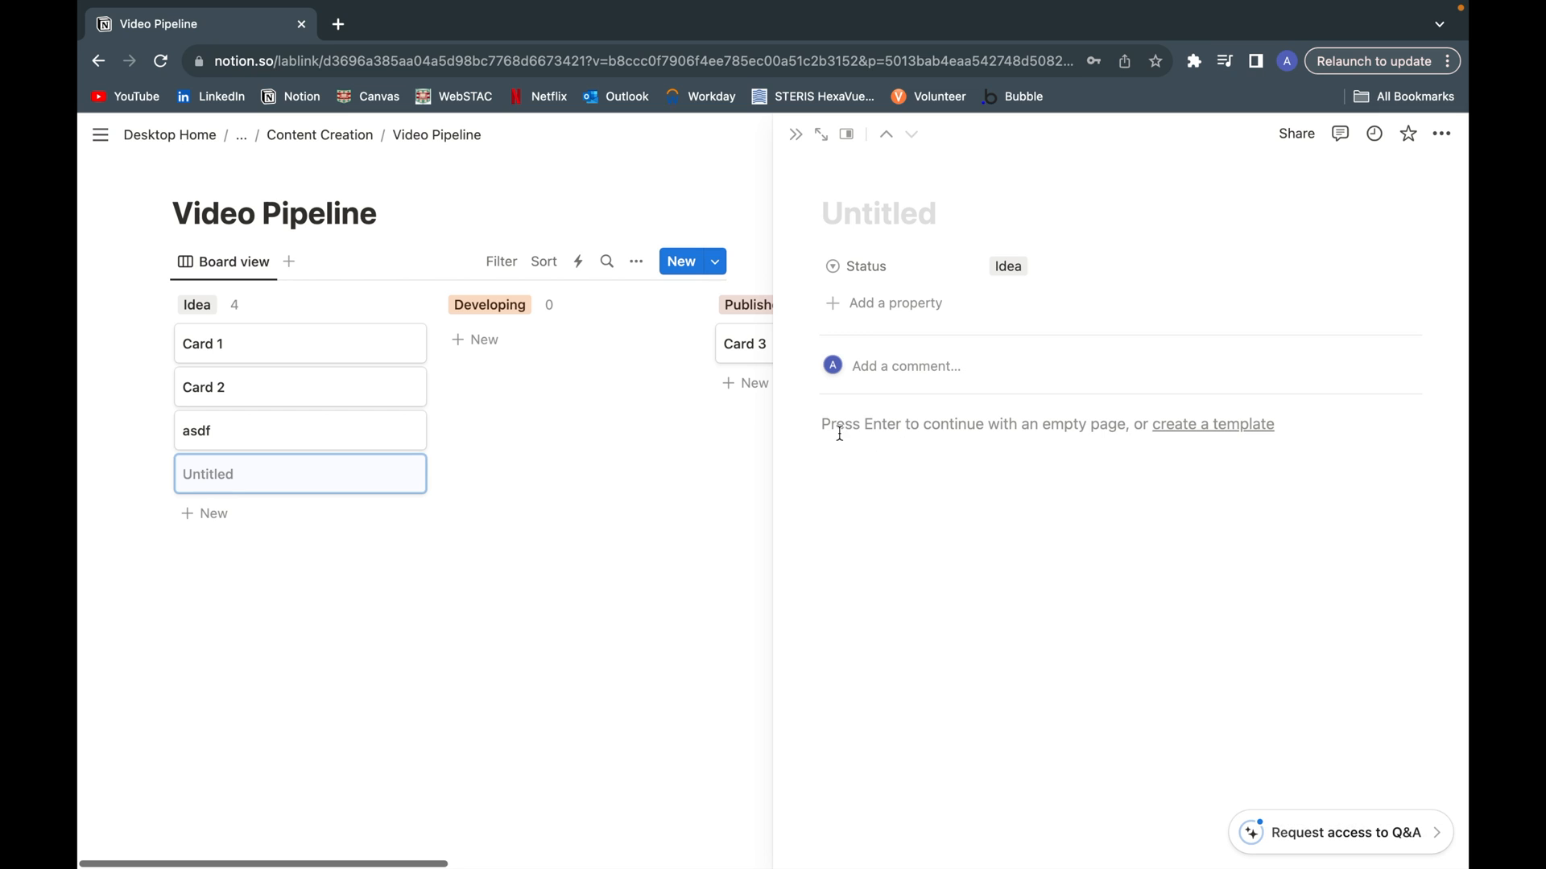
left_click(878, 213)
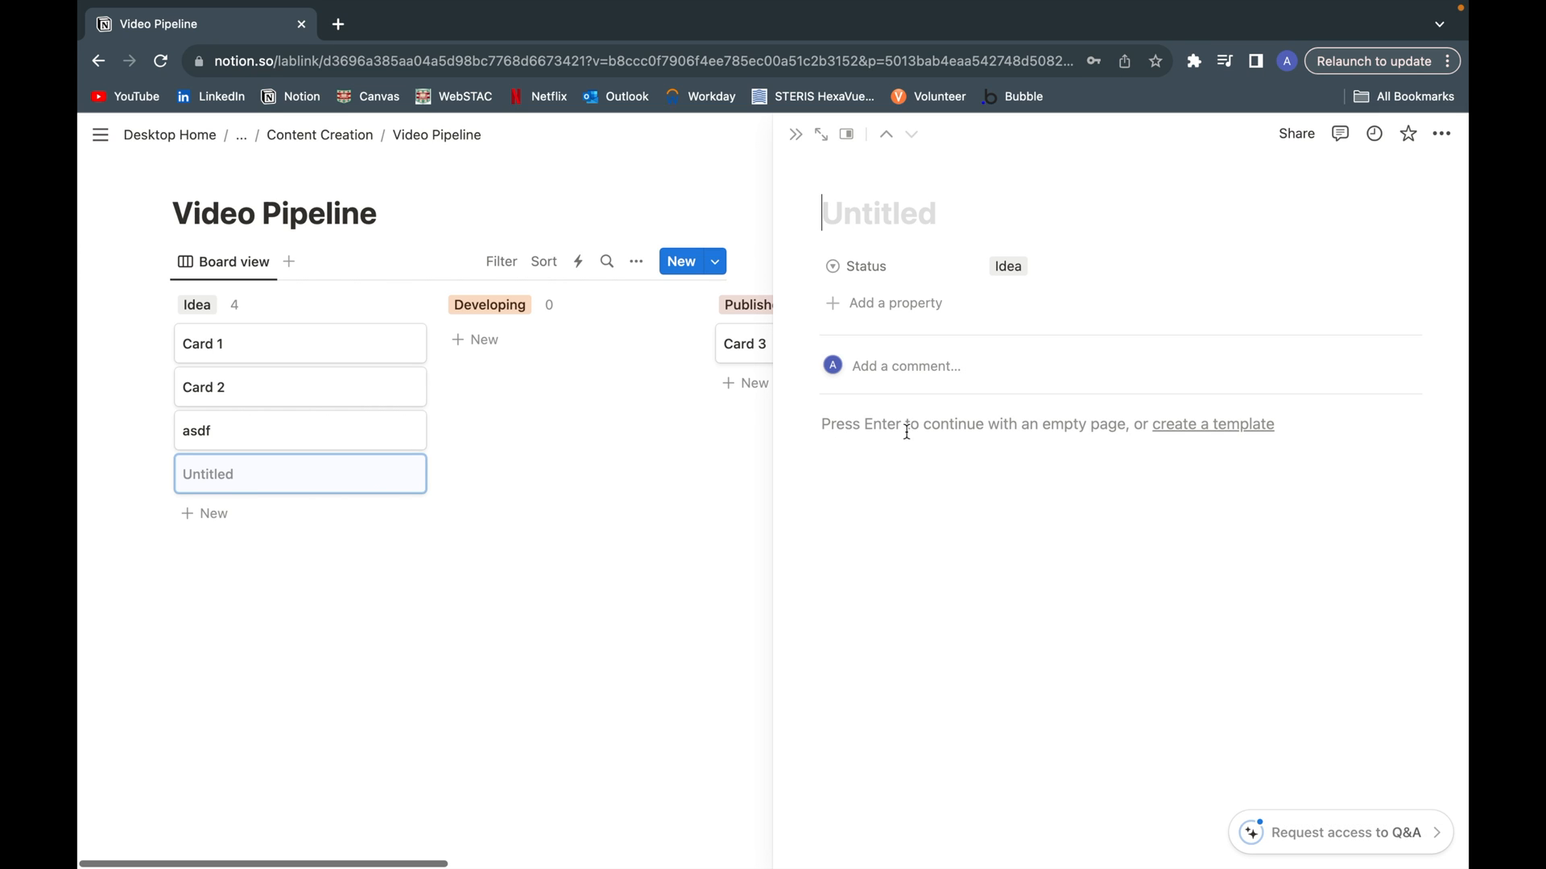
mouse_move(1212, 424)
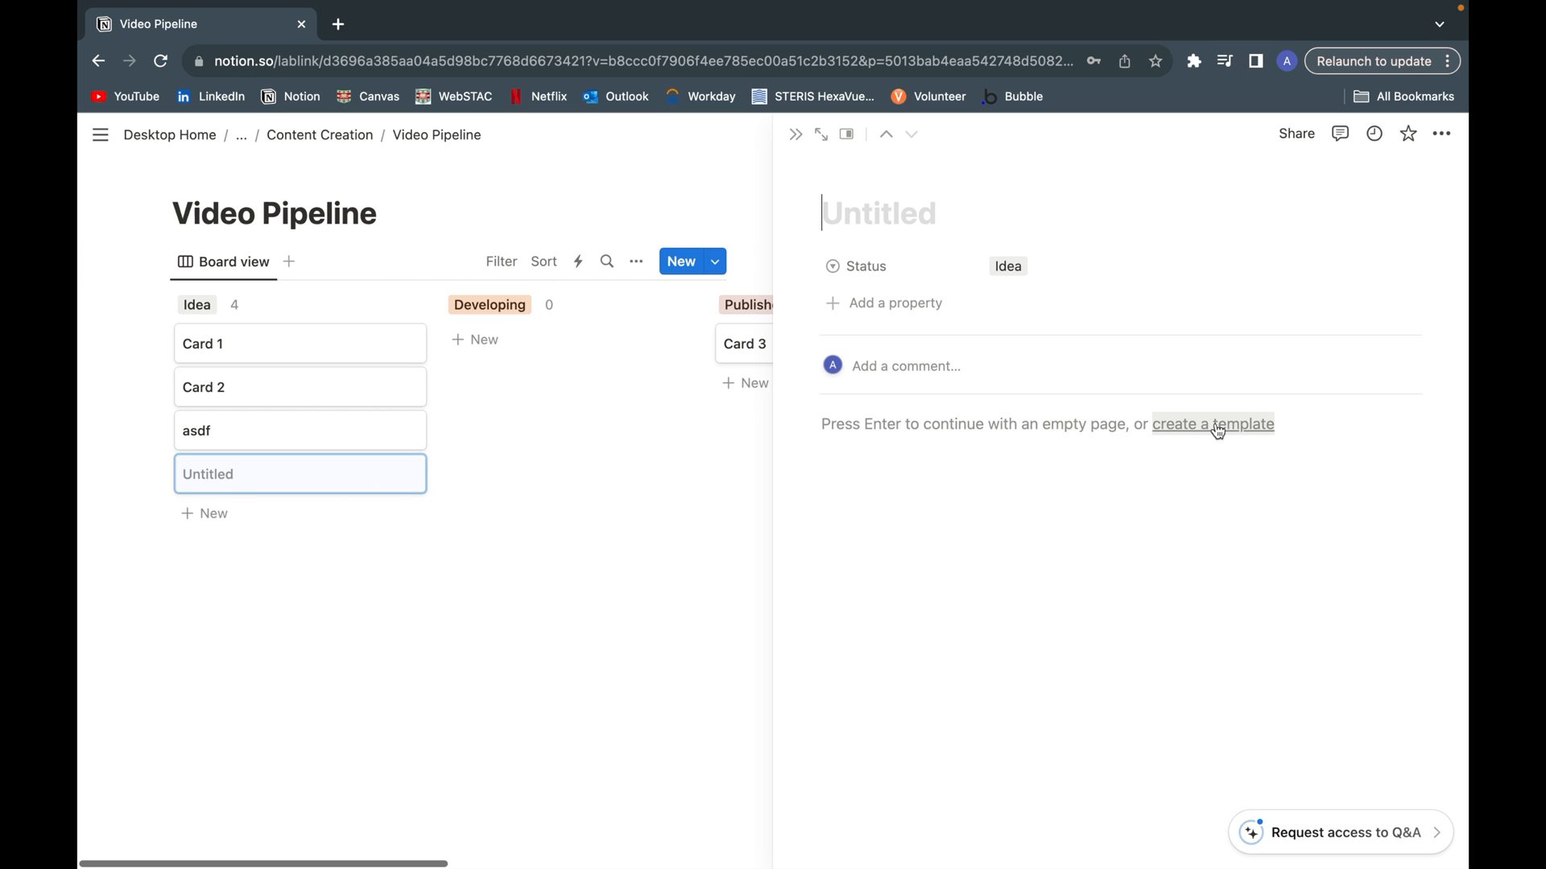
left_click(1212, 425)
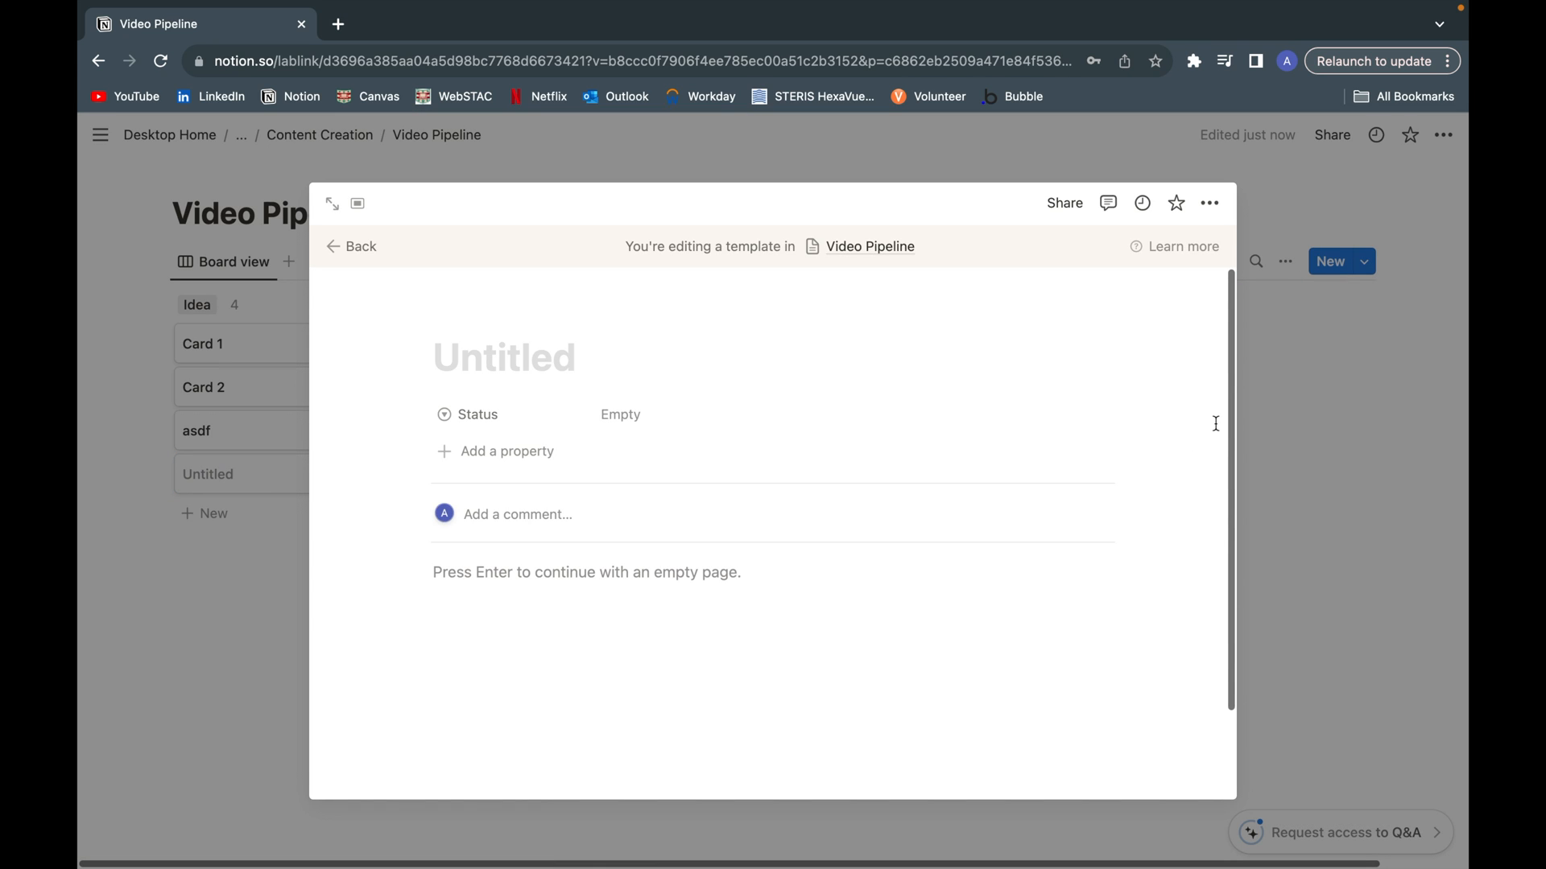
Step: Name the template 'New Video'
left_click(504, 357)
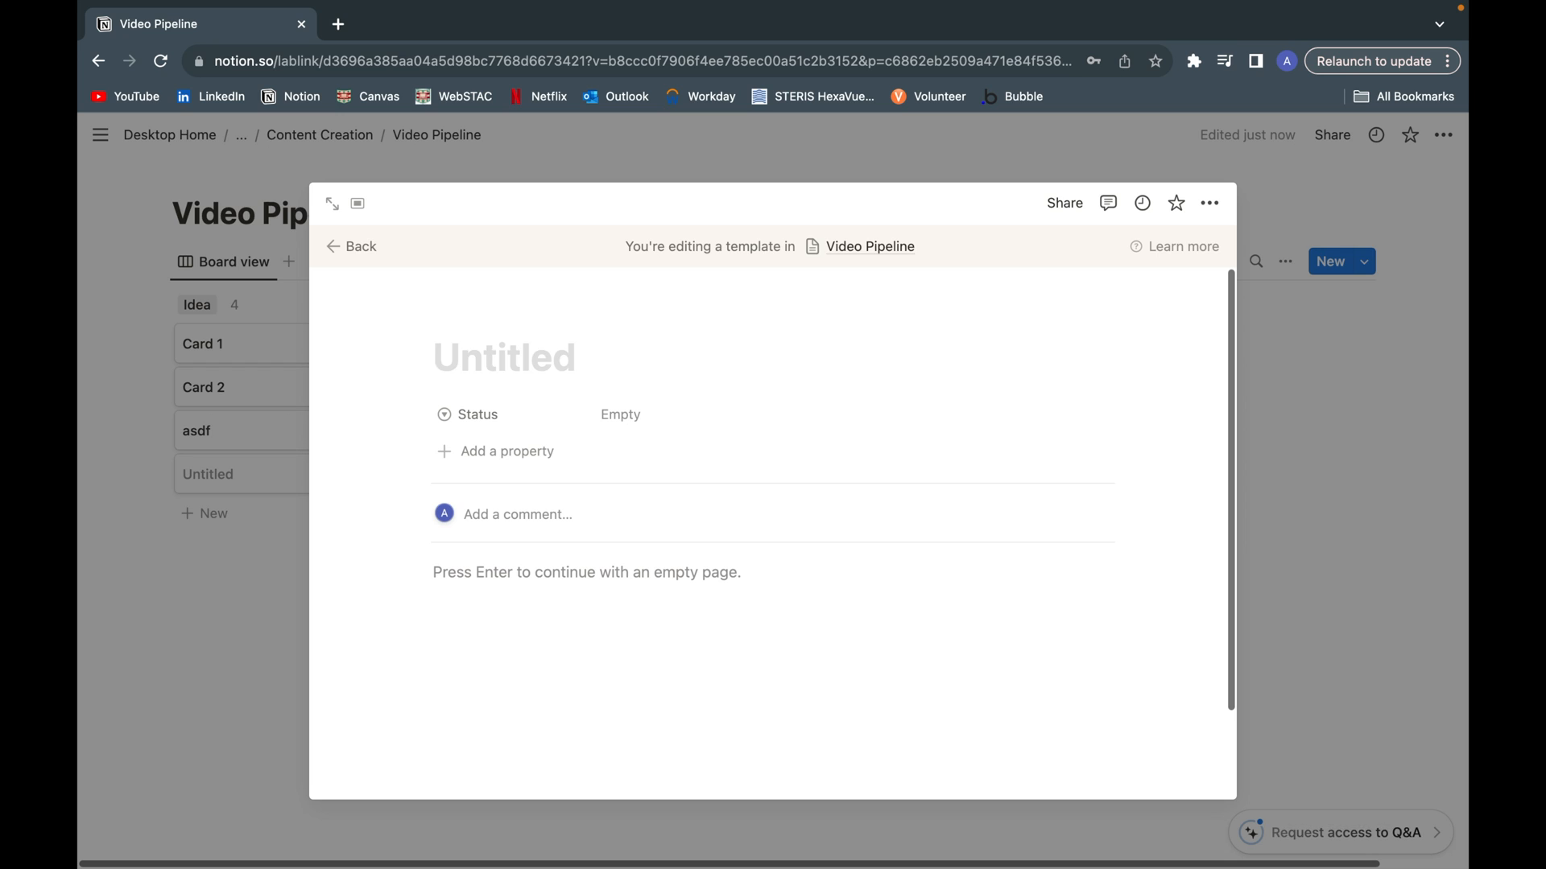
type("New")
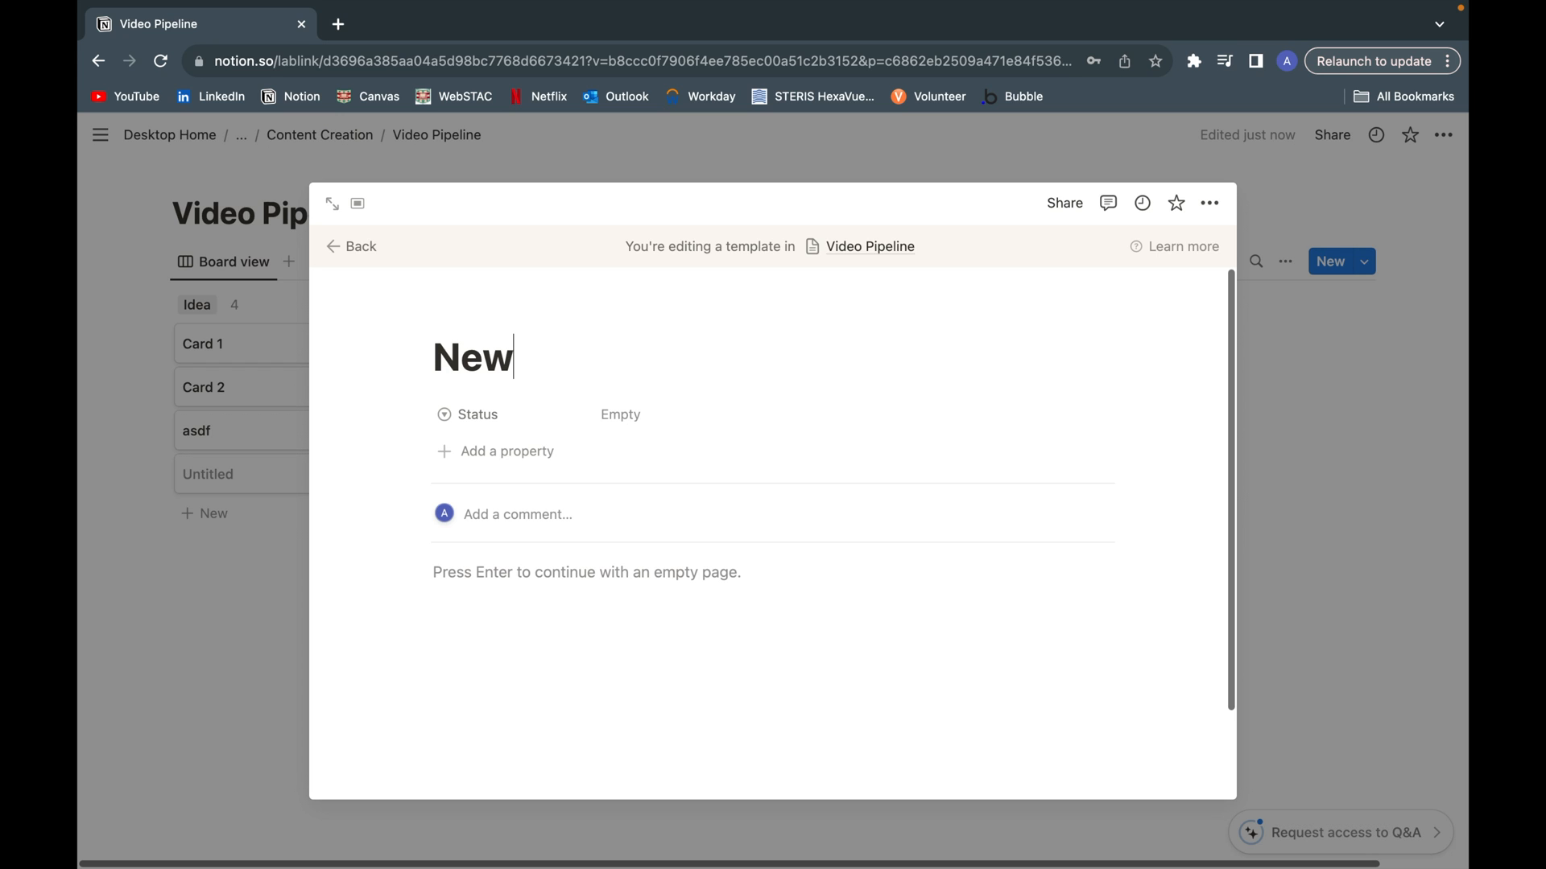
type("Video")
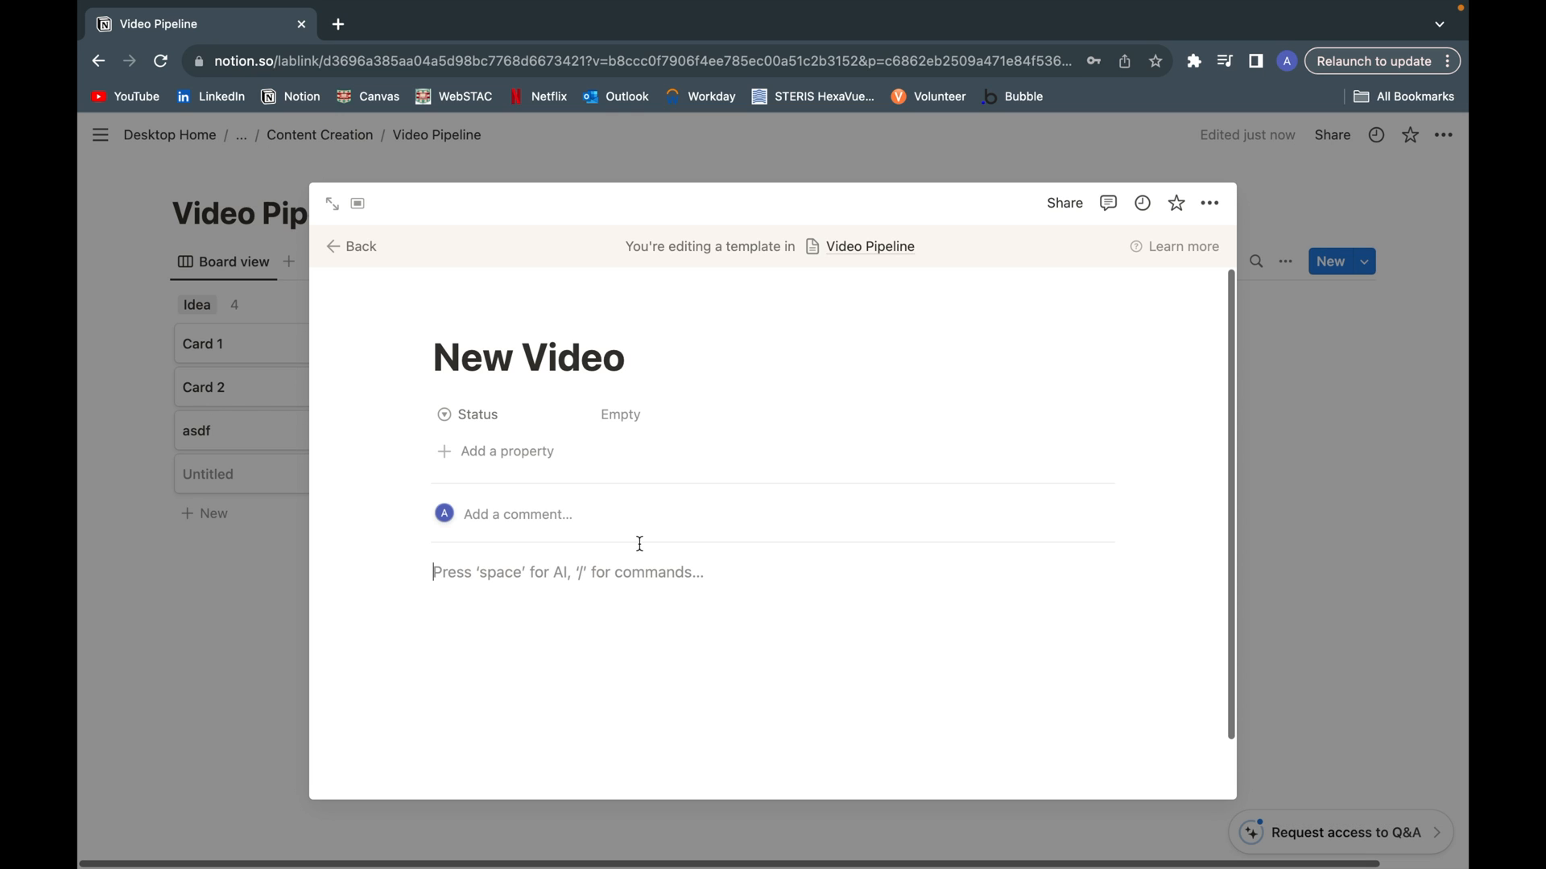
Step: Add Title:, Script: and Tags: lines, each followed by a bulleted list
type("Title:")
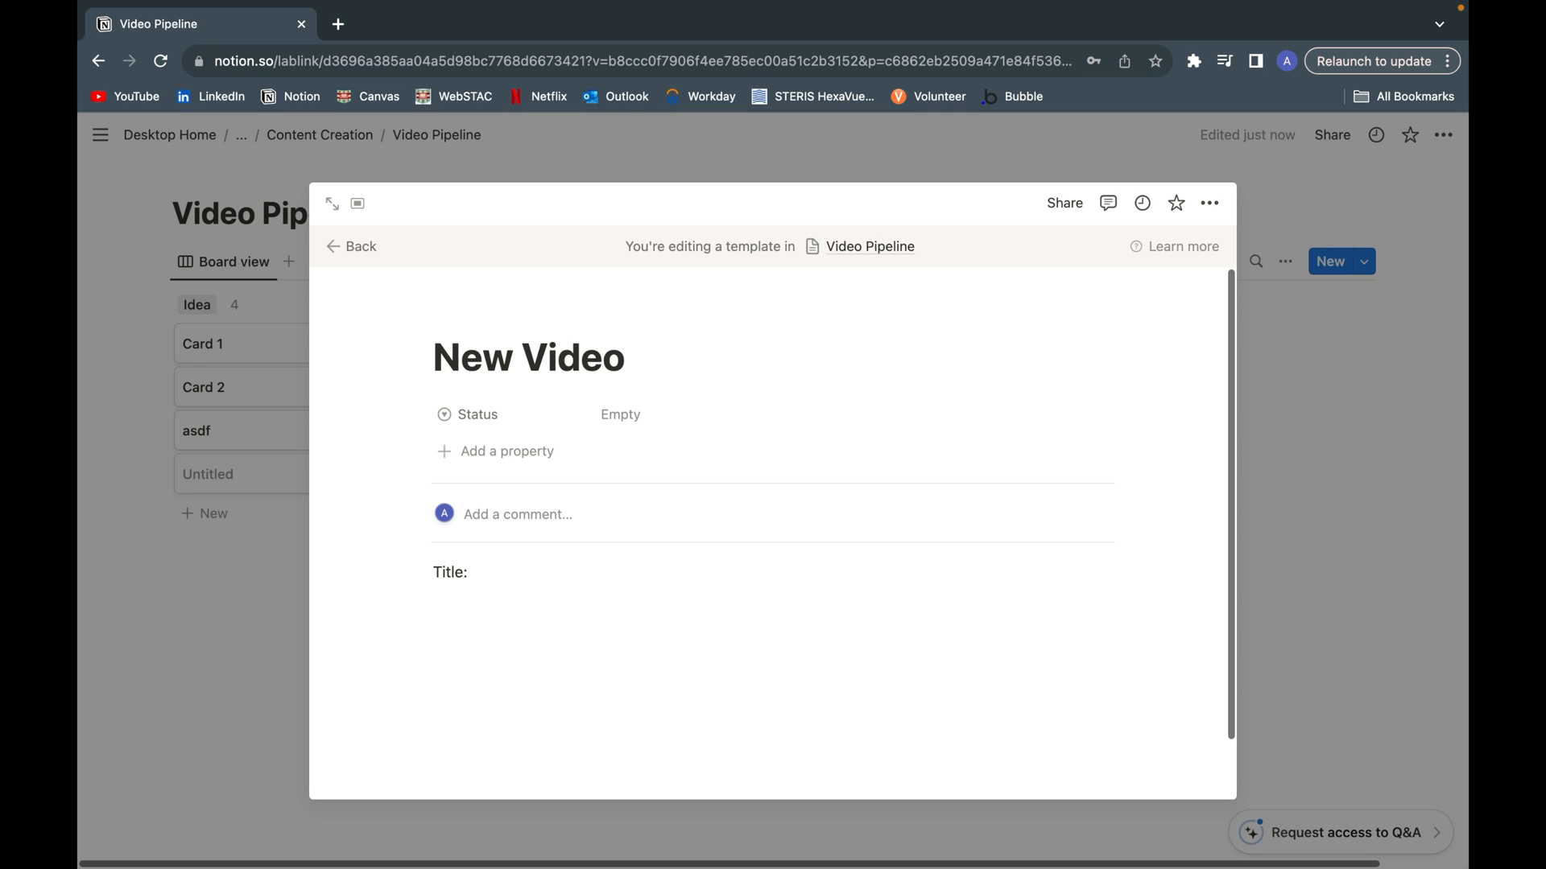
left_click(567, 602)
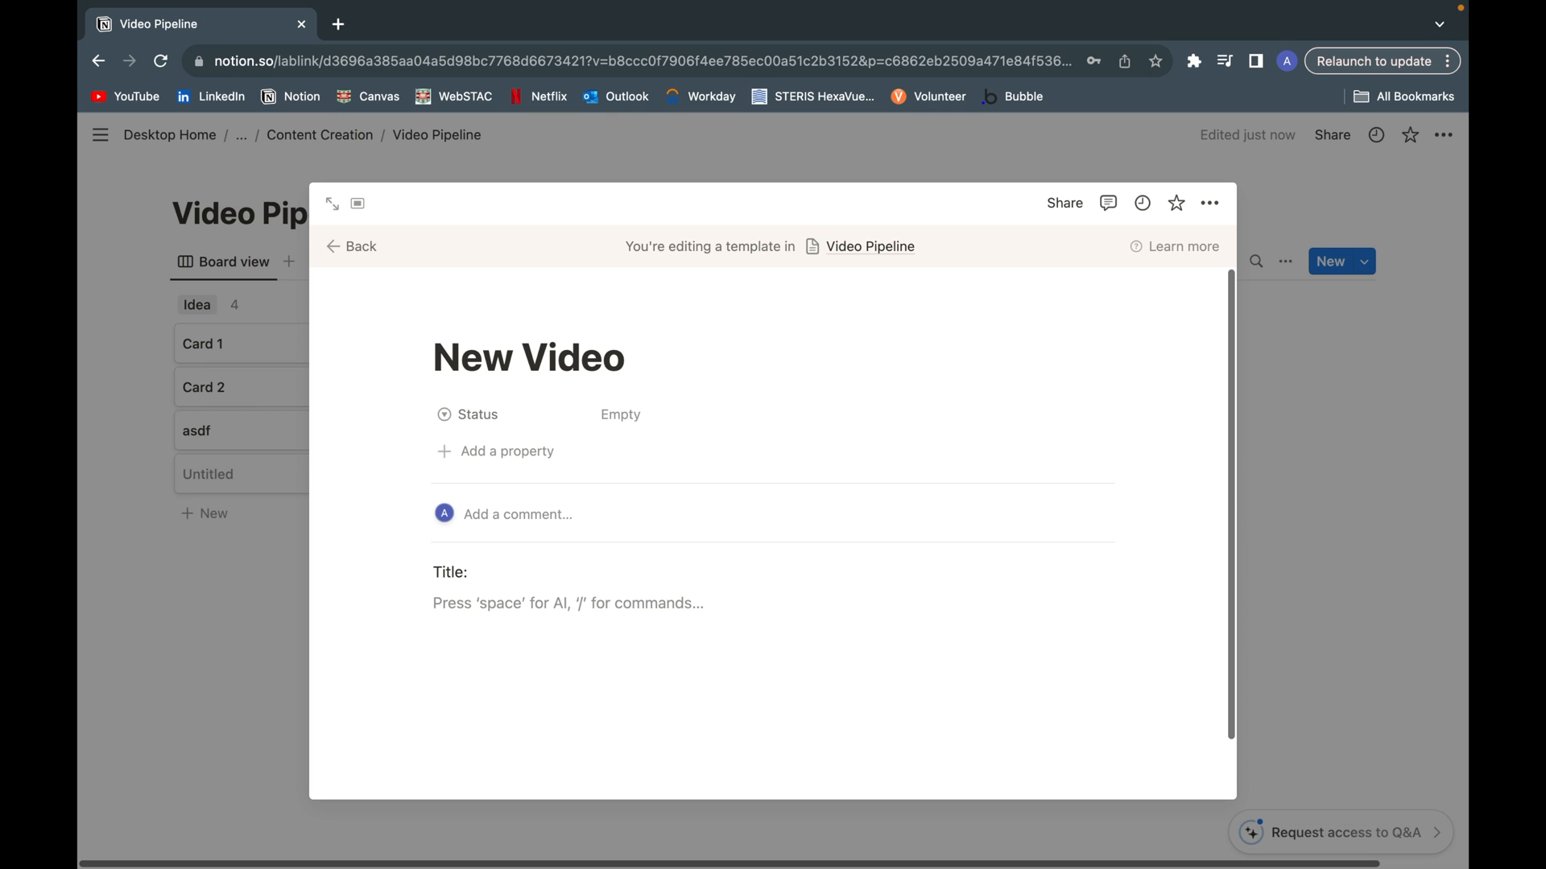
type("Script")
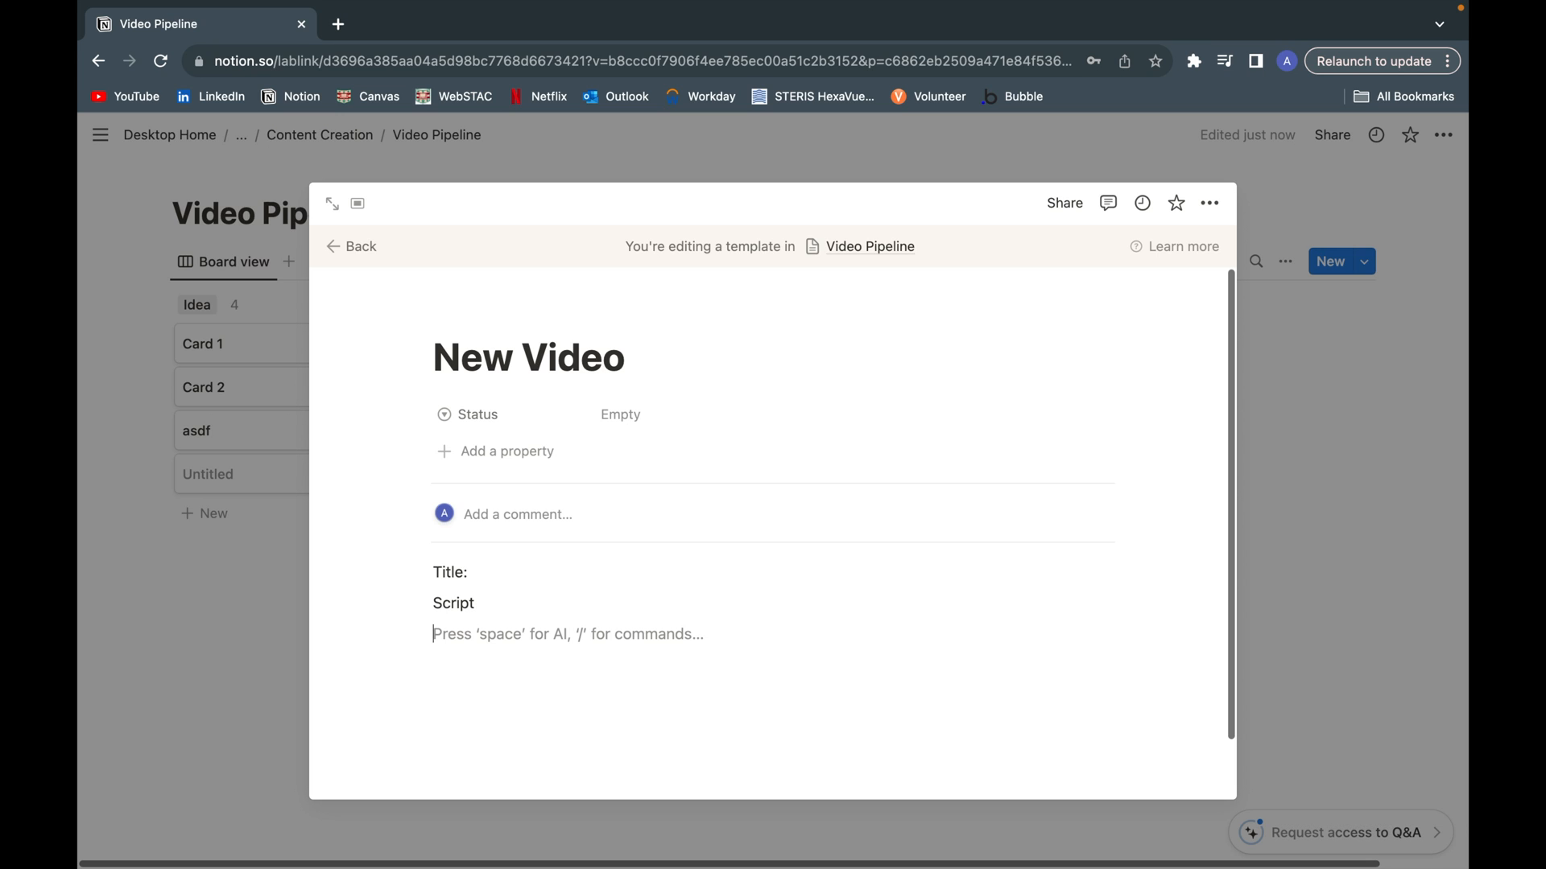
type("Tags:")
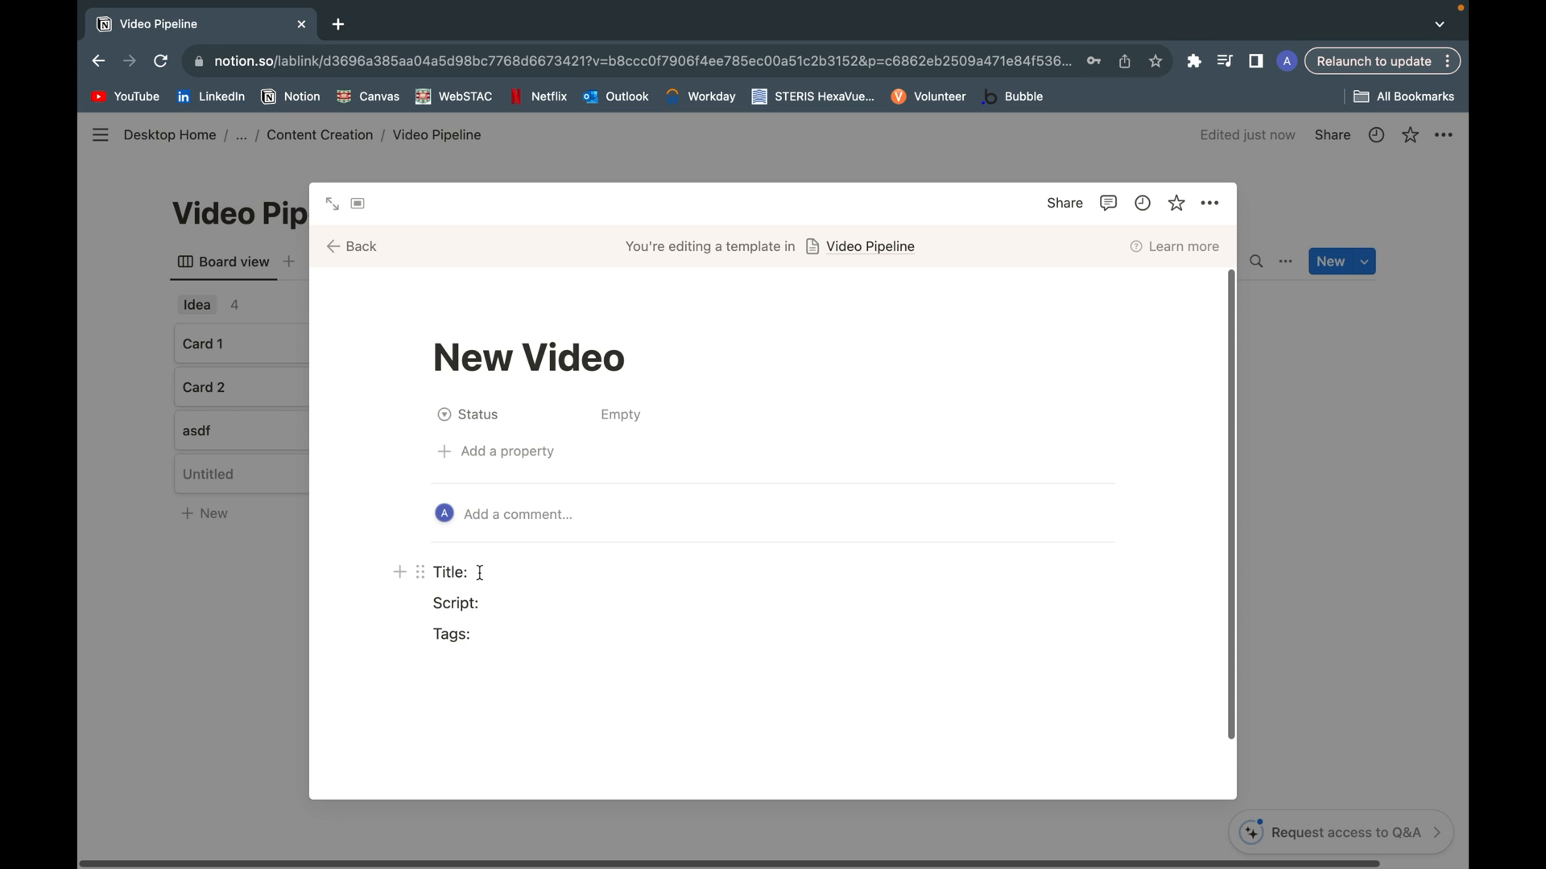
key("enter")
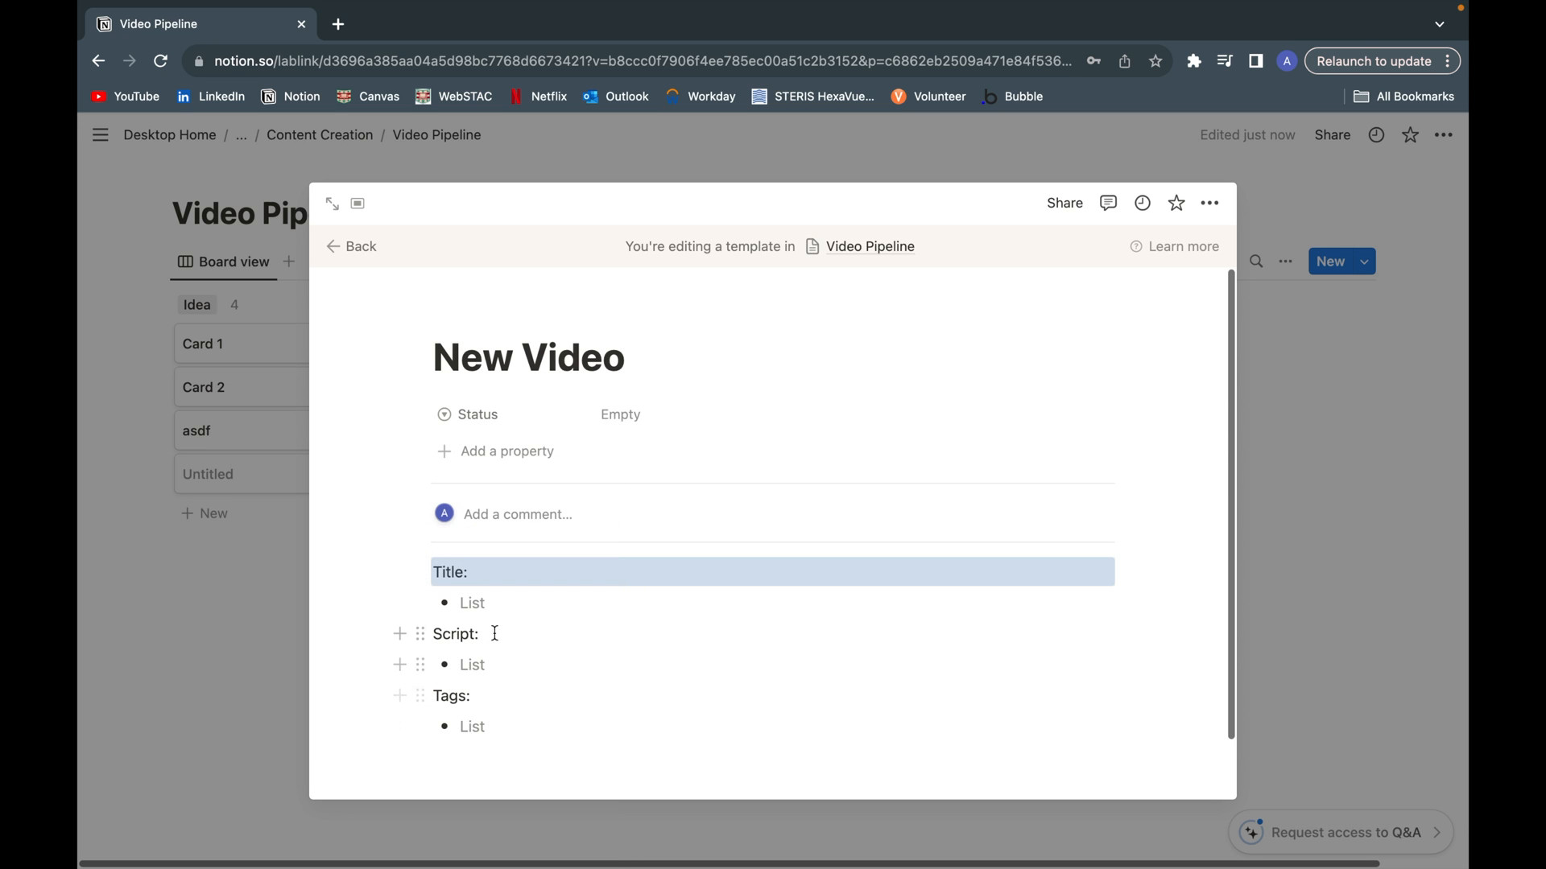
Step: Colour the section headings grey, orange and green, then go back to the board
left_click(206, 764)
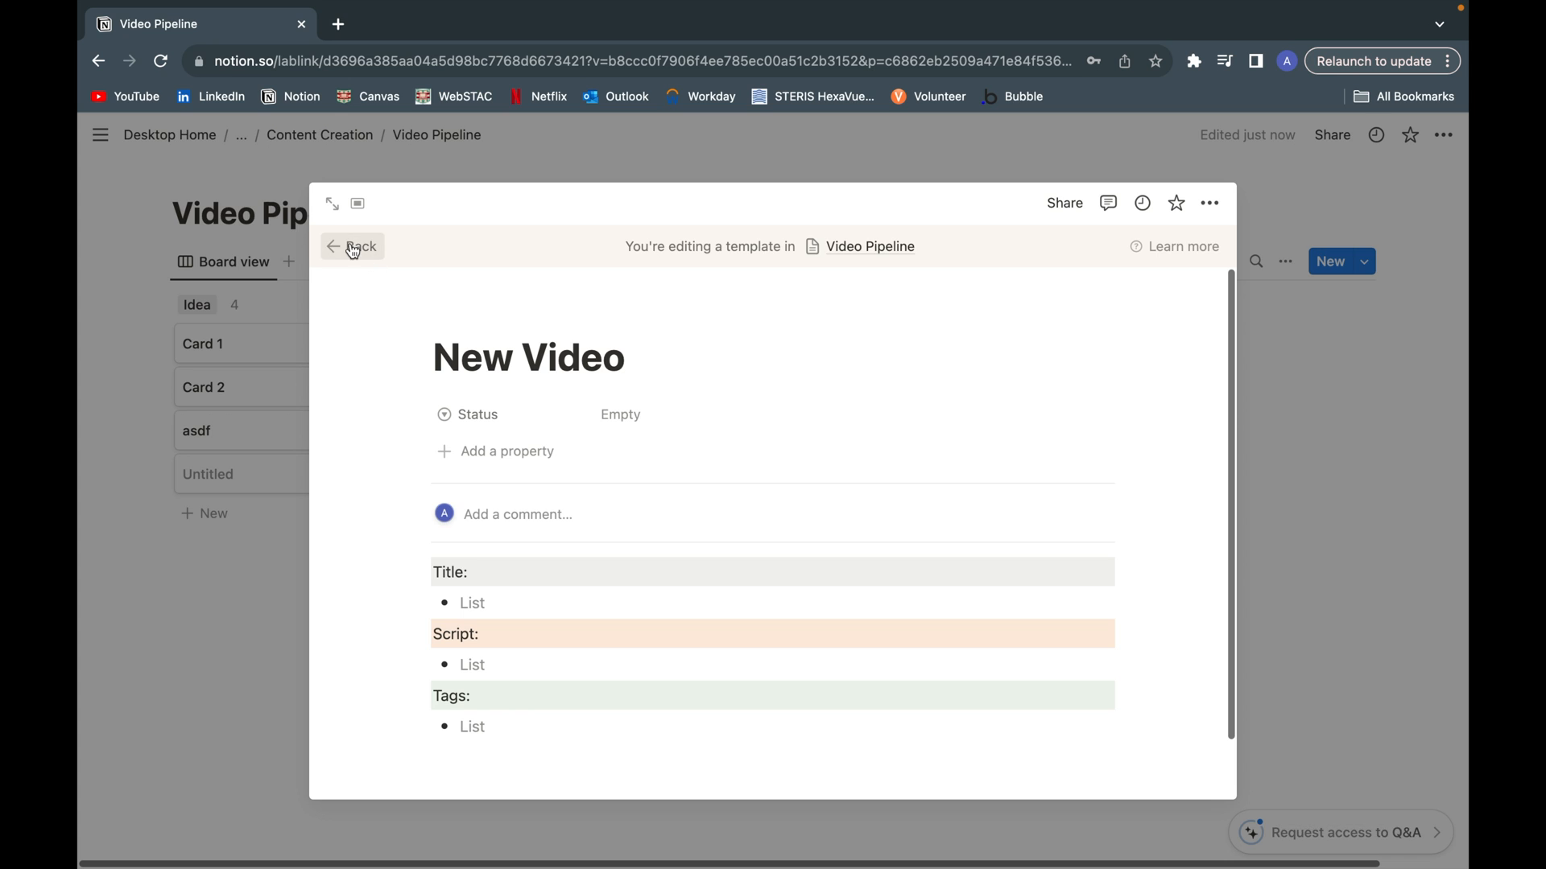
left_click(353, 246)
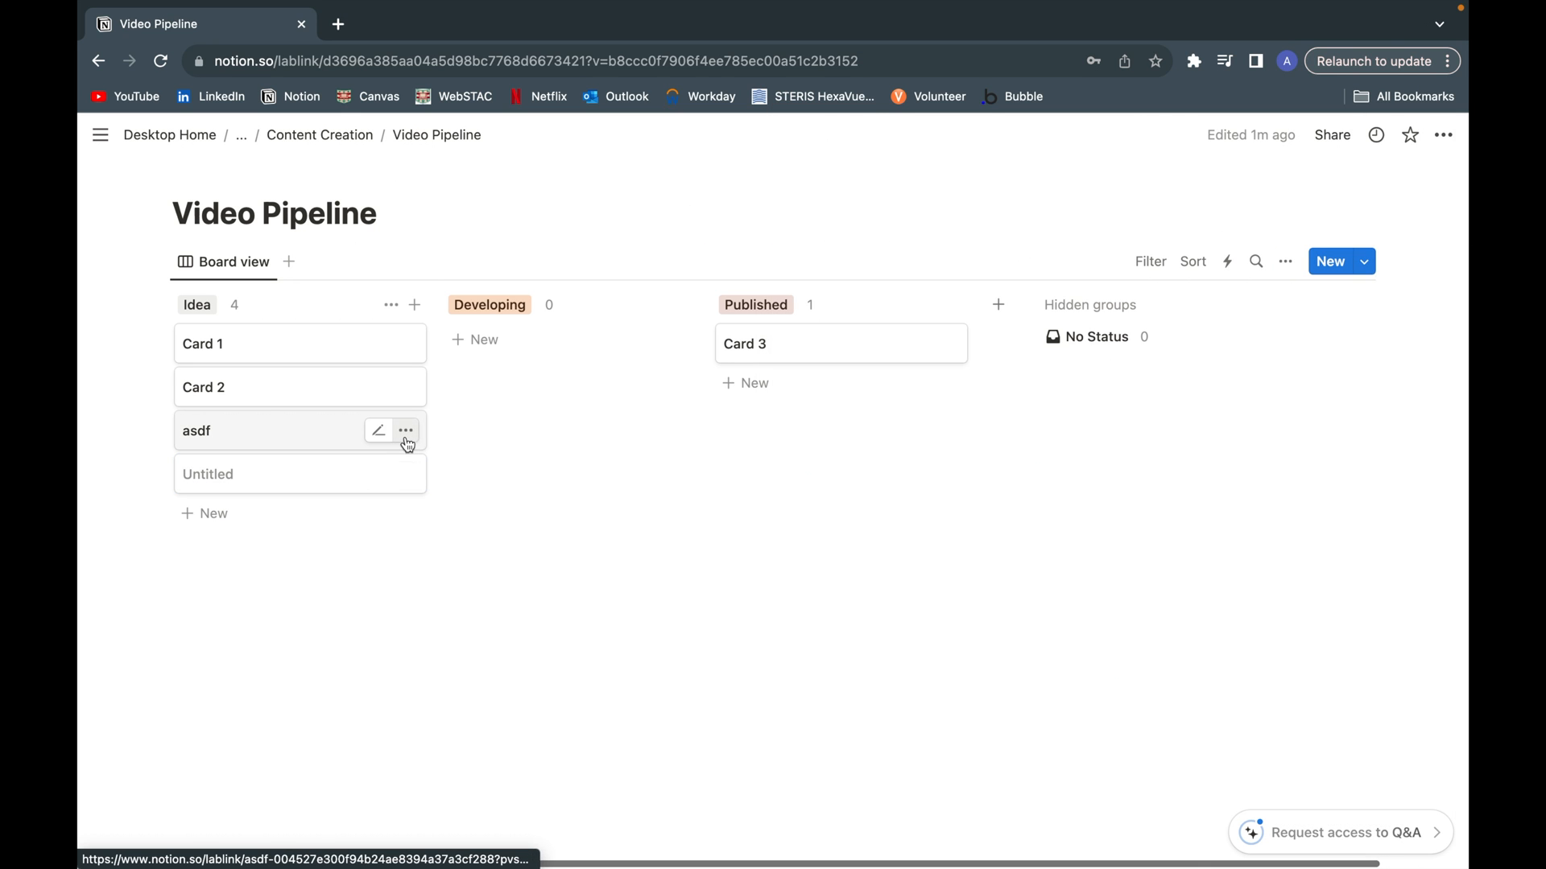
Step: Delete the asdf and Untitled cards, then add a new blank card to Idea
left_click(404, 431)
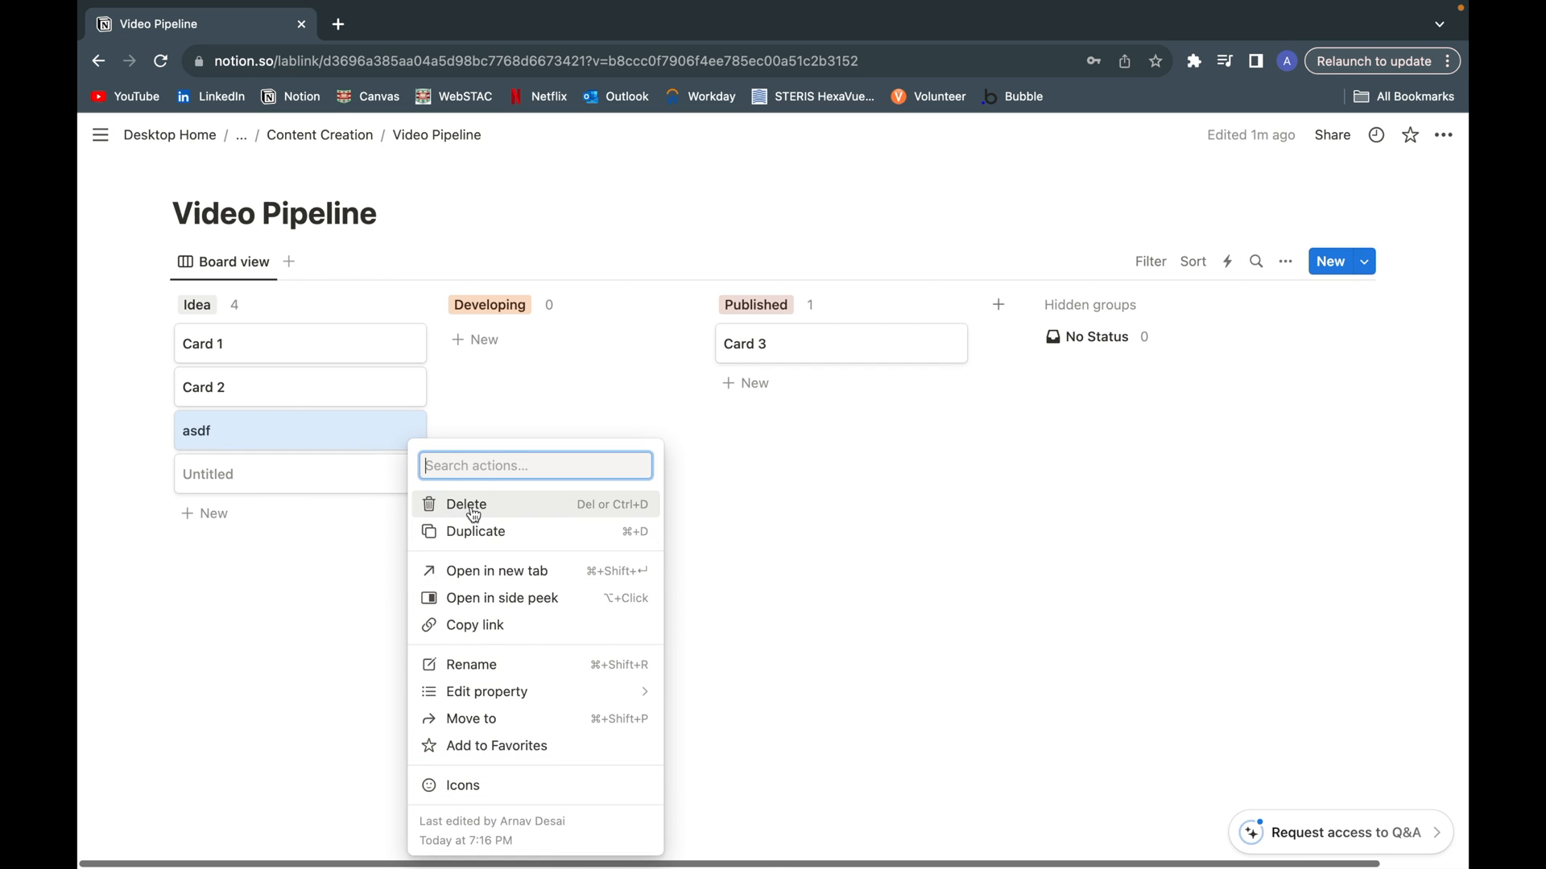
left_click(465, 504)
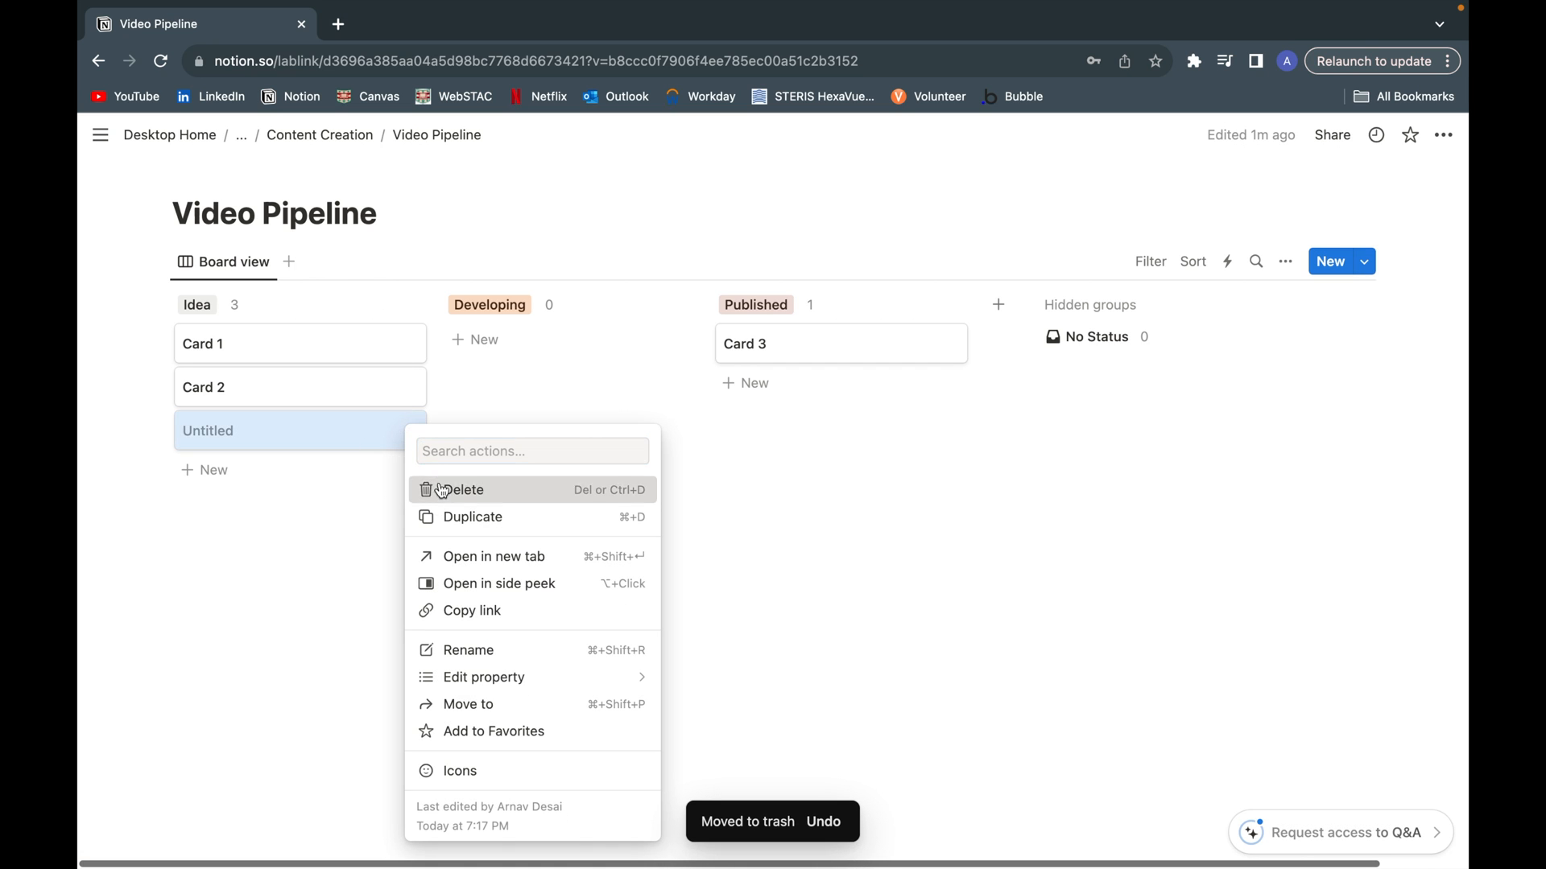
left_click(461, 490)
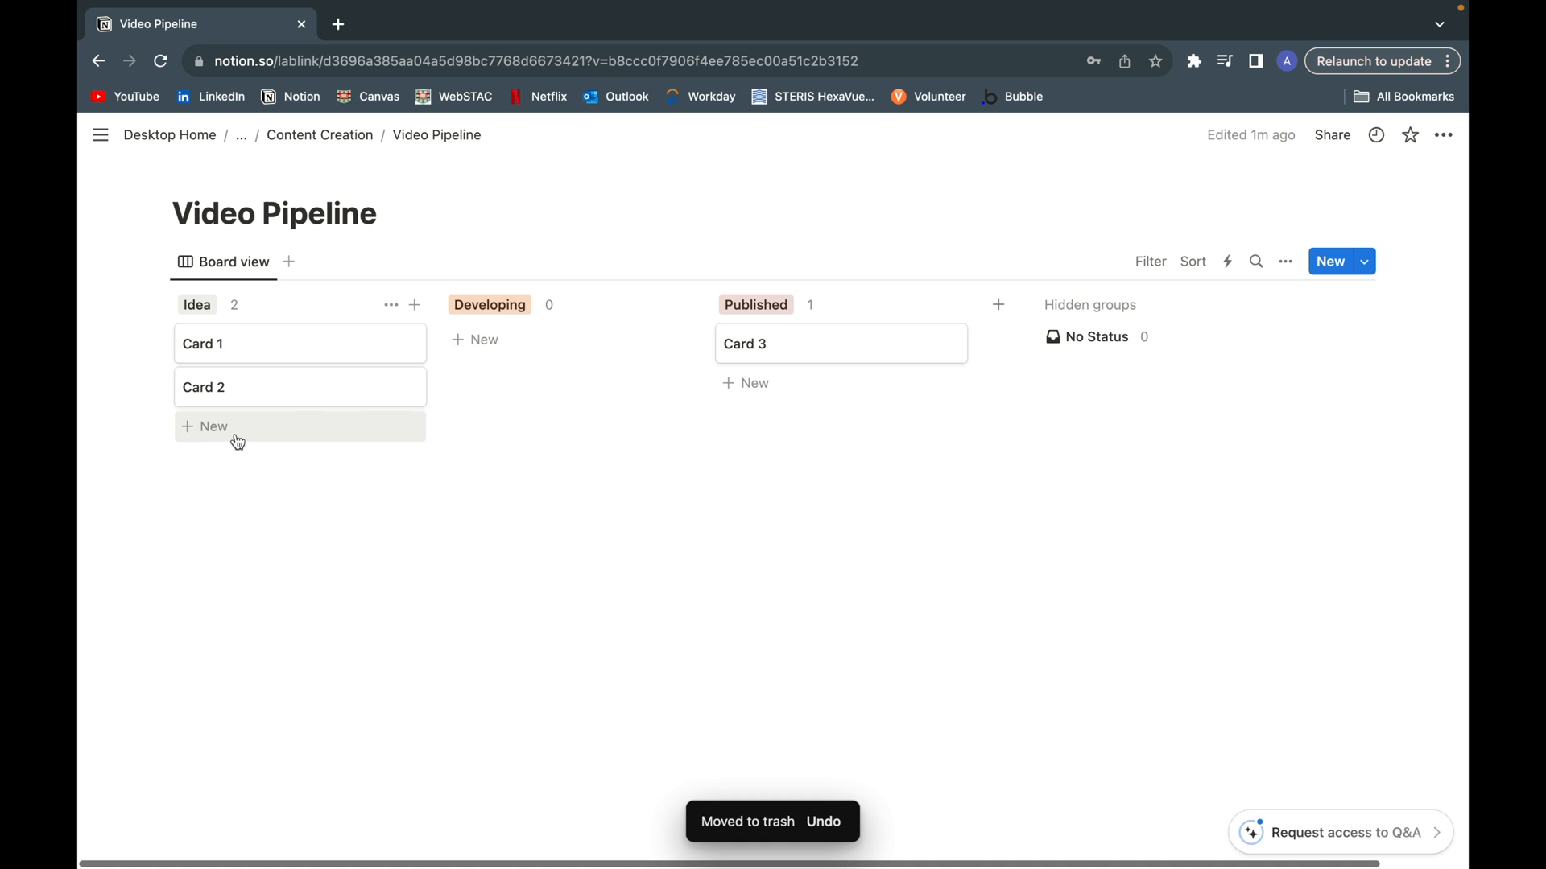
left_click(212, 426)
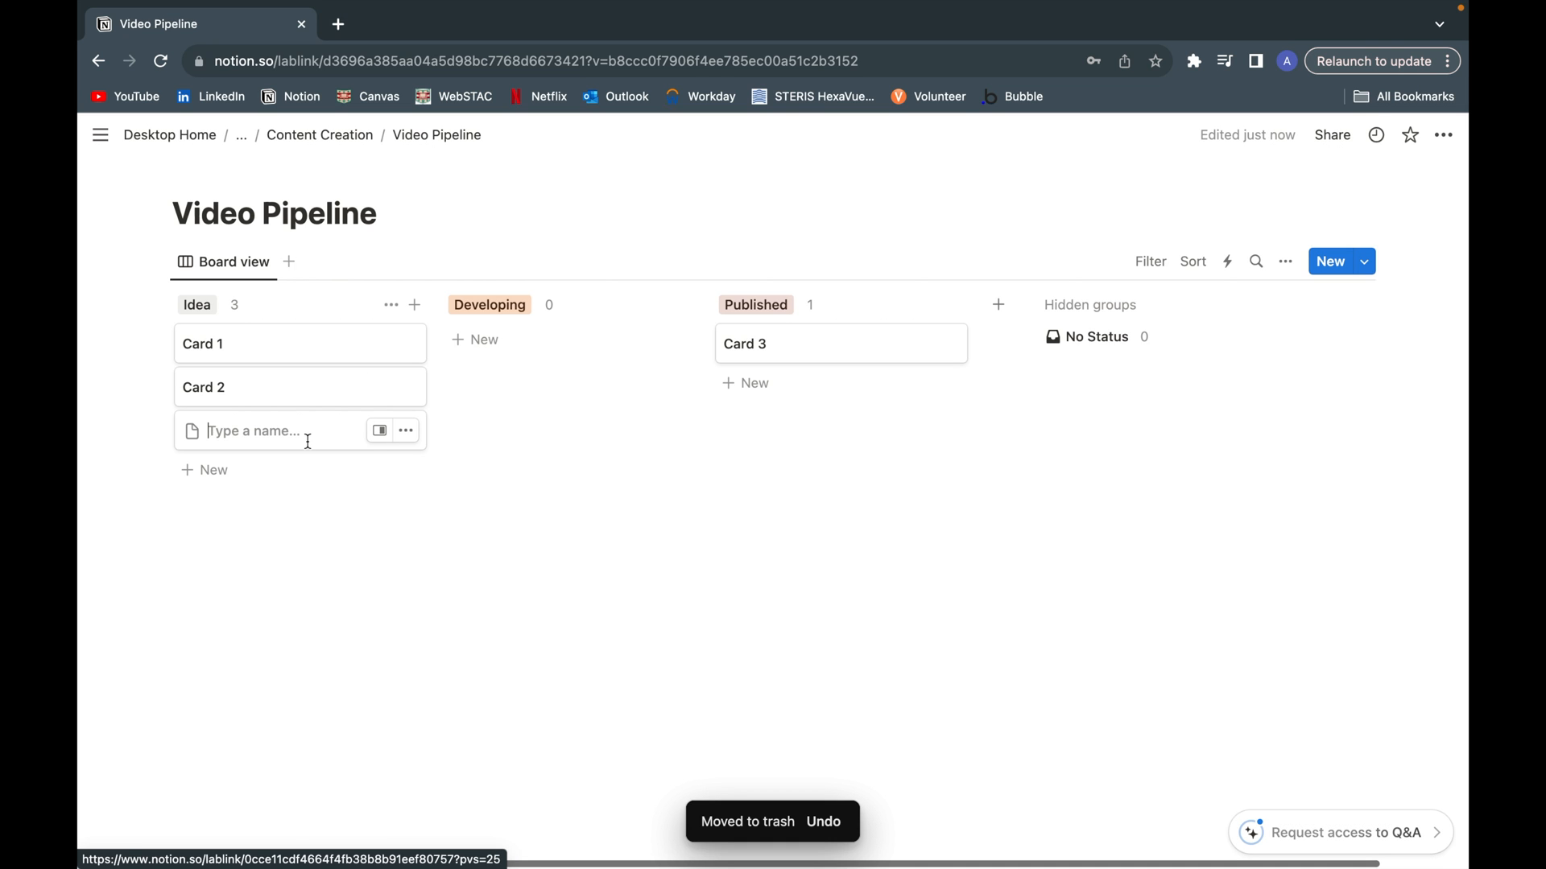
Step: Title the new card 'How to Create a Kanban Board' and apply the New Video template
left_click(379, 431)
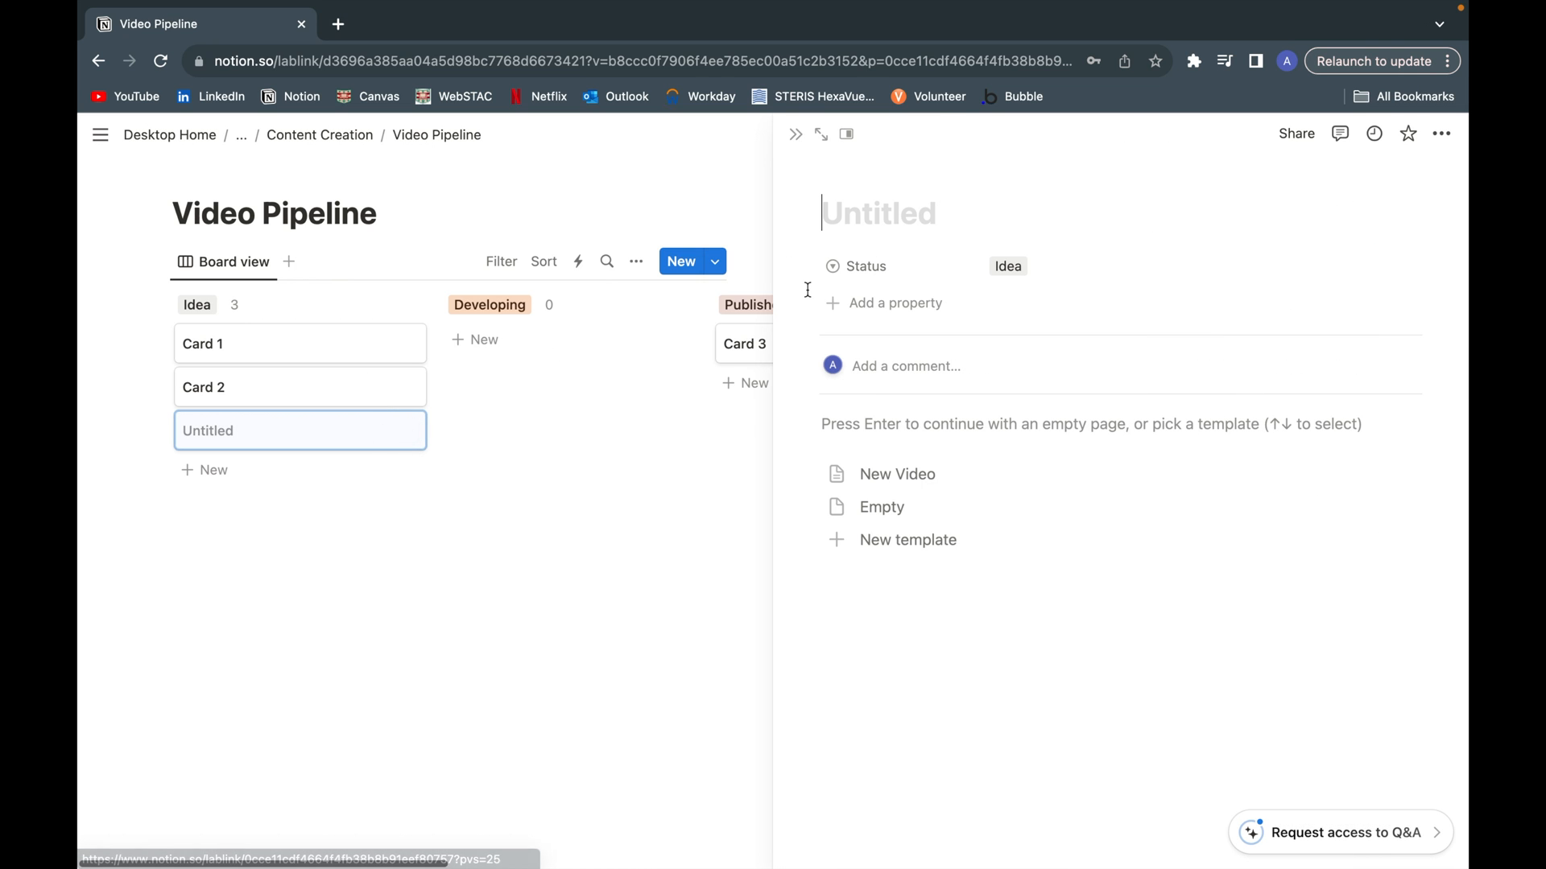
type("How to Create")
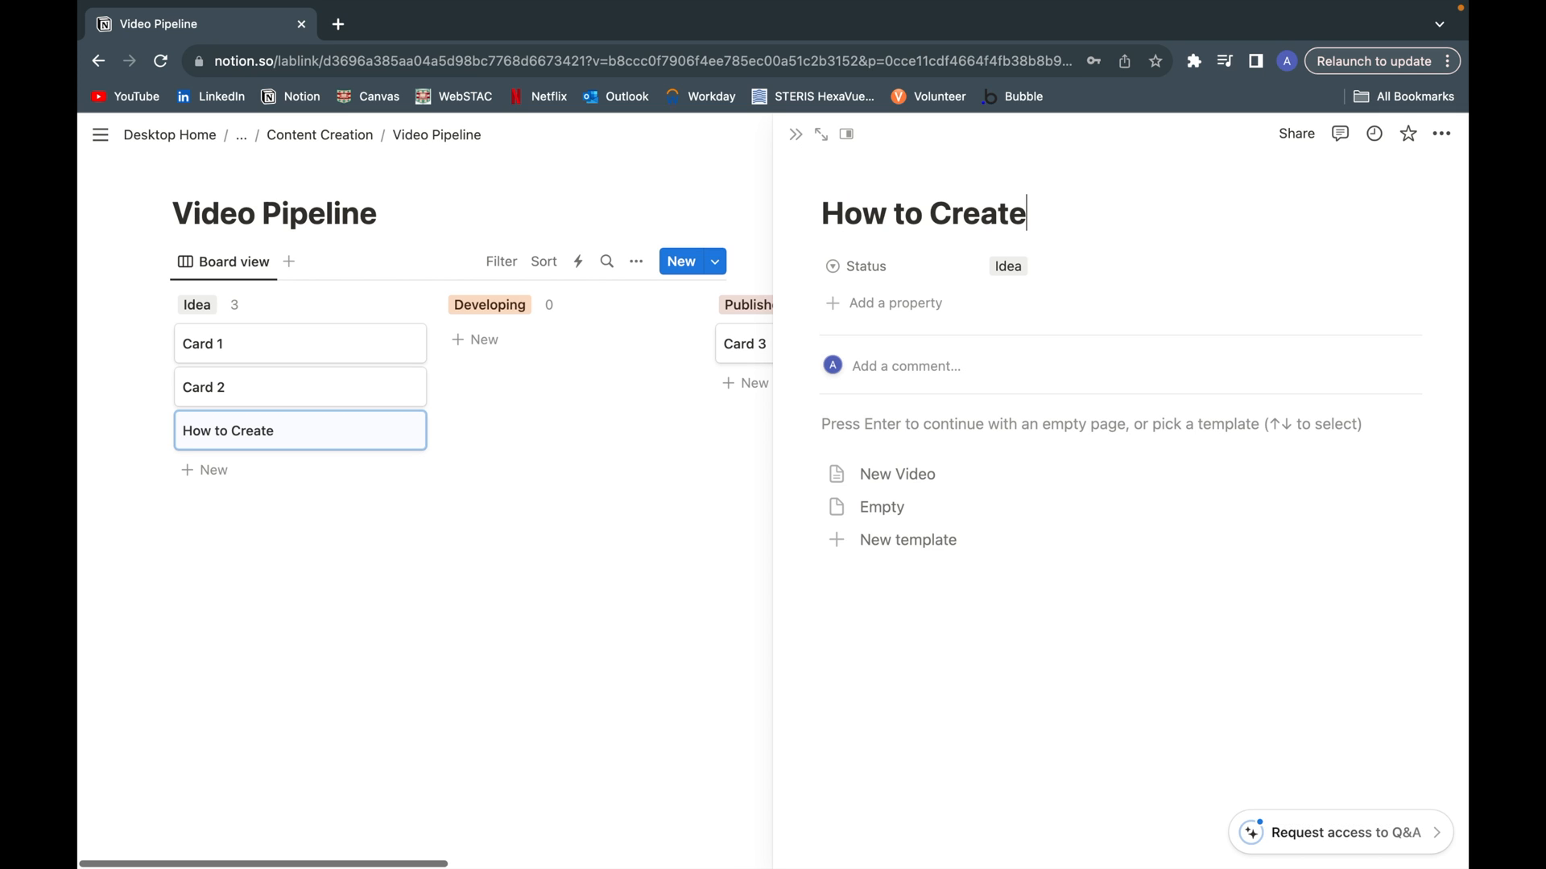
type("a Kan")
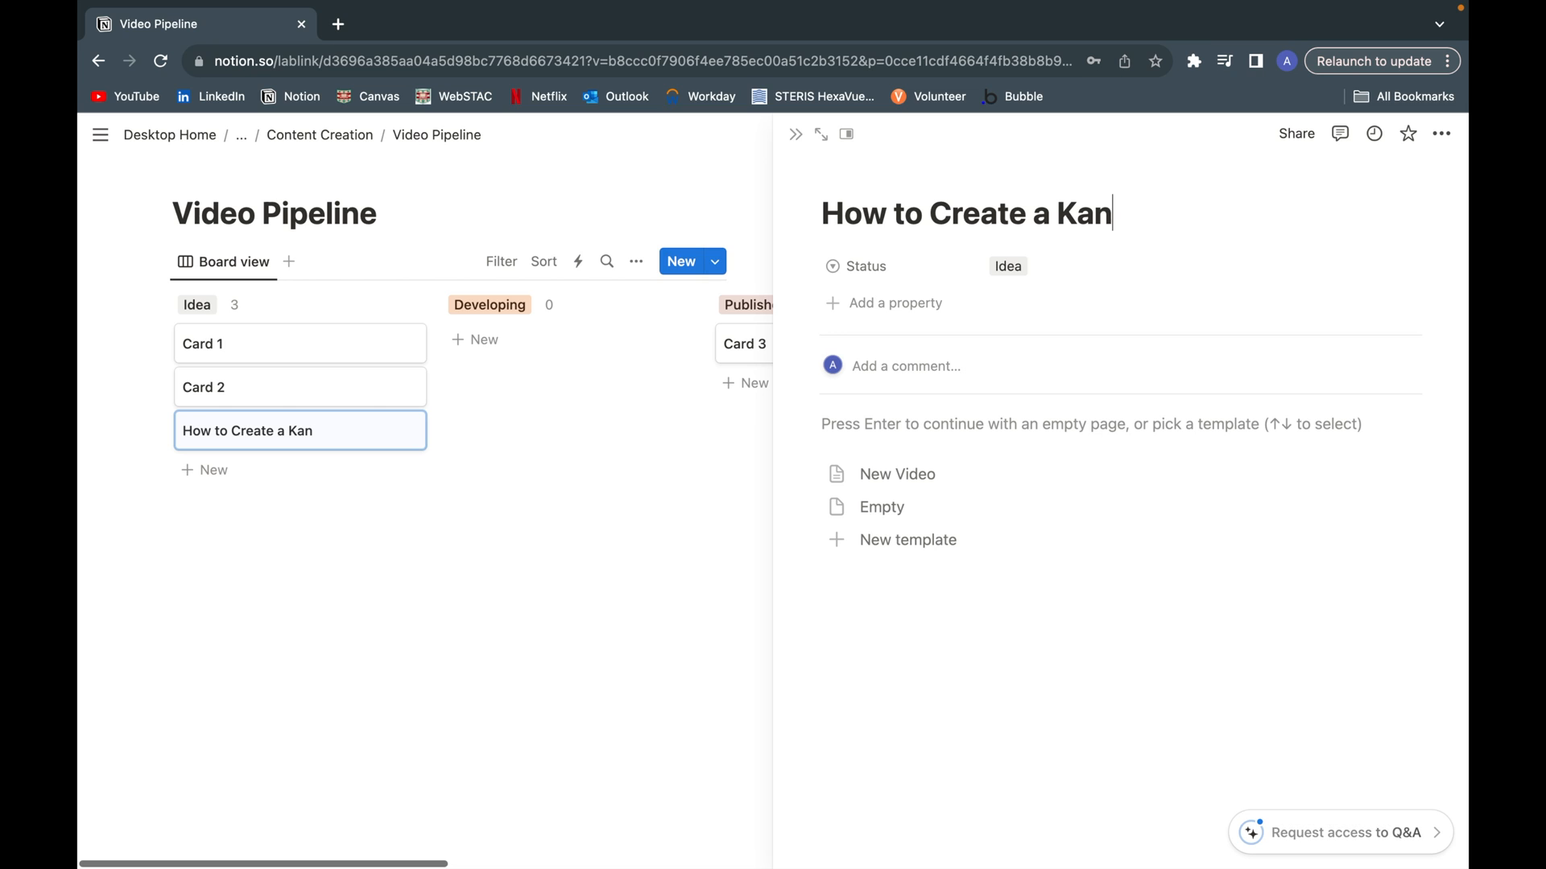
type("ban Boardd")
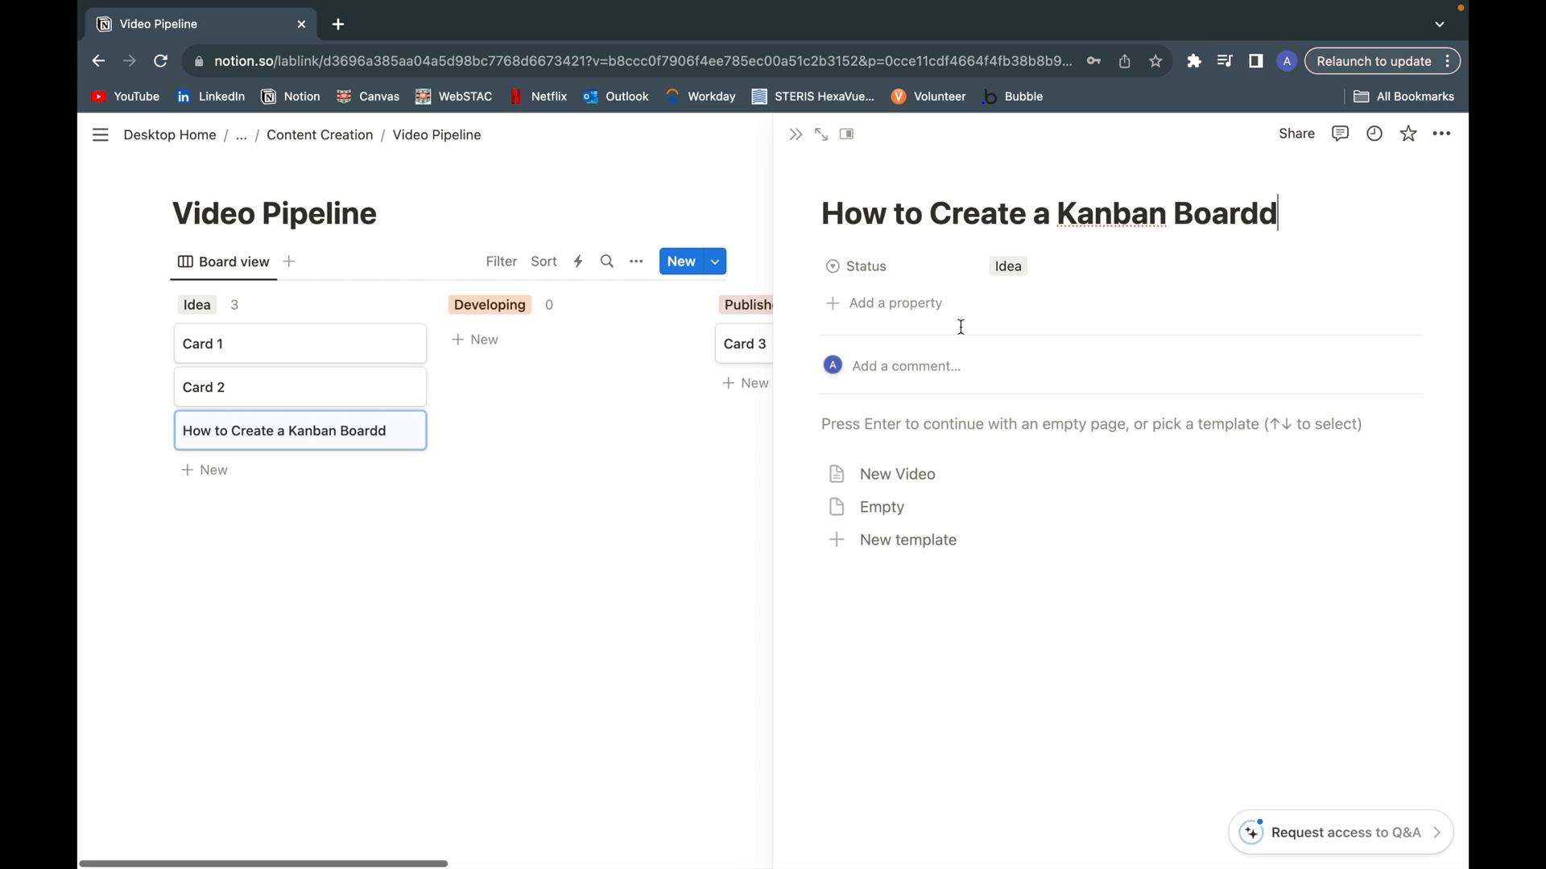
key("Backspace")
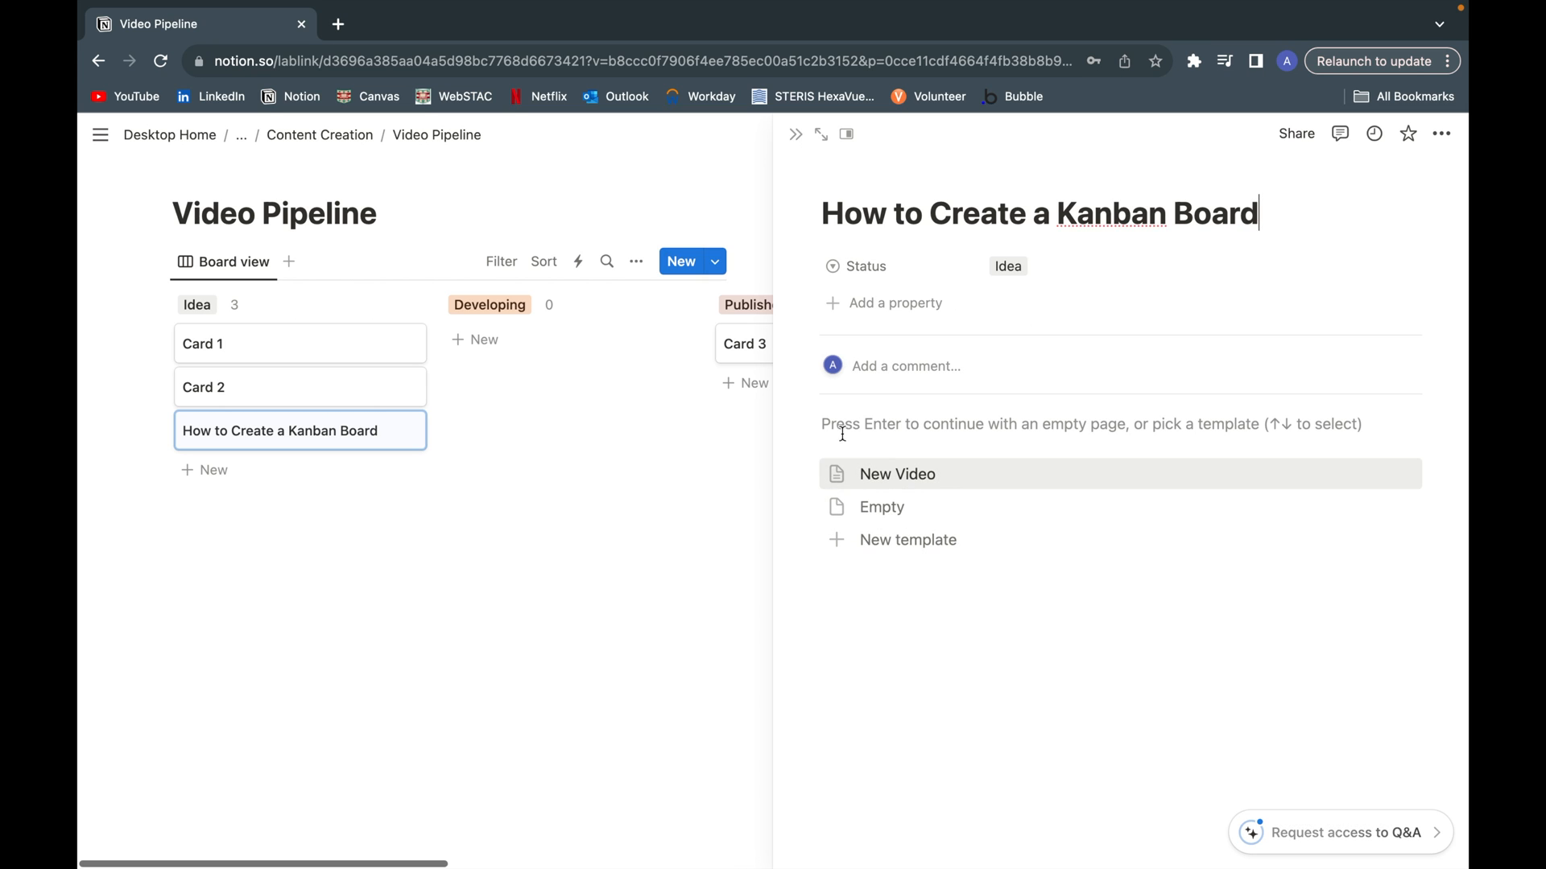
mouse_move(896, 483)
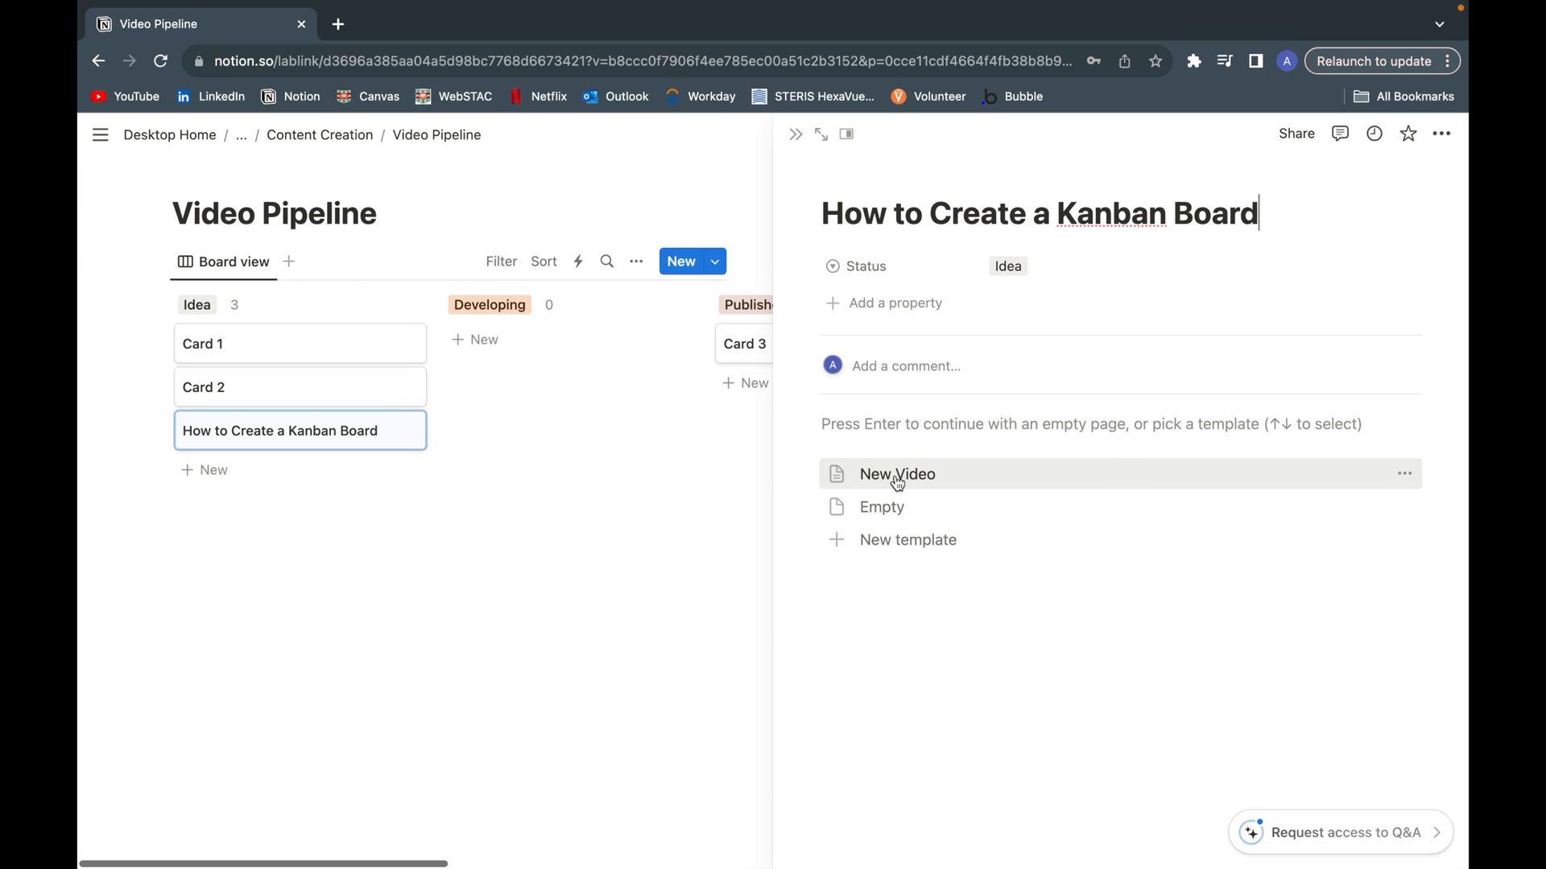
left_click(896, 474)
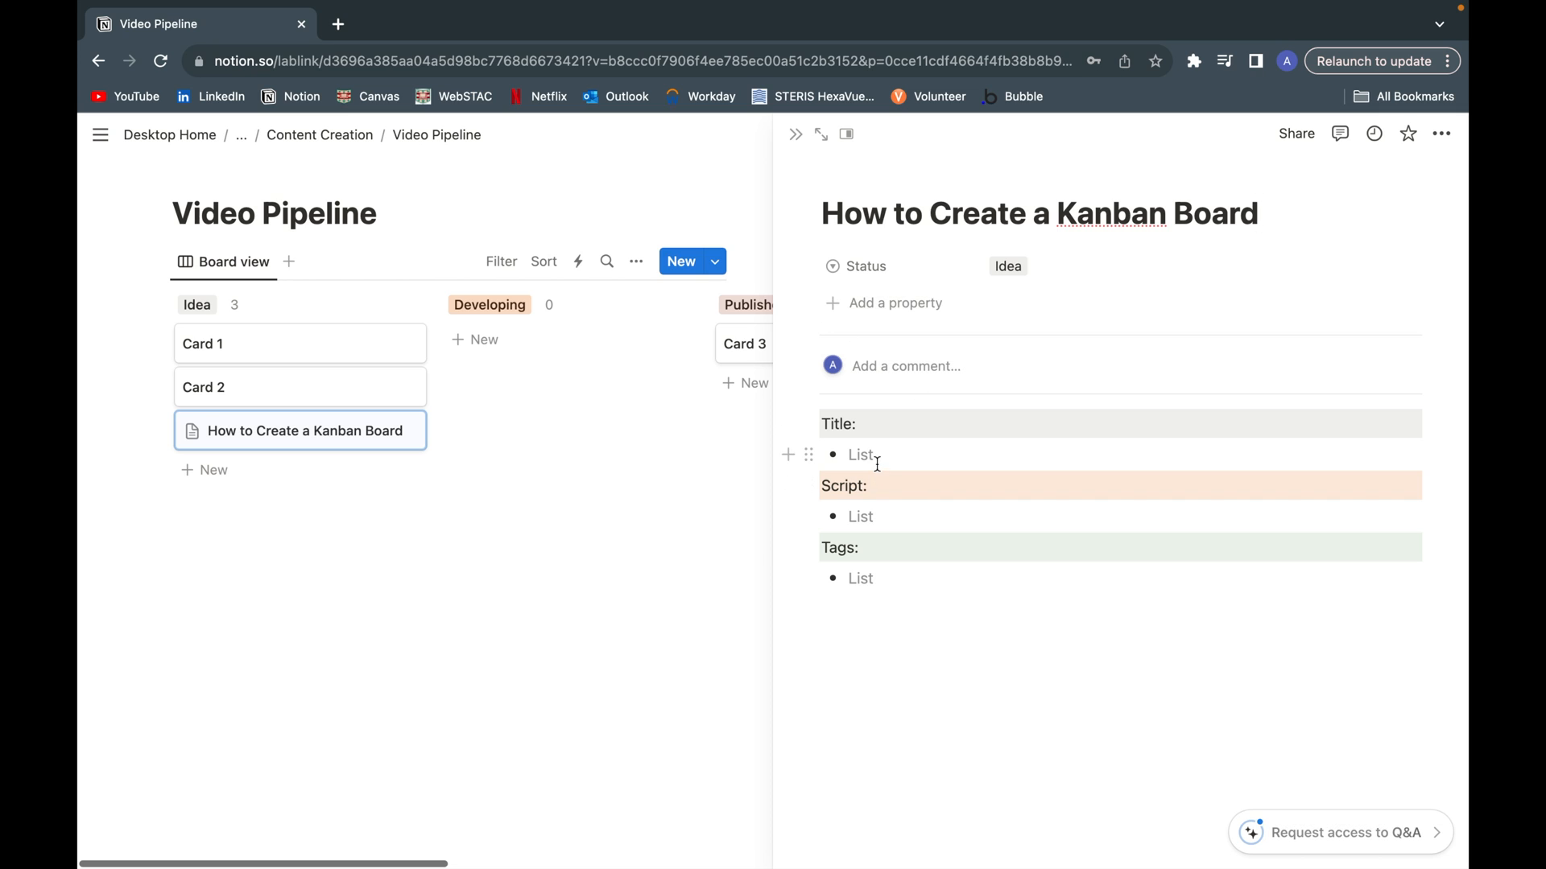
Step: Close the card's side peek to return to the Video Pipeline board
left_click(860, 454)
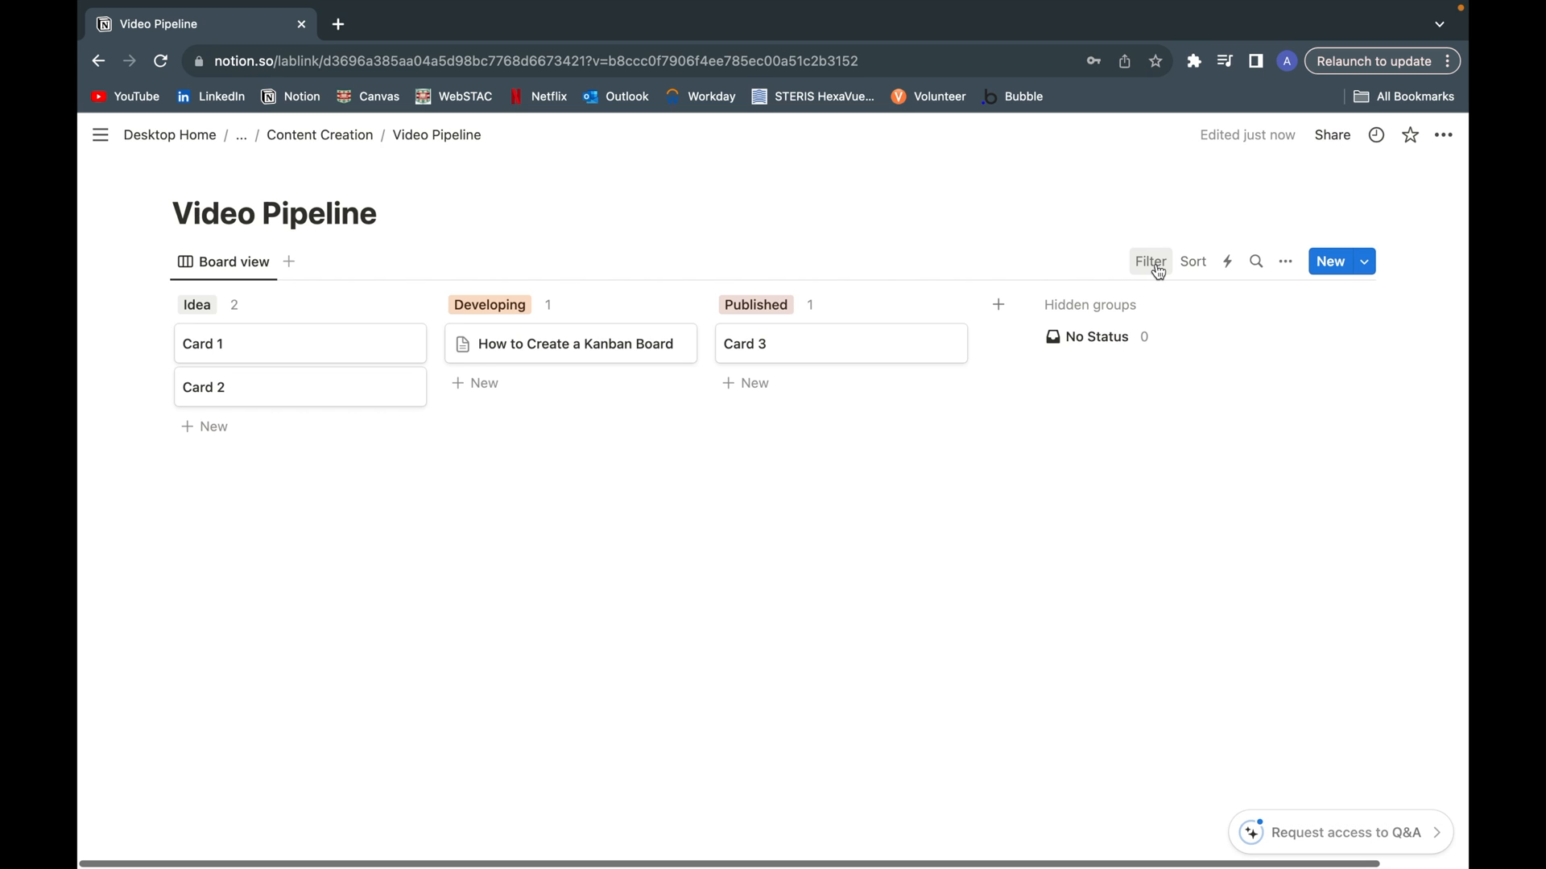
mouse_move(566, 610)
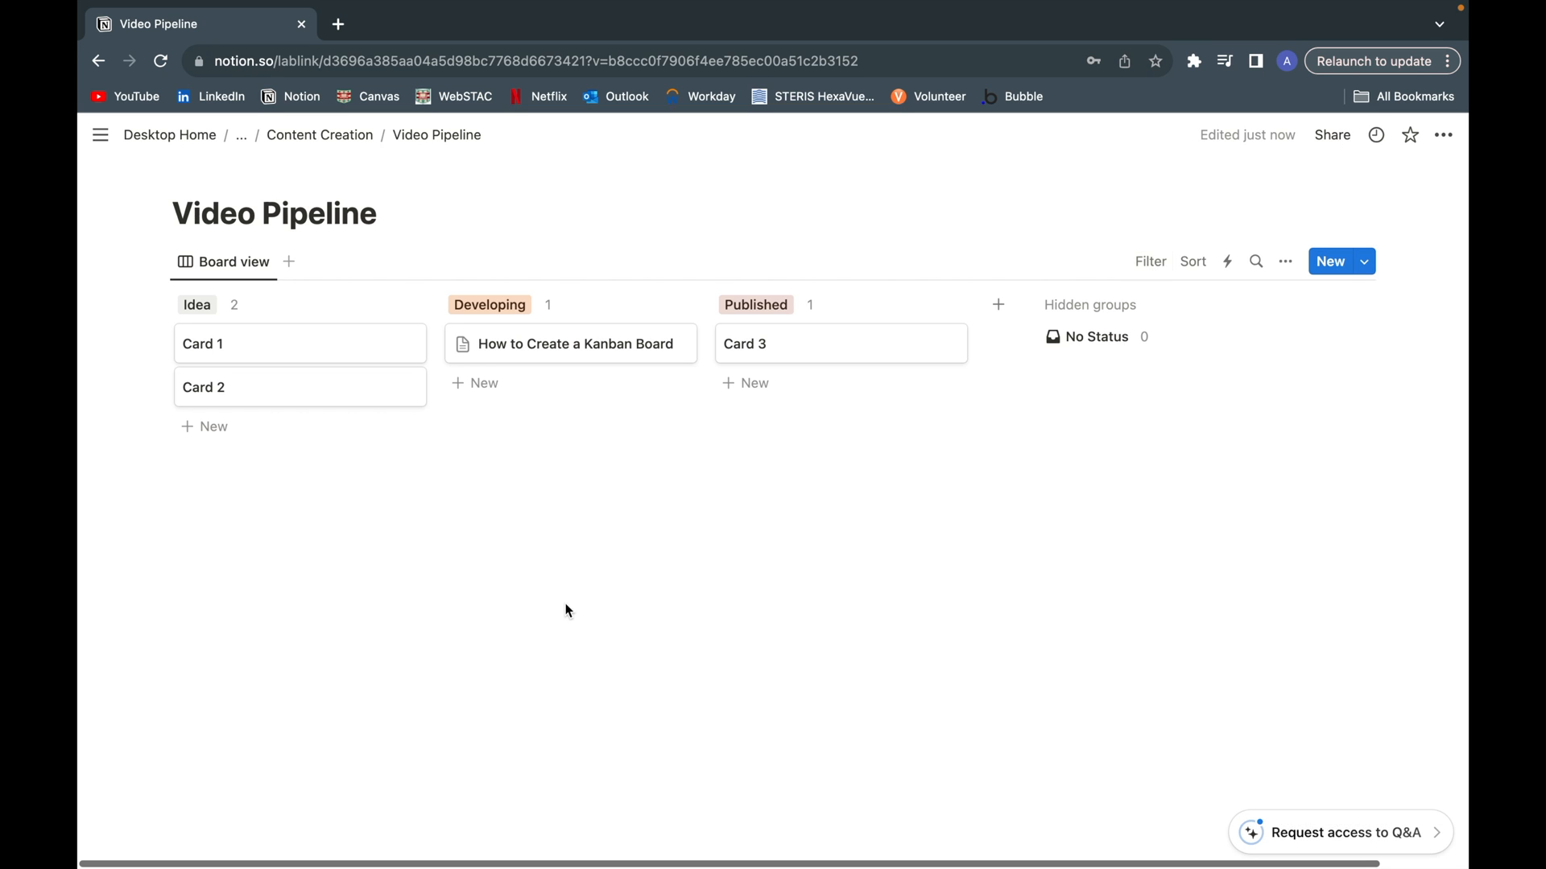